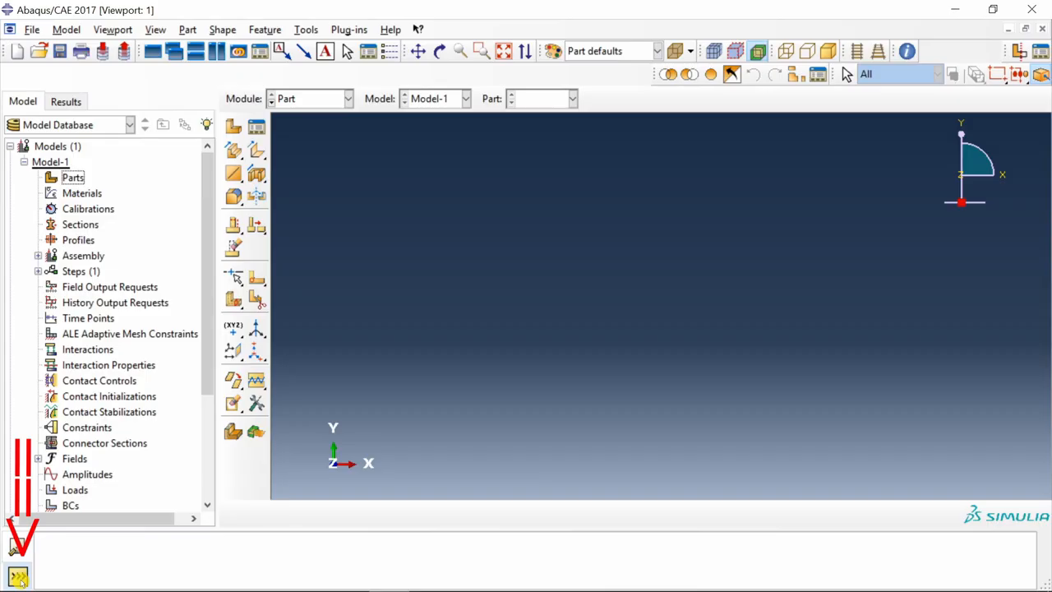
Step: Create the 2D planar deformable shell part Composite and begin sketching its rectangle
left_click(17, 575)
type("Composite")
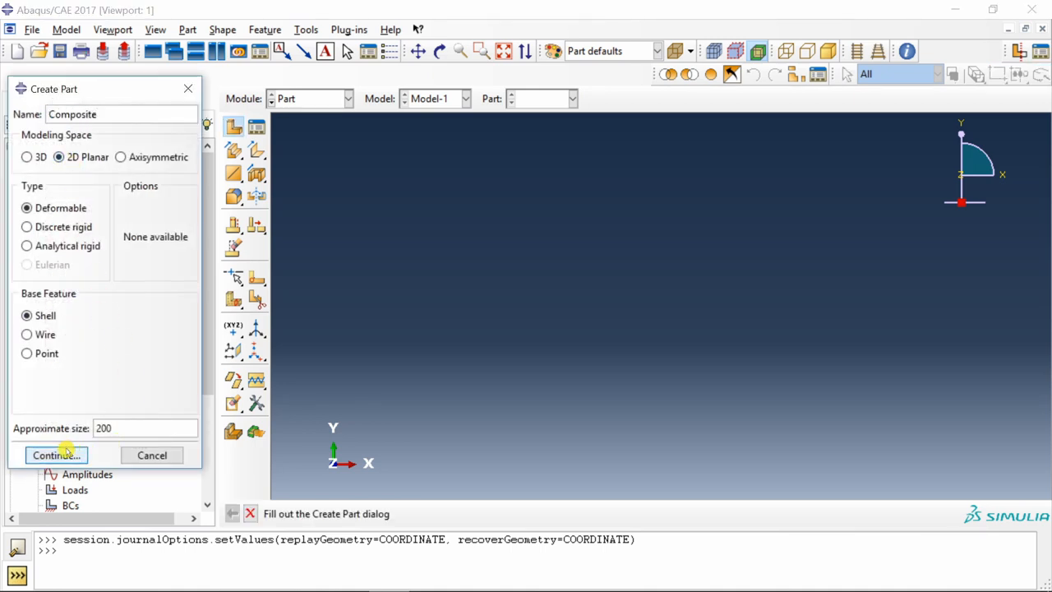
left_click(55, 455)
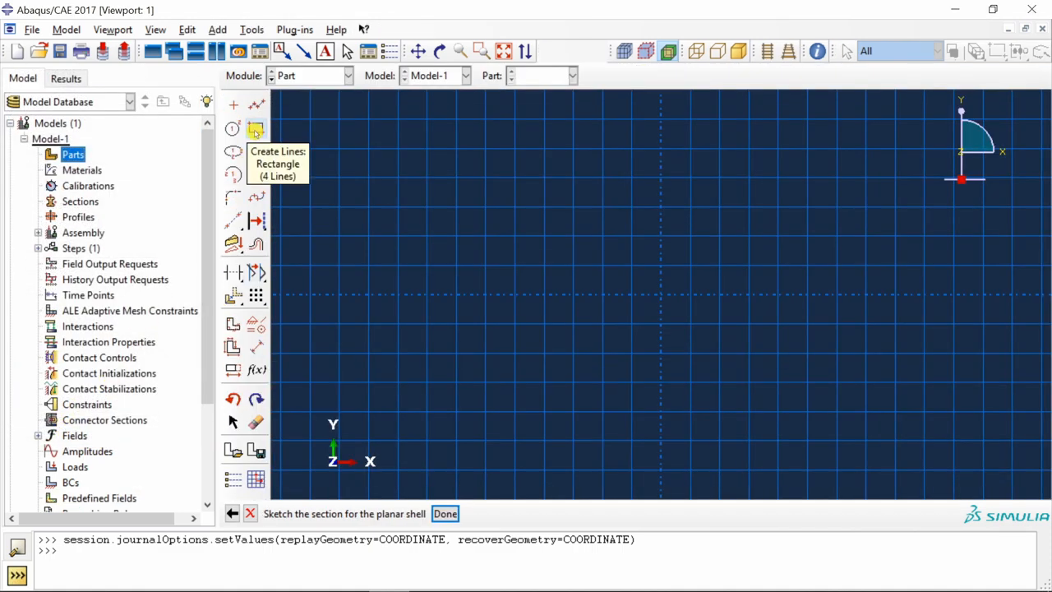
left_click(255, 127)
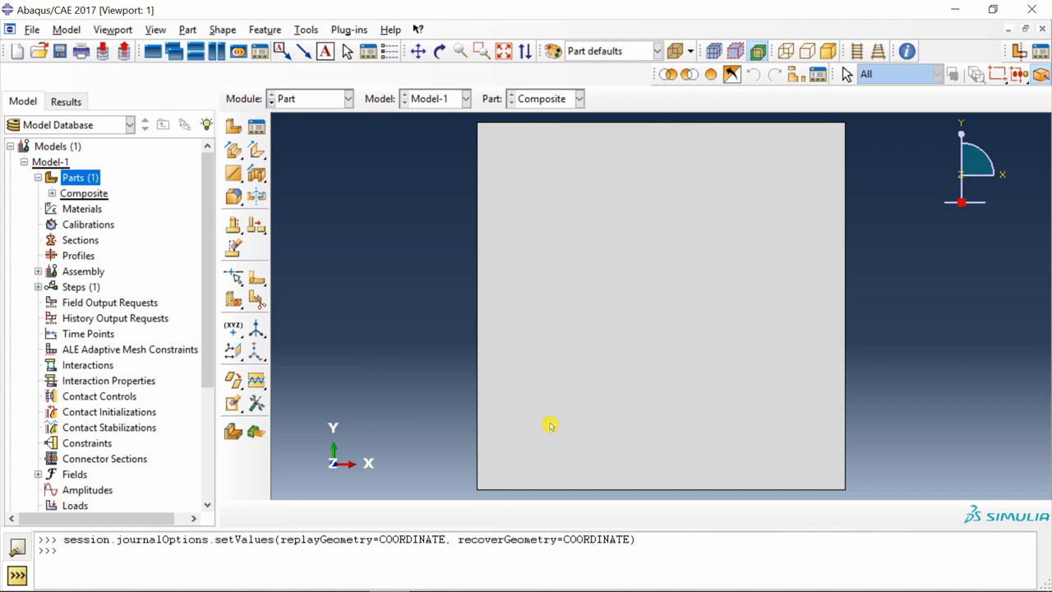
mouse_move(578, 407)
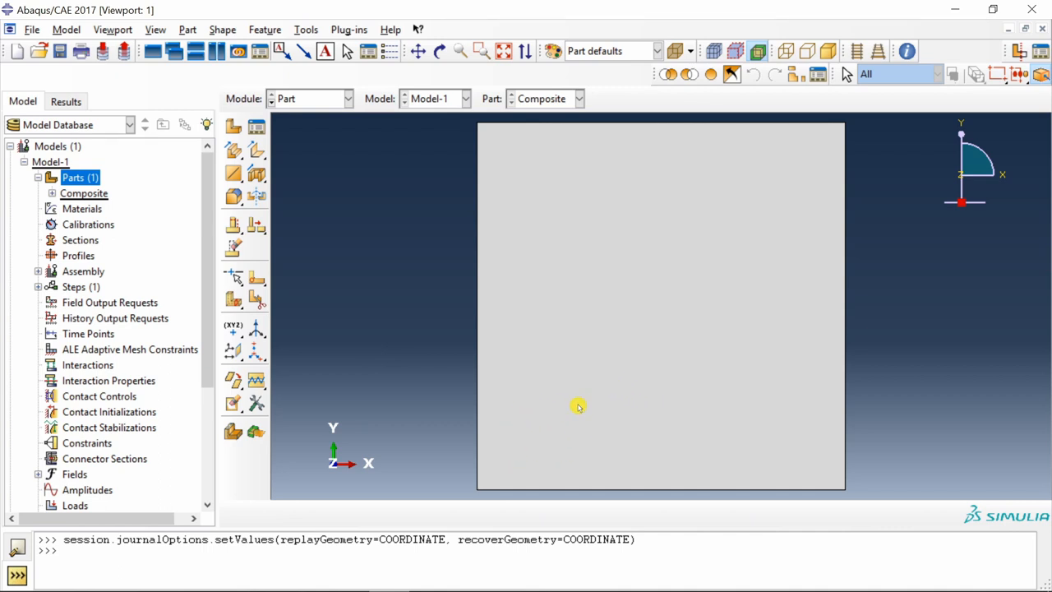
mouse_move(256, 278)
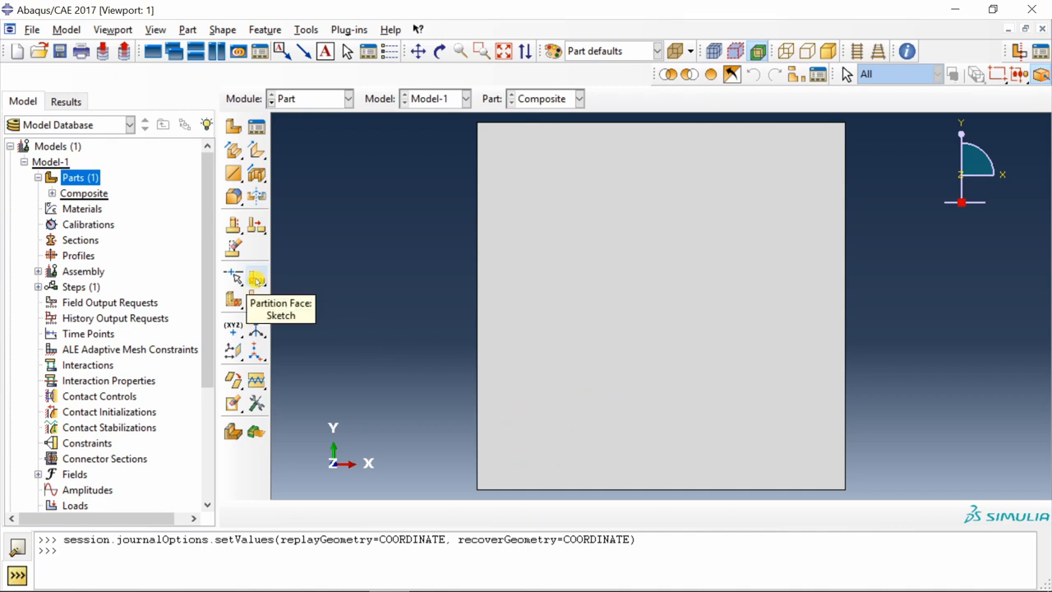
Step: Start a face partition sketch with the grid origin at the plate's bottom-left corner
left_click(257, 279)
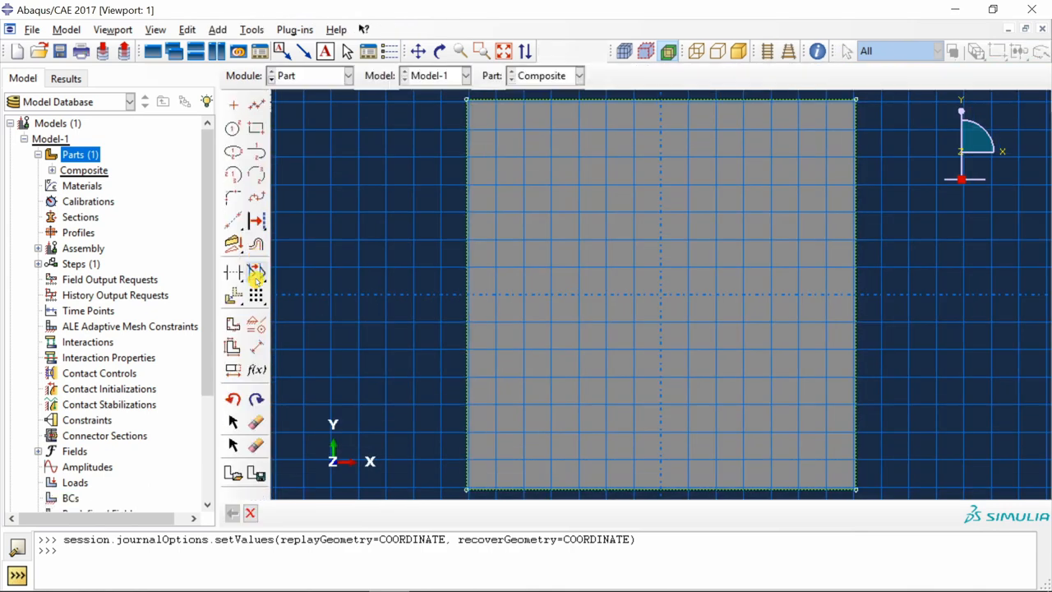
left_click(255, 274)
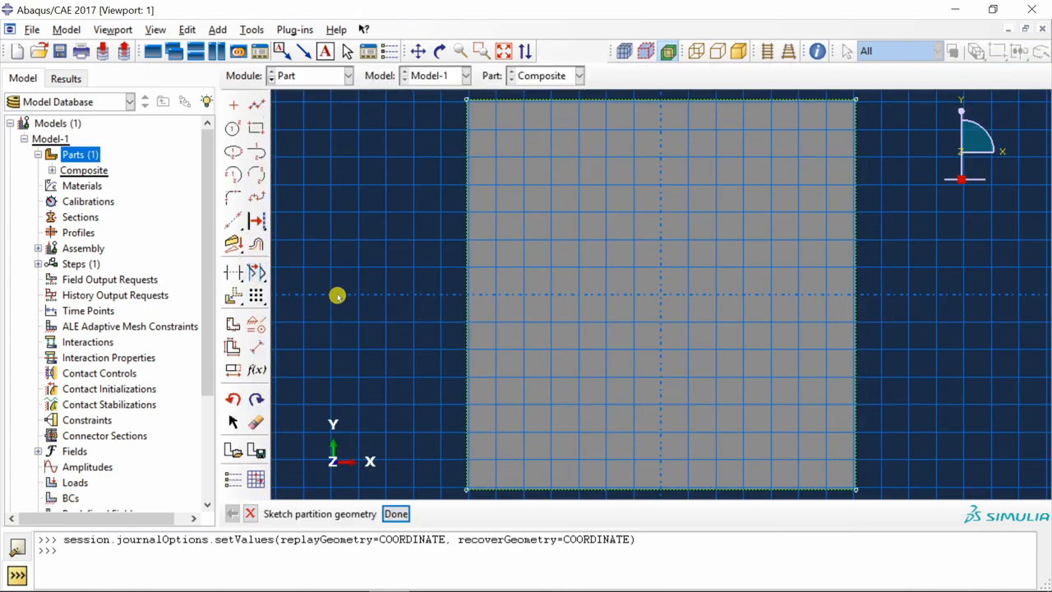
mouse_move(684, 275)
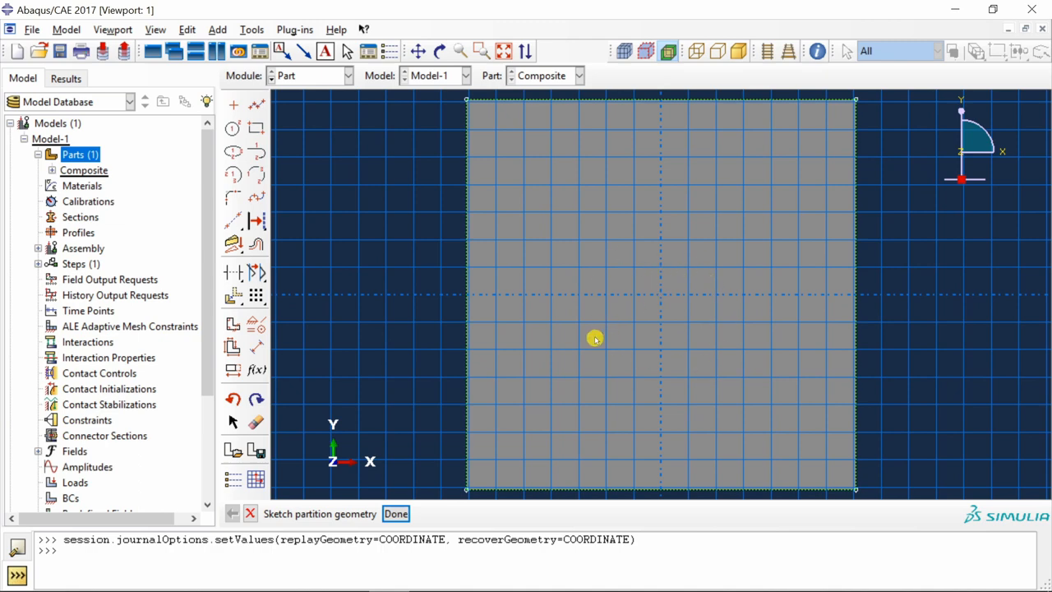
mouse_move(656, 300)
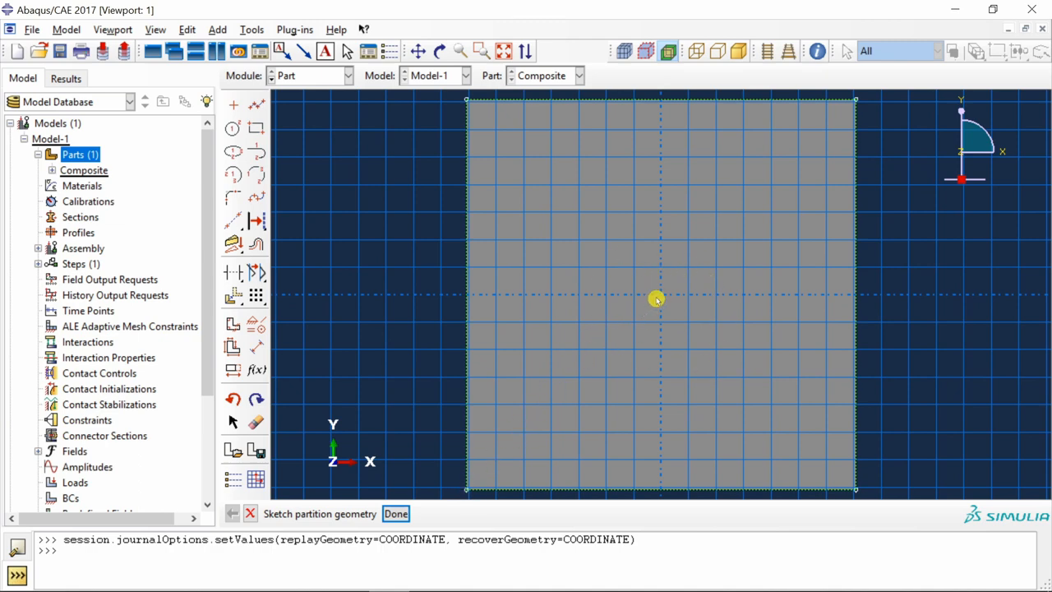
mouse_move(466, 489)
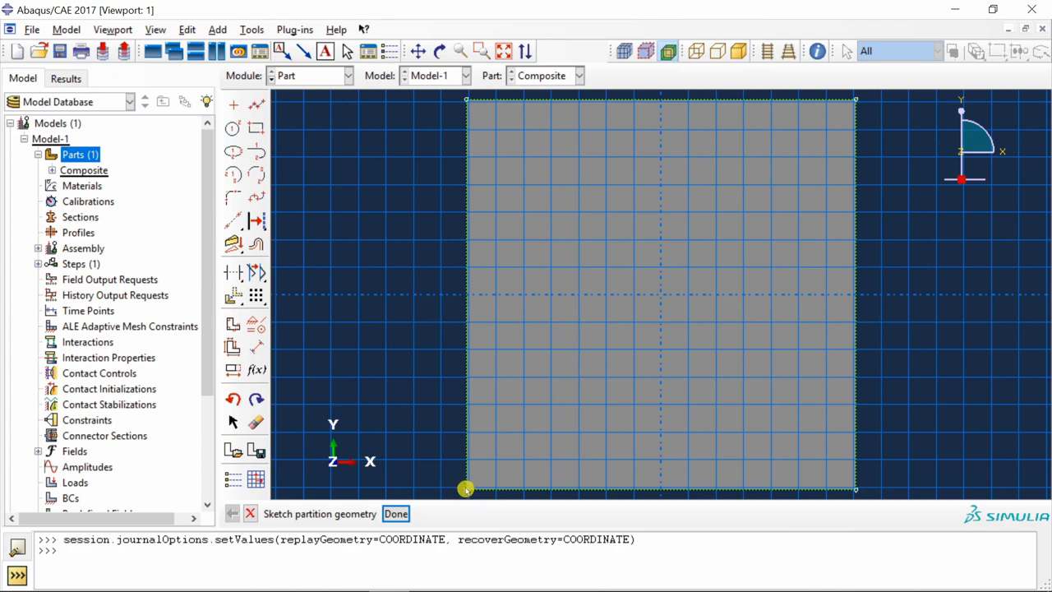
mouse_move(271, 123)
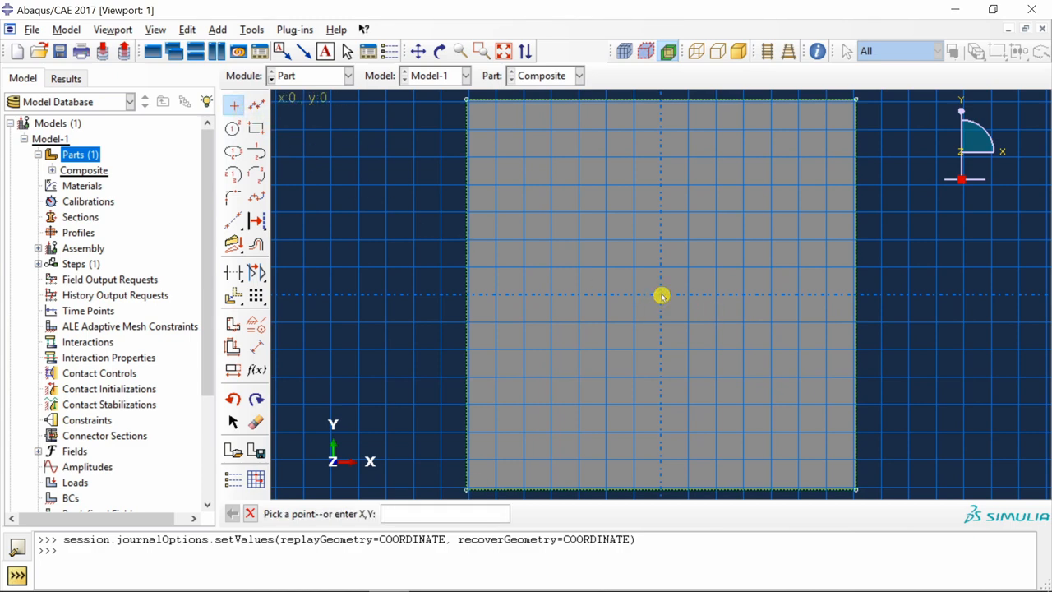
mouse_move(473, 489)
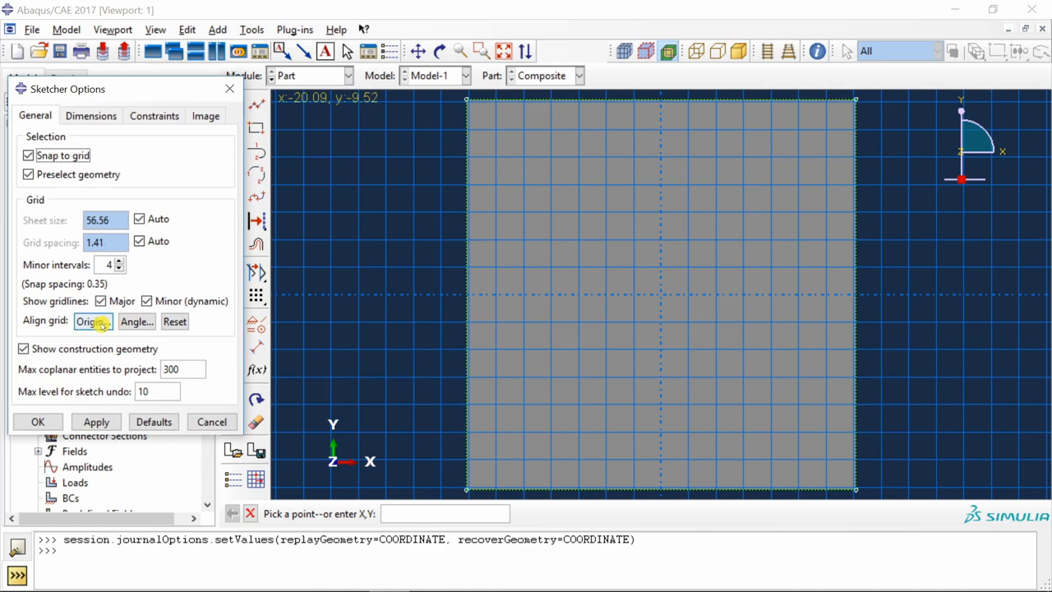
left_click(92, 321)
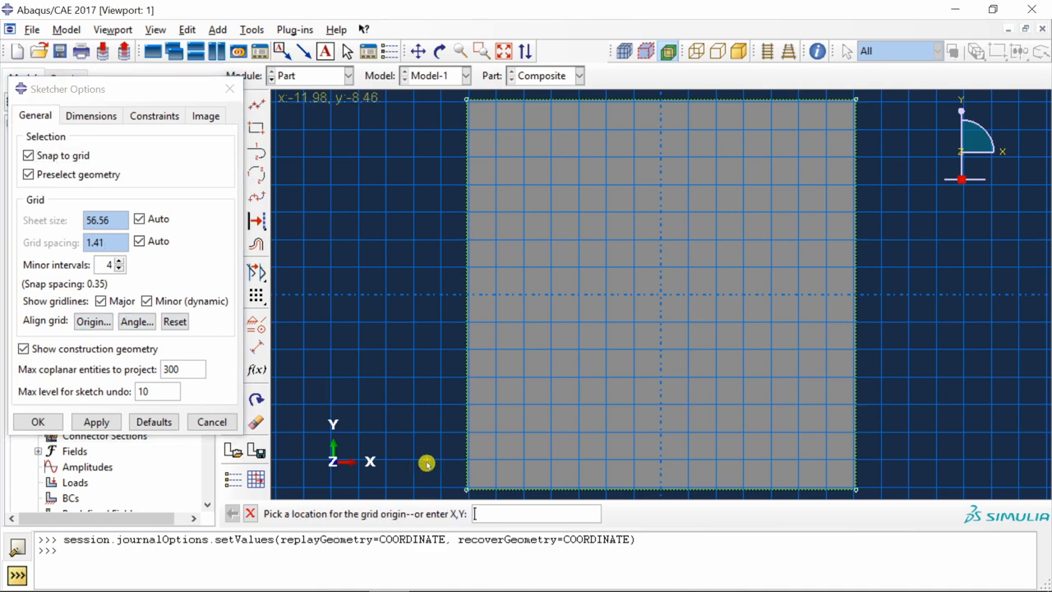
mouse_move(468, 492)
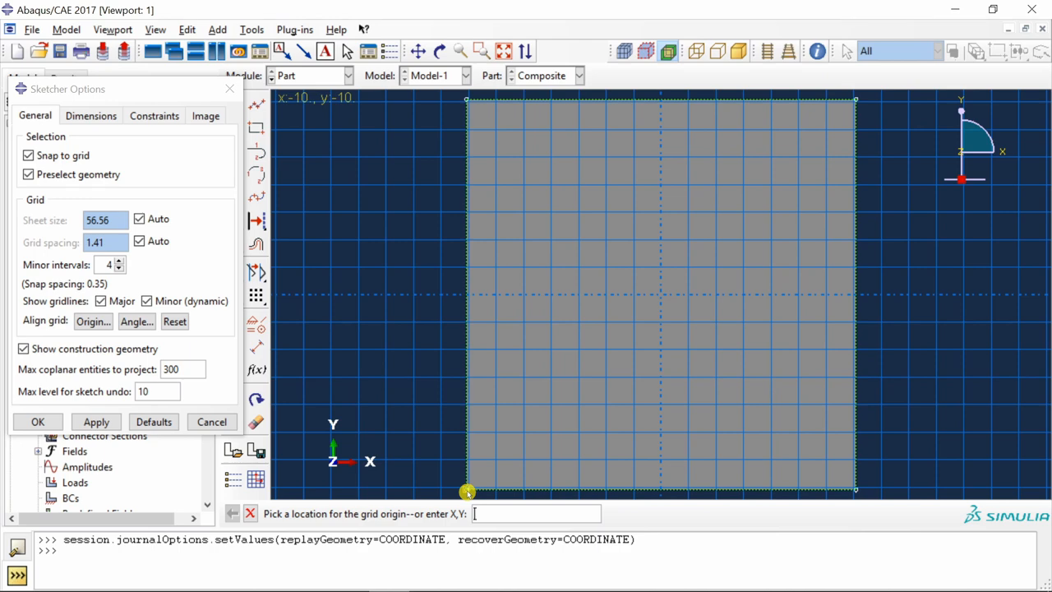
left_click(38, 421)
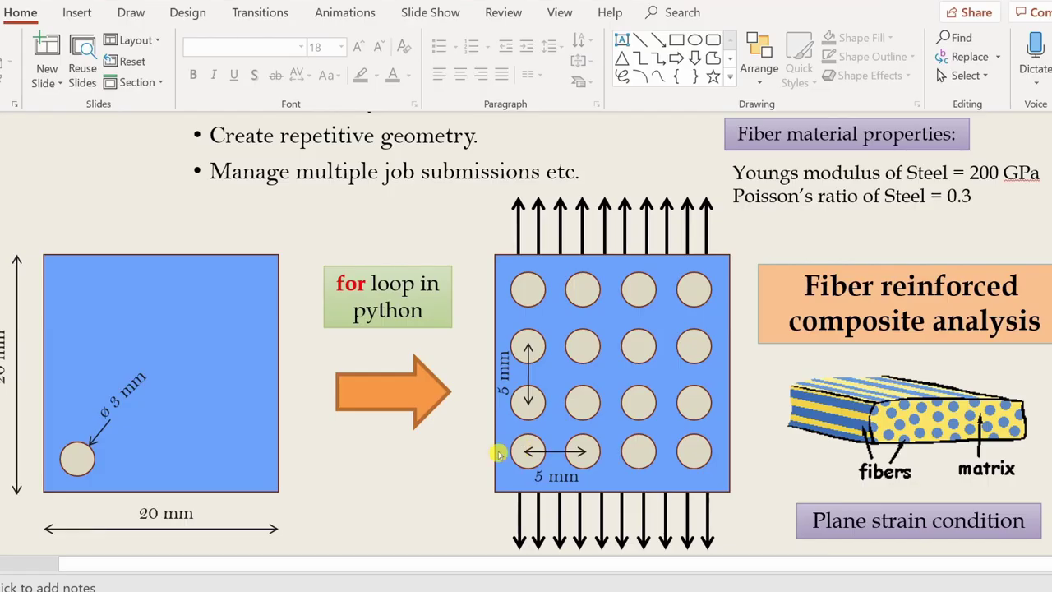
mouse_move(62, 462)
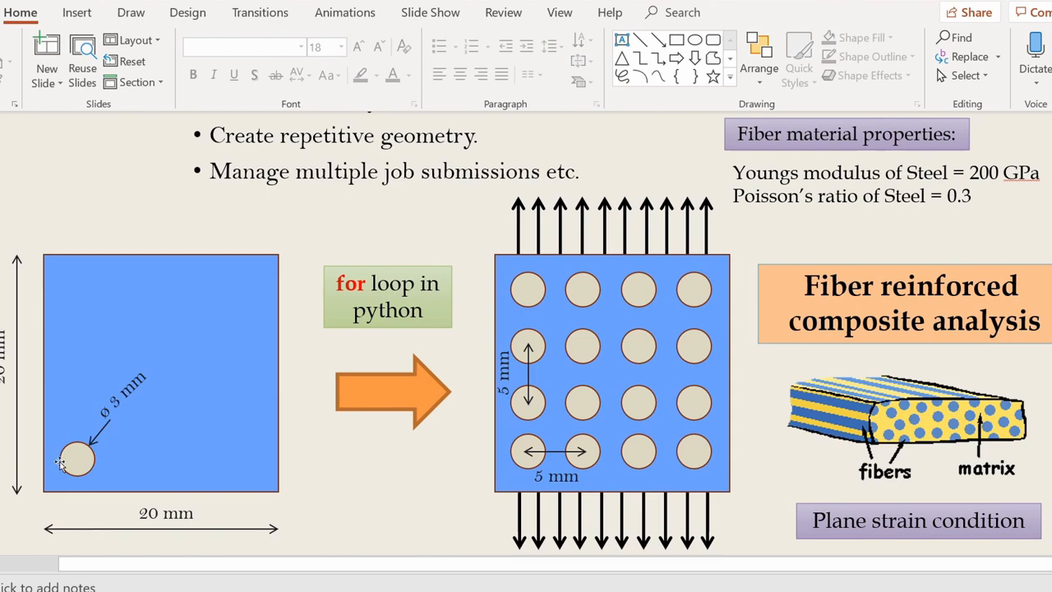
mouse_move(122, 418)
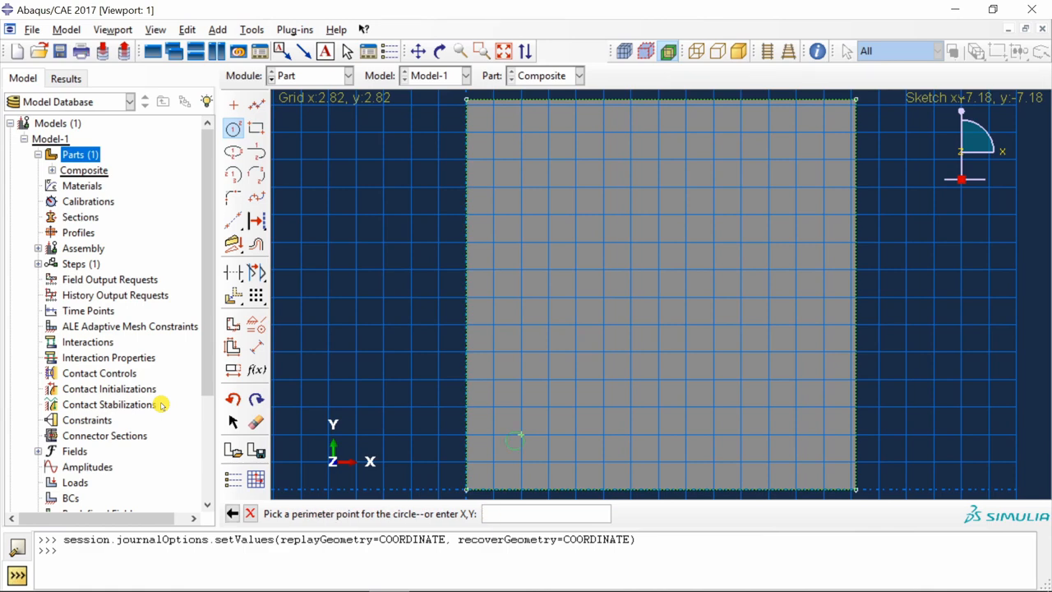
mouse_move(547, 444)
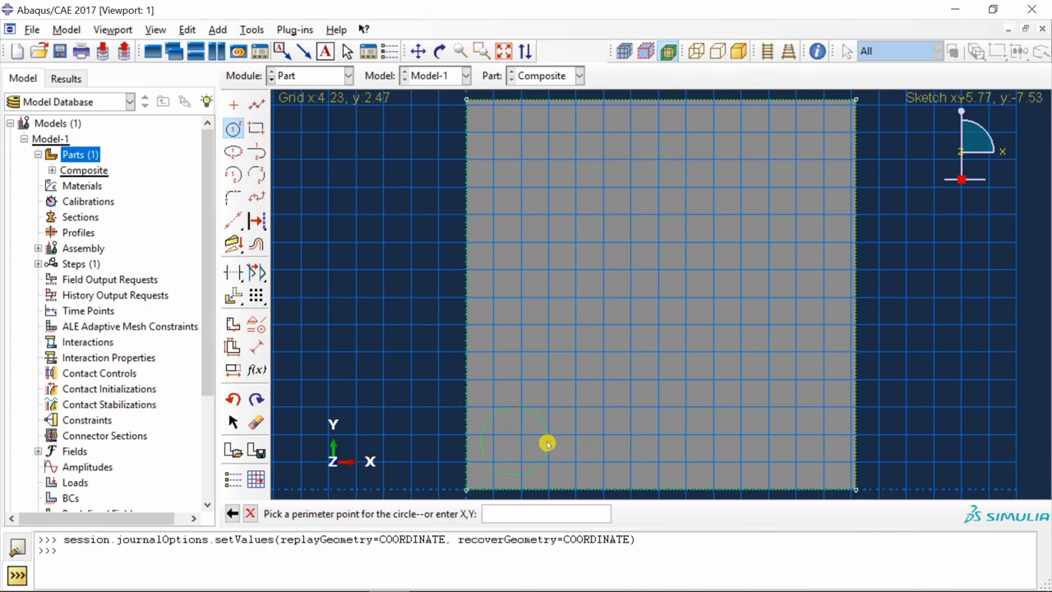
Step: Enter 4,2.5 as the perimeter point of the first fiber circle
type("4,")
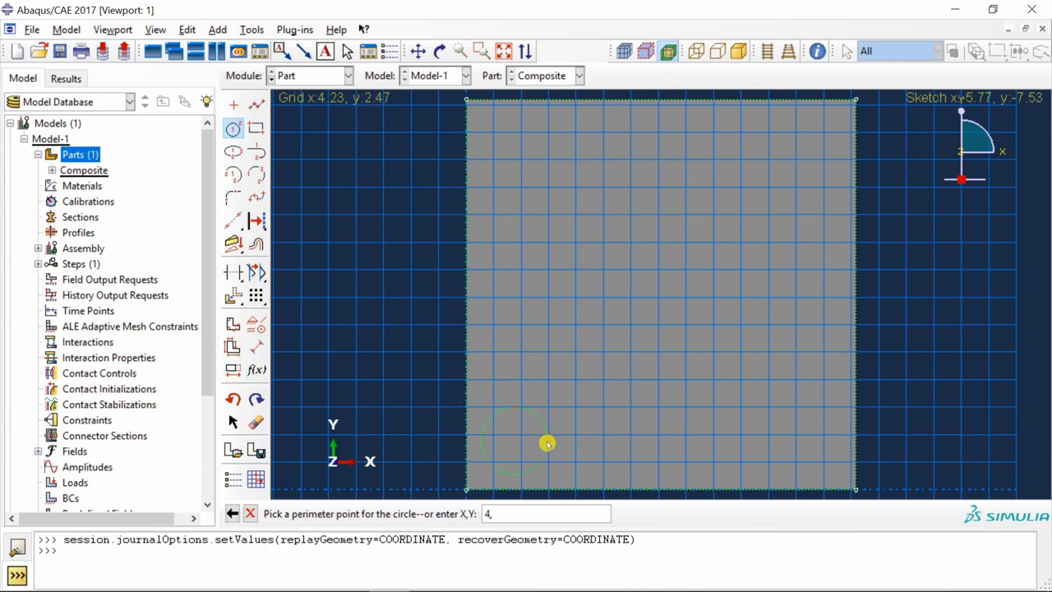
type("2.5")
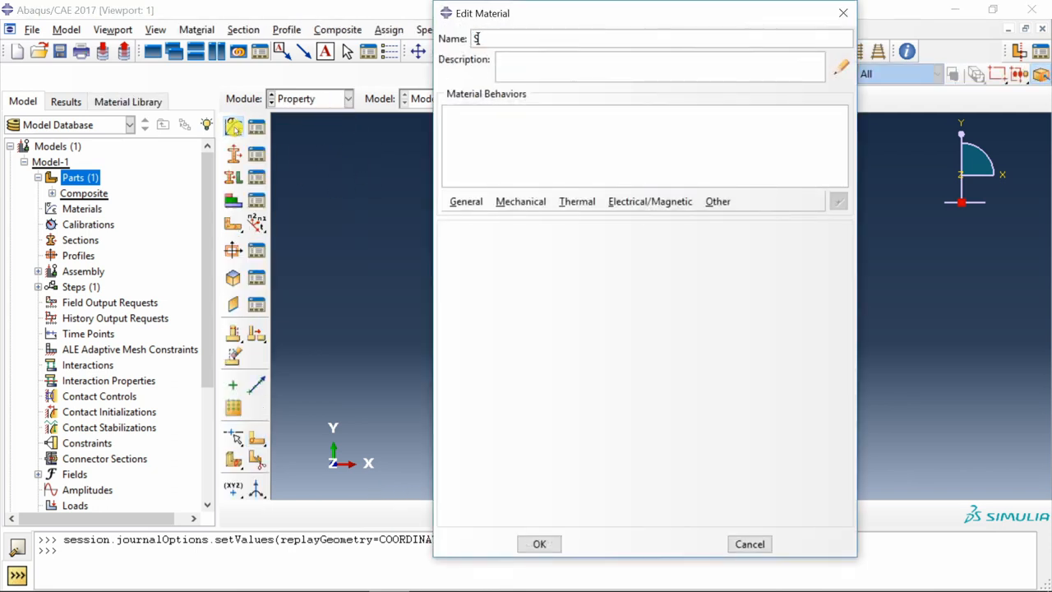
Step: Create material Steel with elastic behavior, Young's modulus 200000
type("teel")
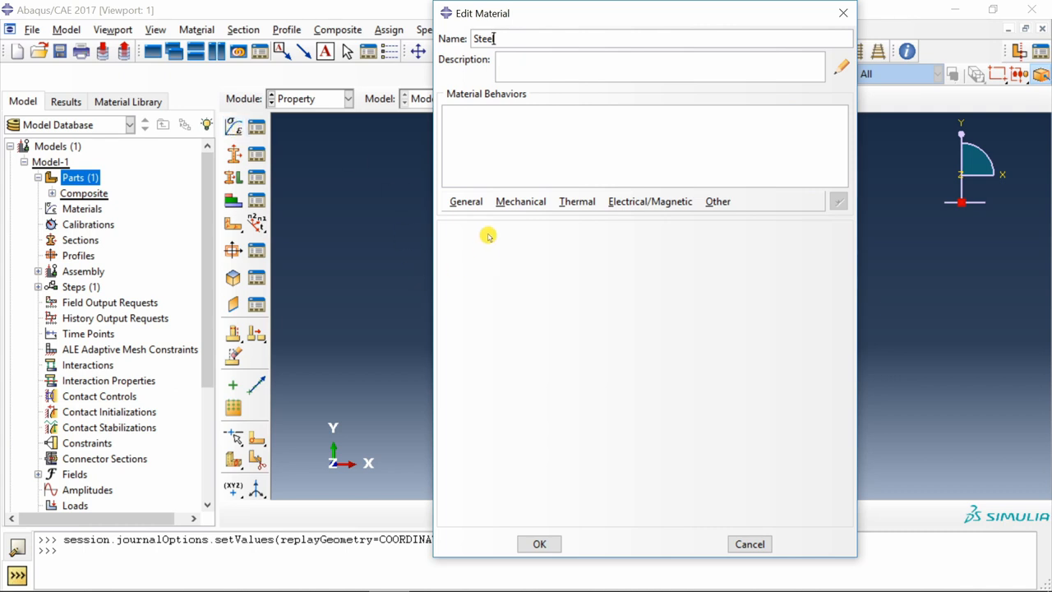
left_click(520, 201)
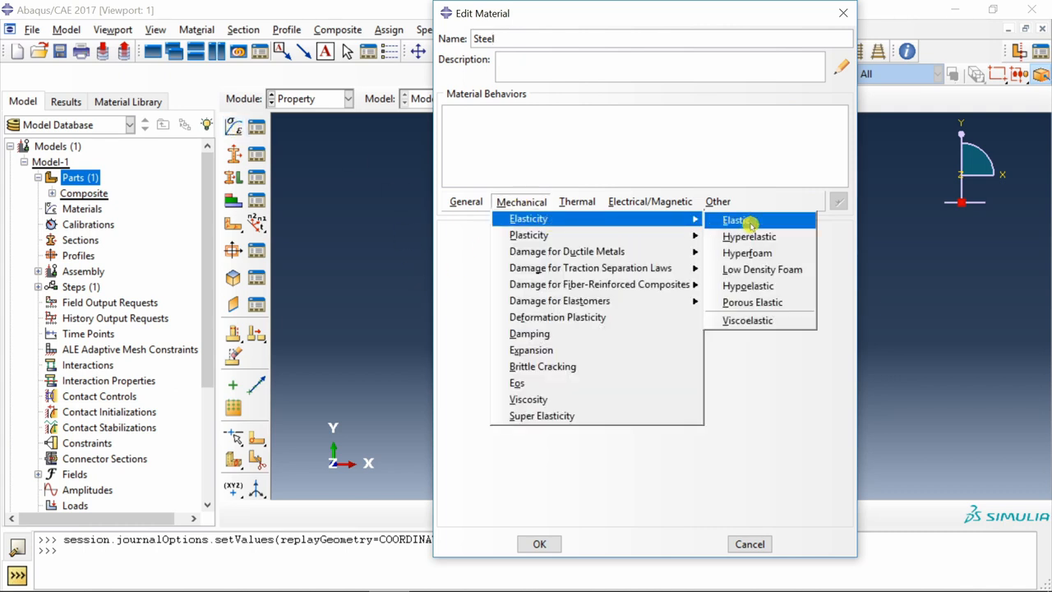
left_click(732, 220)
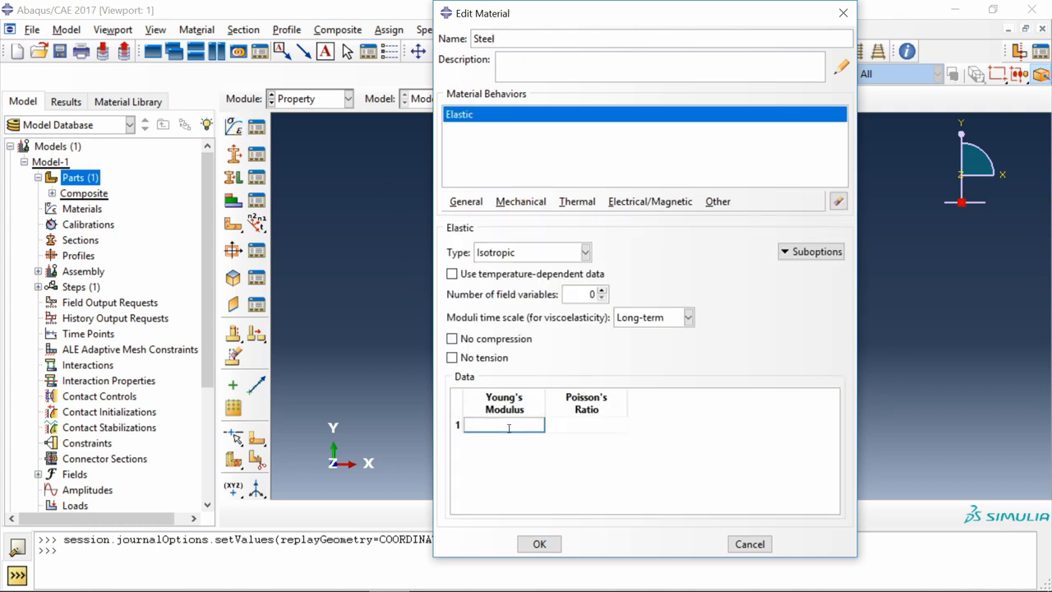
type("200000")
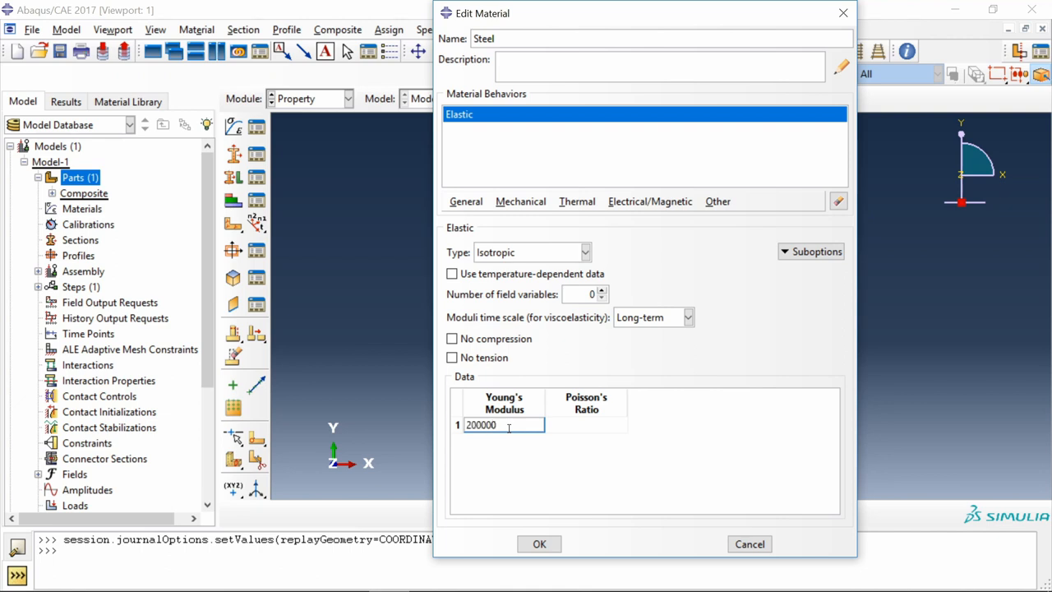
left_click(586, 424)
type("P")
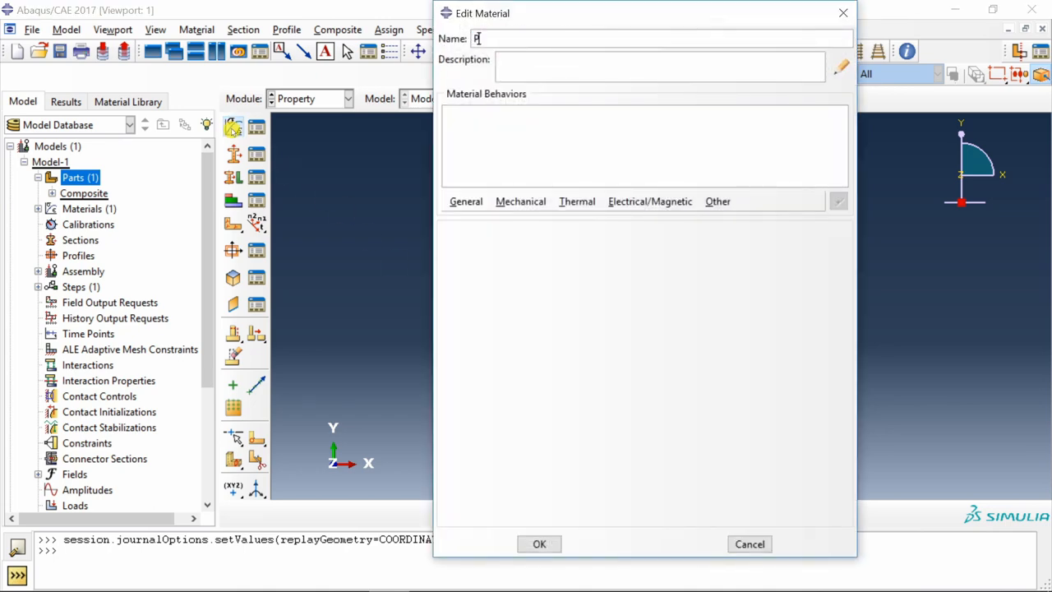
Step: Define material Polymer as elastic with modulus 1700 and Poisson's ratio 0.4
left_click(521, 201)
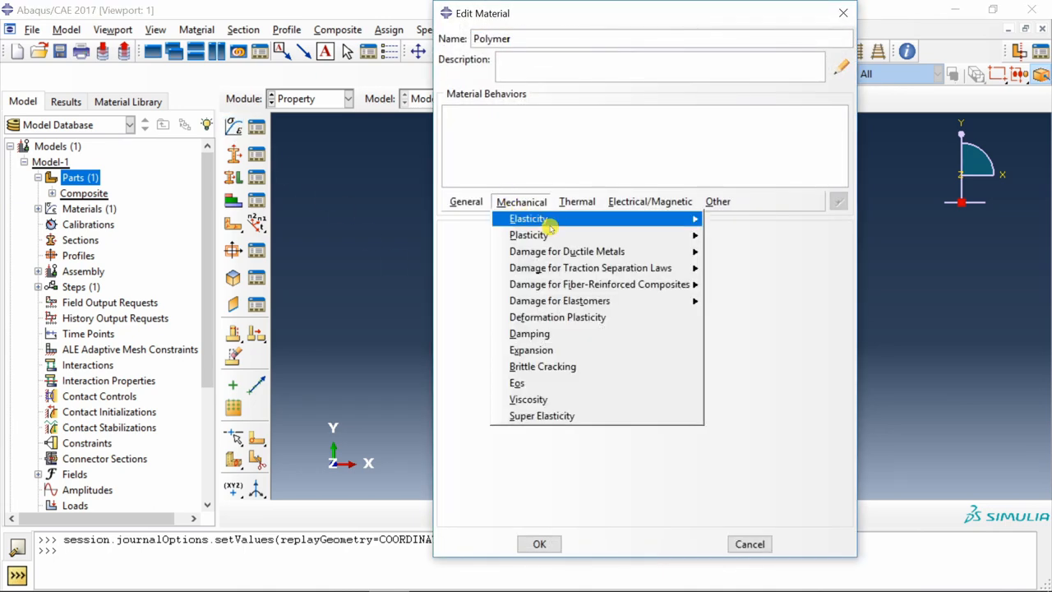
left_click(528, 217)
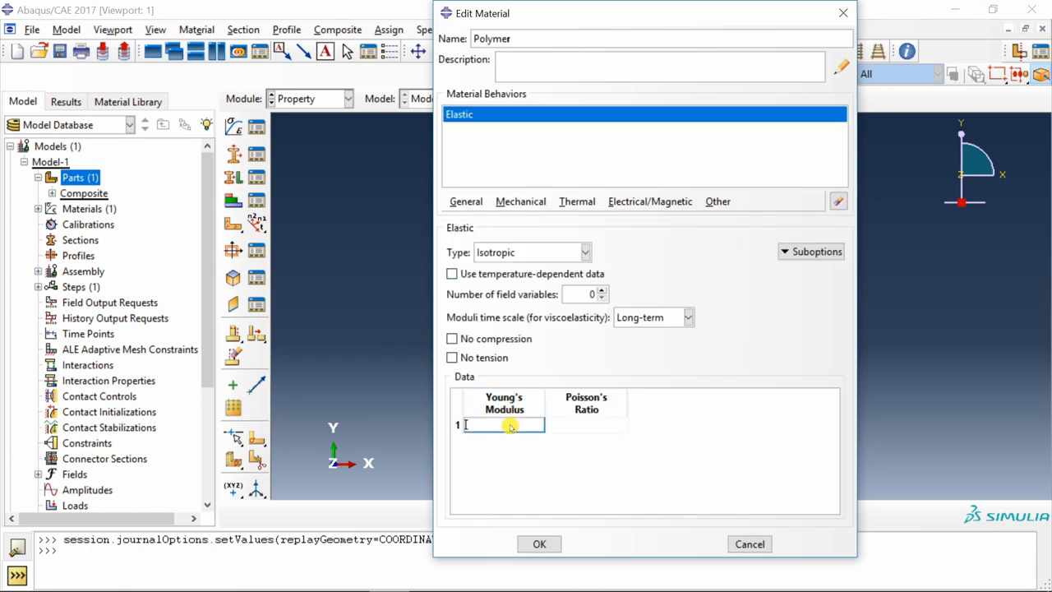
type("1700")
left_click(586, 425)
type("0.4")
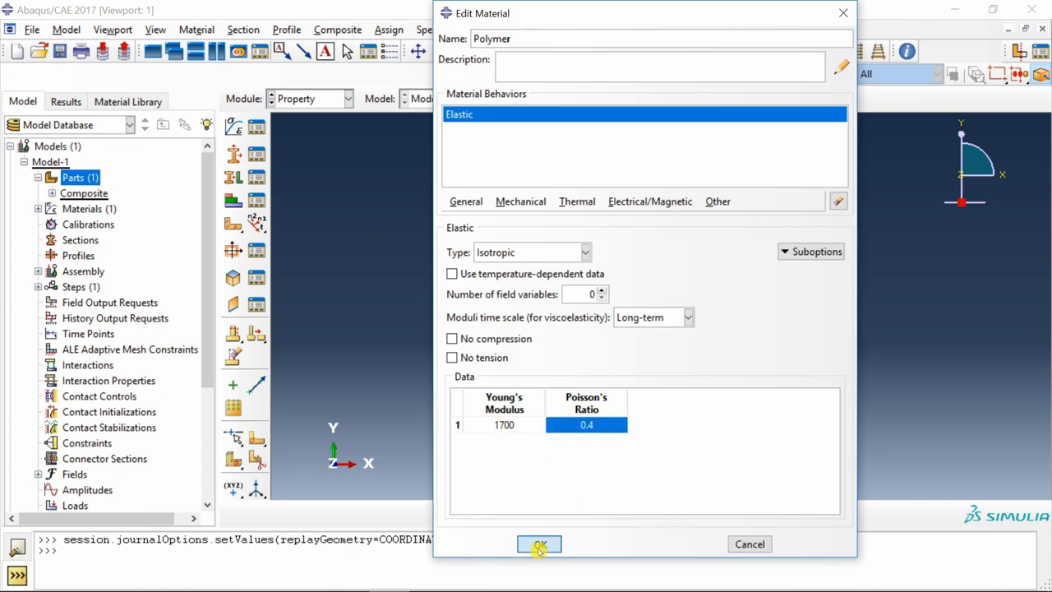
left_click(540, 543)
type("S")
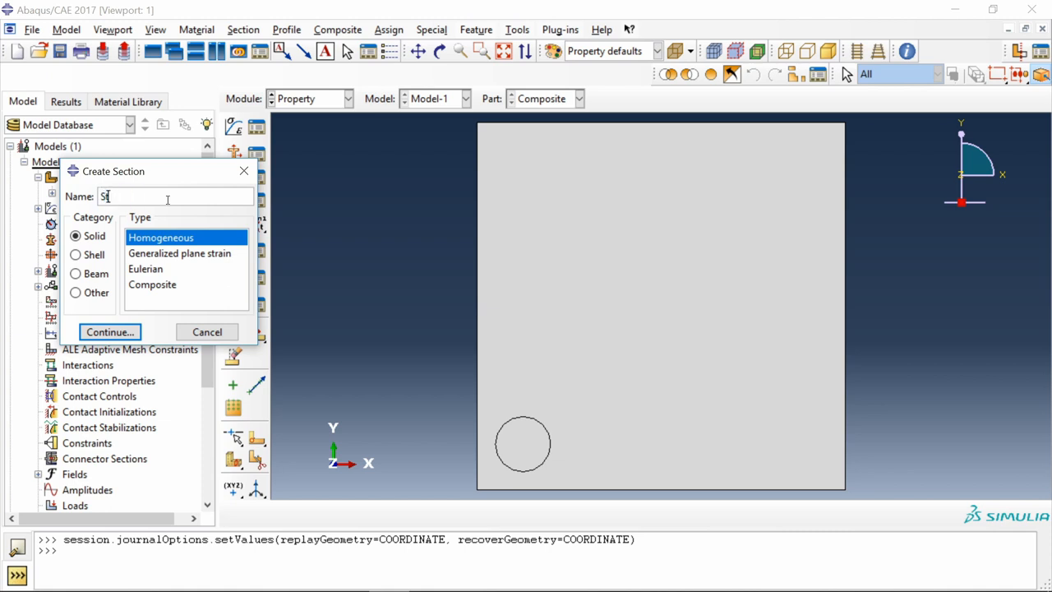
Step: Create solid homogeneous sections Steel and Polymer, each using its same-named material
left_click(109, 331)
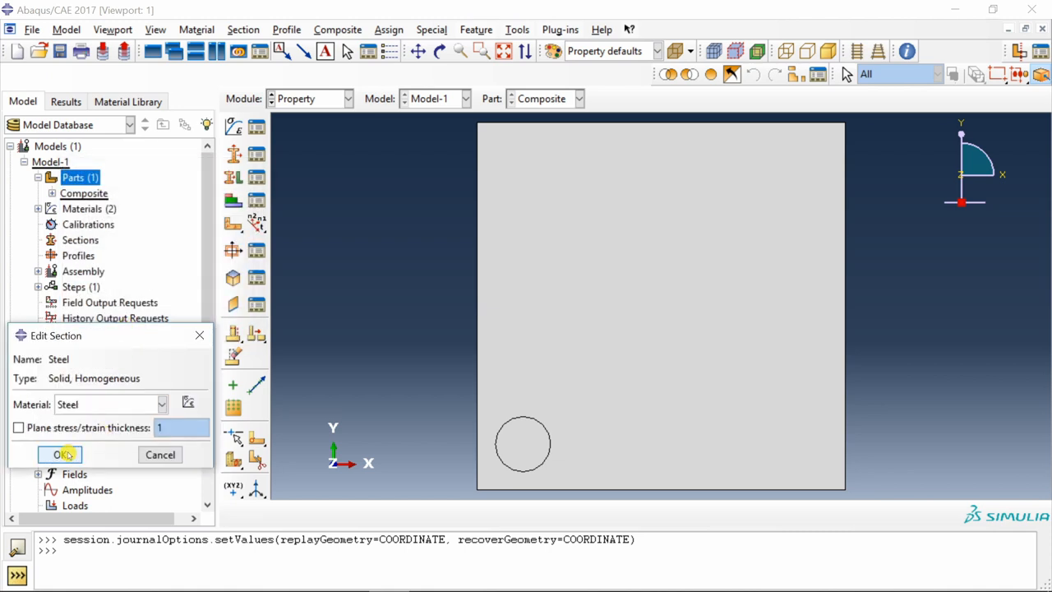
left_click(59, 455)
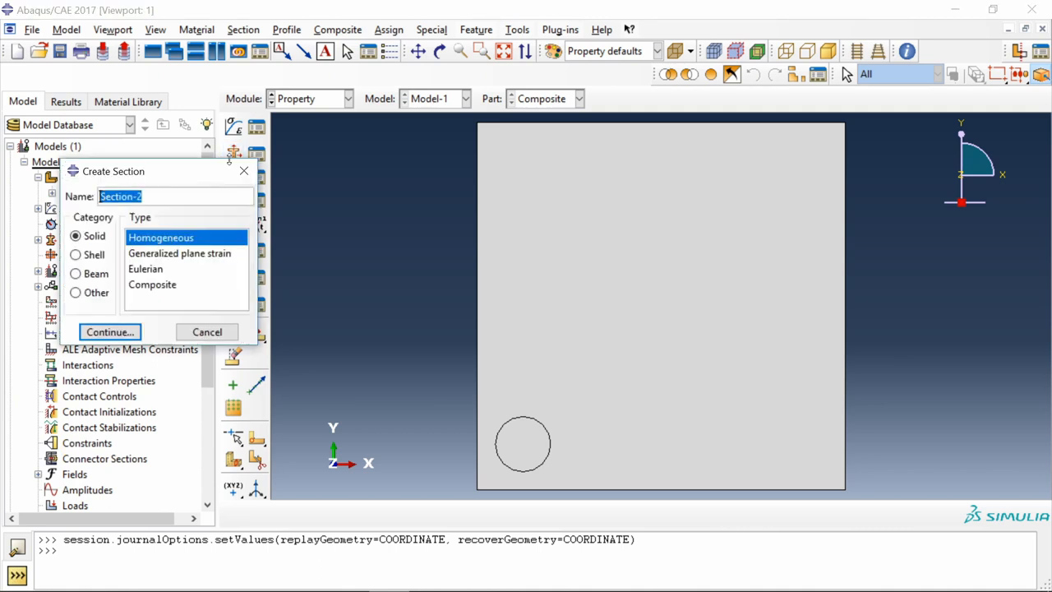
type("Poly")
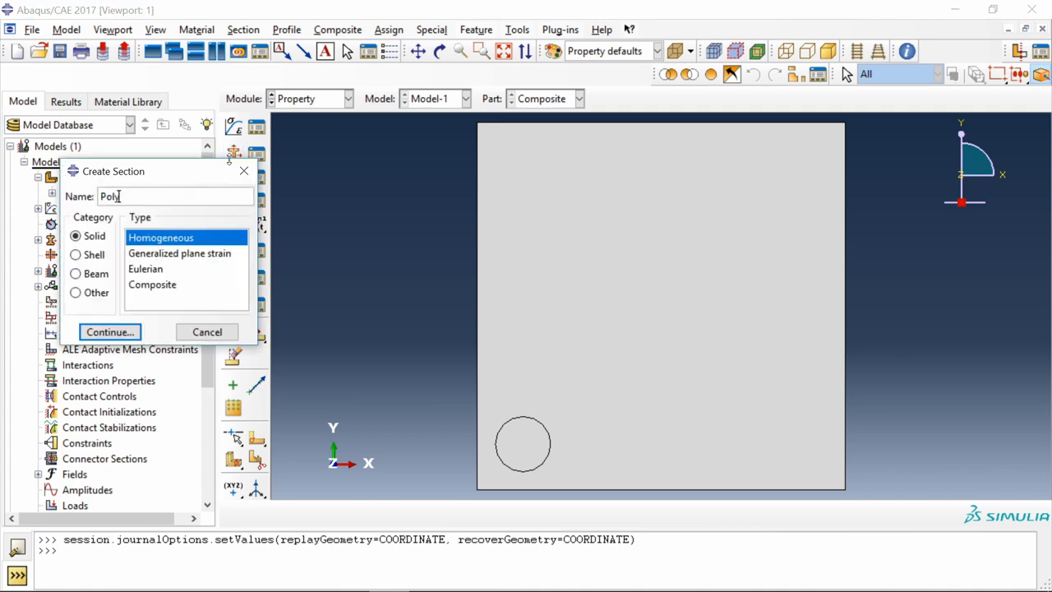
left_click(110, 331)
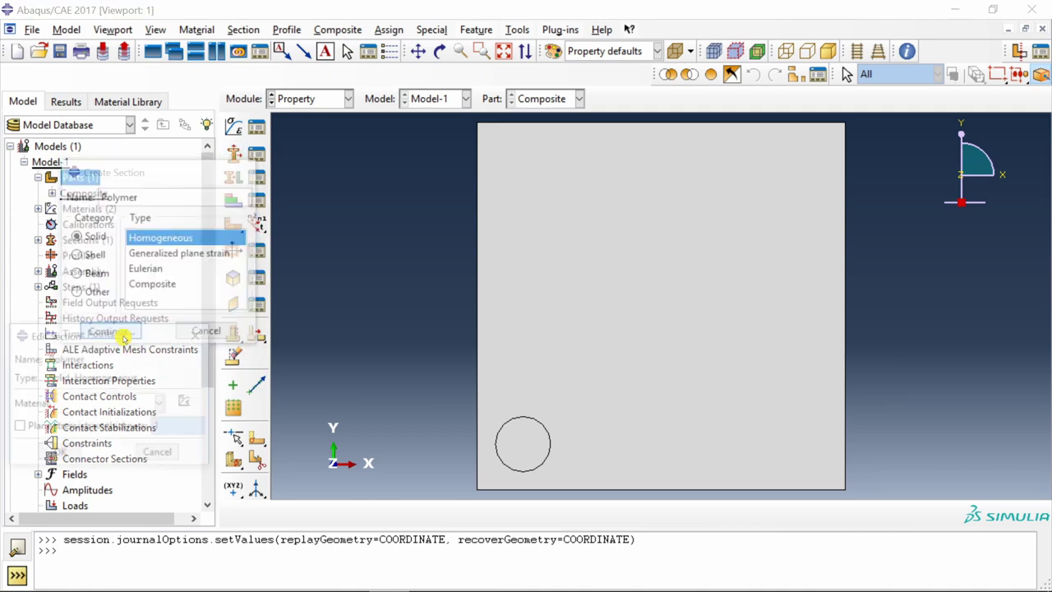
left_click(103, 331)
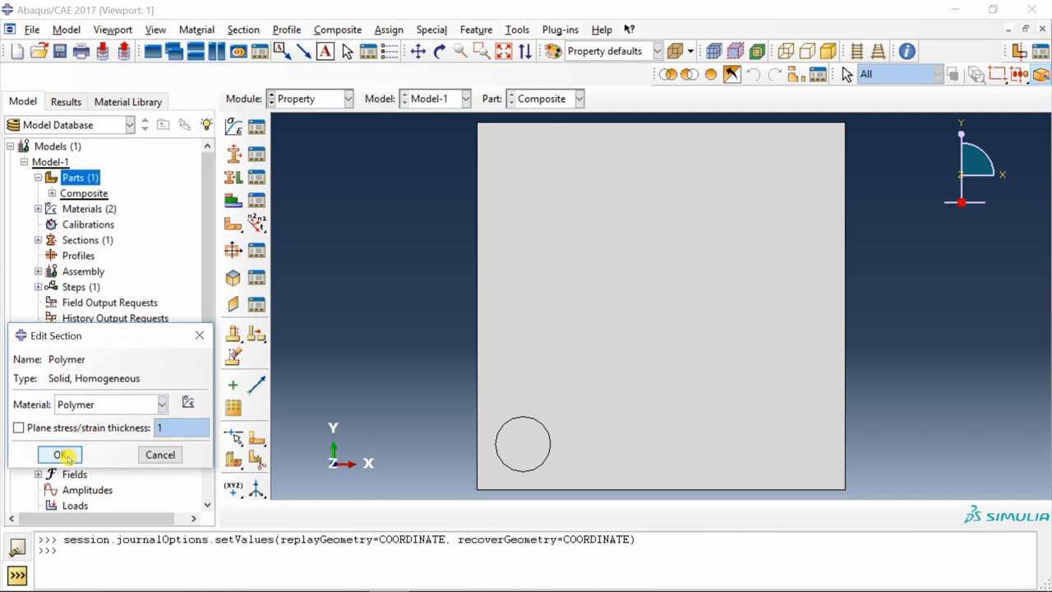
left_click(59, 455)
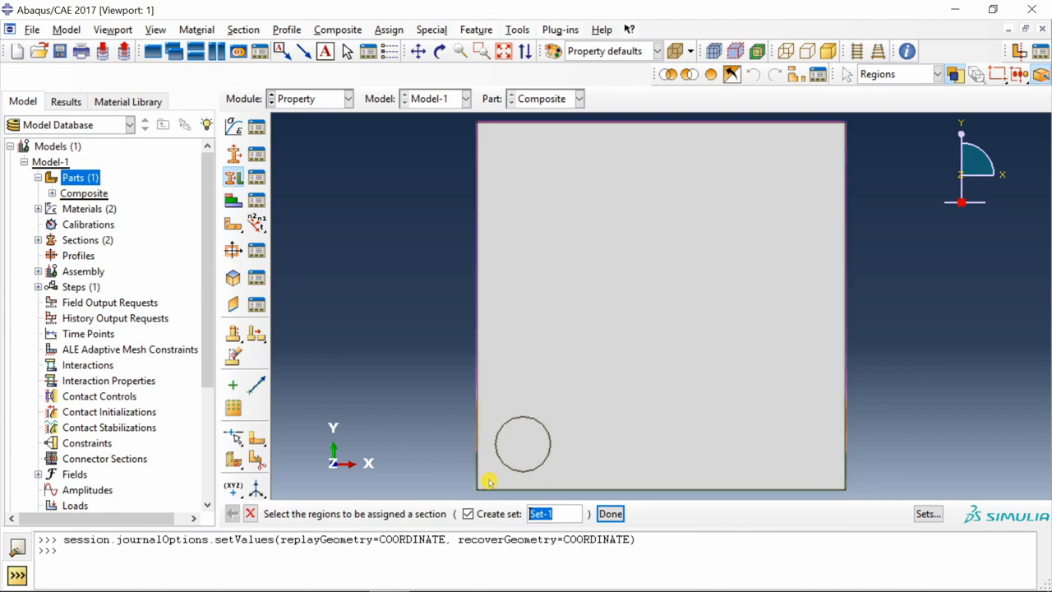
Step: Assign the Polymer section to the plate matrix, then select the fiber circle for assignment
left_click(610, 513)
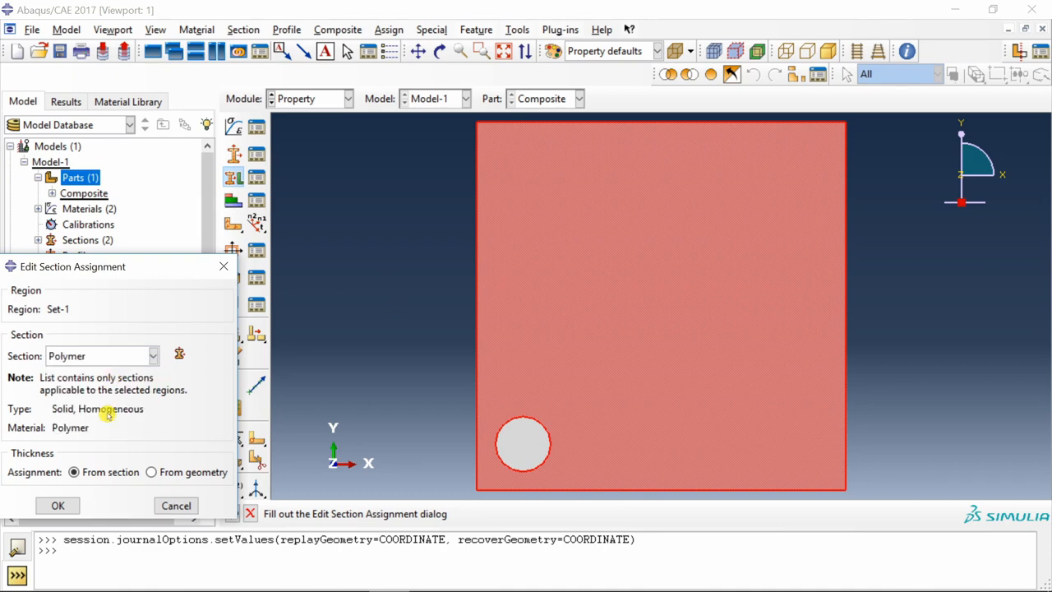
left_click(57, 504)
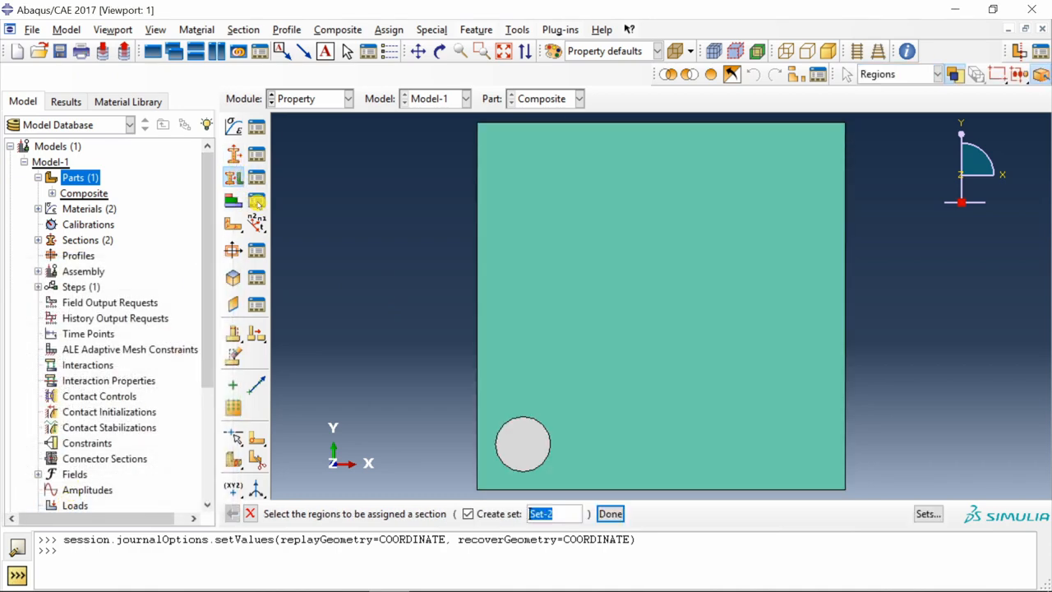
left_click(610, 512)
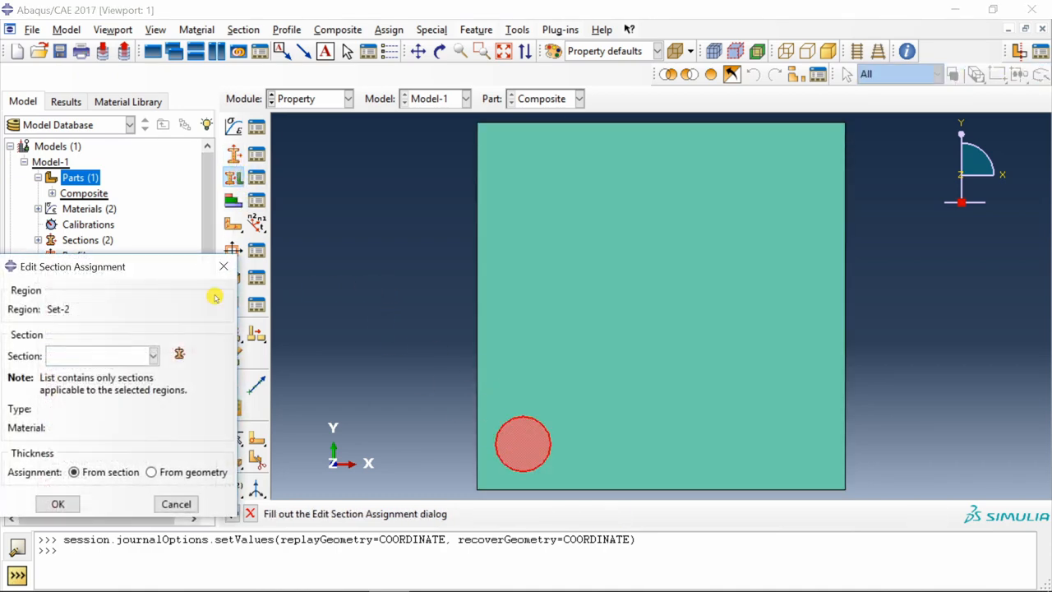
left_click(176, 504)
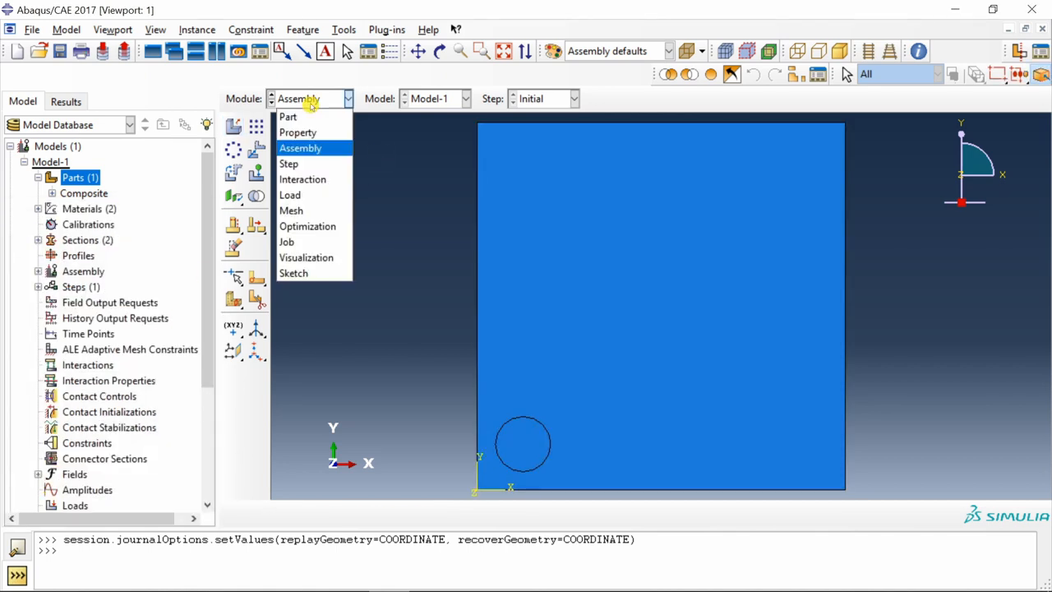
Step: Create Static, General Step-1: increments 0.01 initial, 1E-012 minimum, 0.1 maximum, 10000 max
left_click(289, 164)
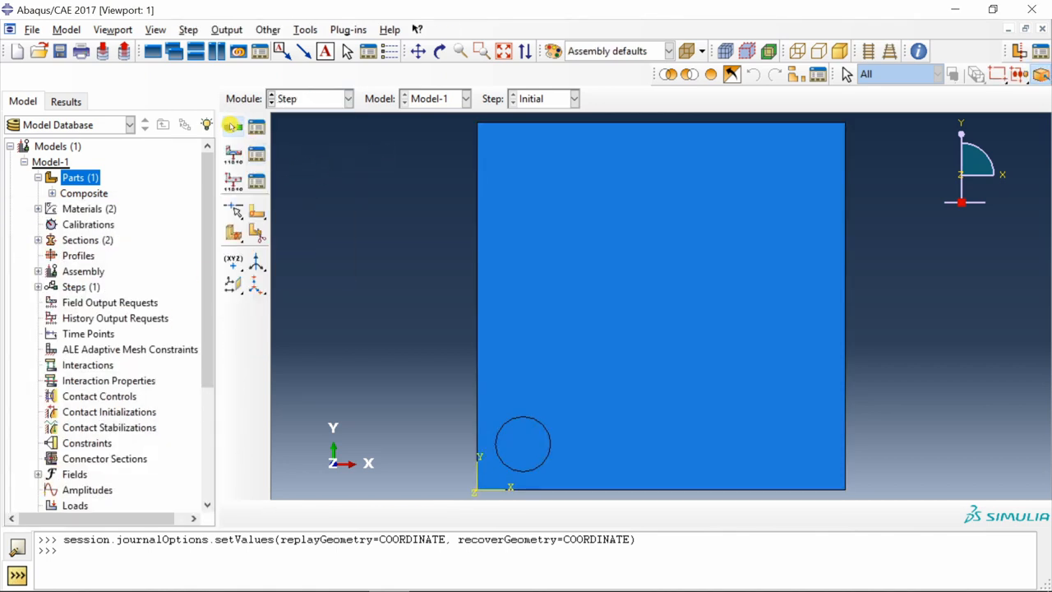
left_click(232, 126)
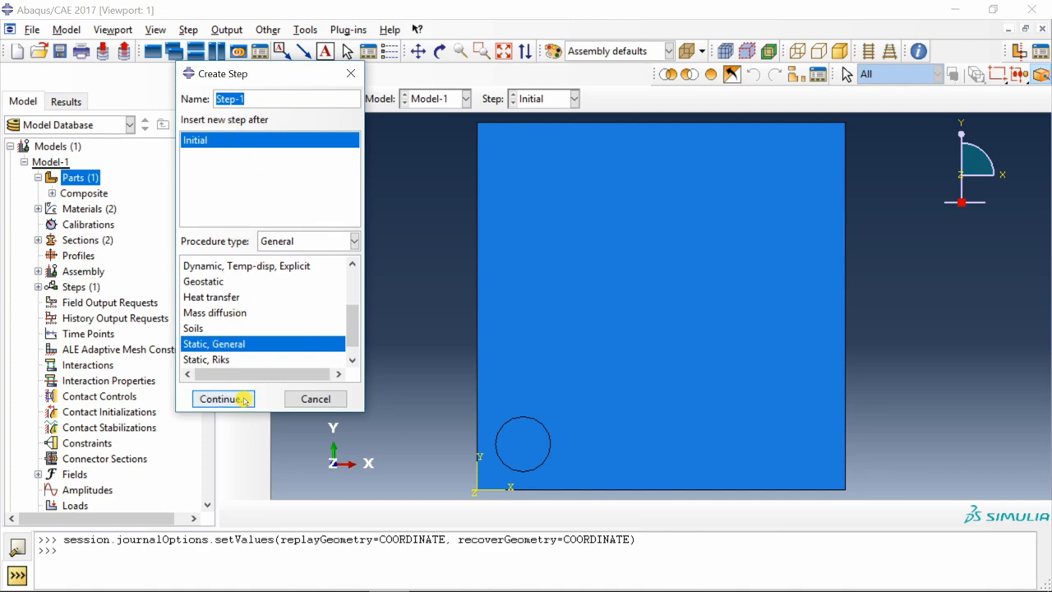
left_click(220, 399)
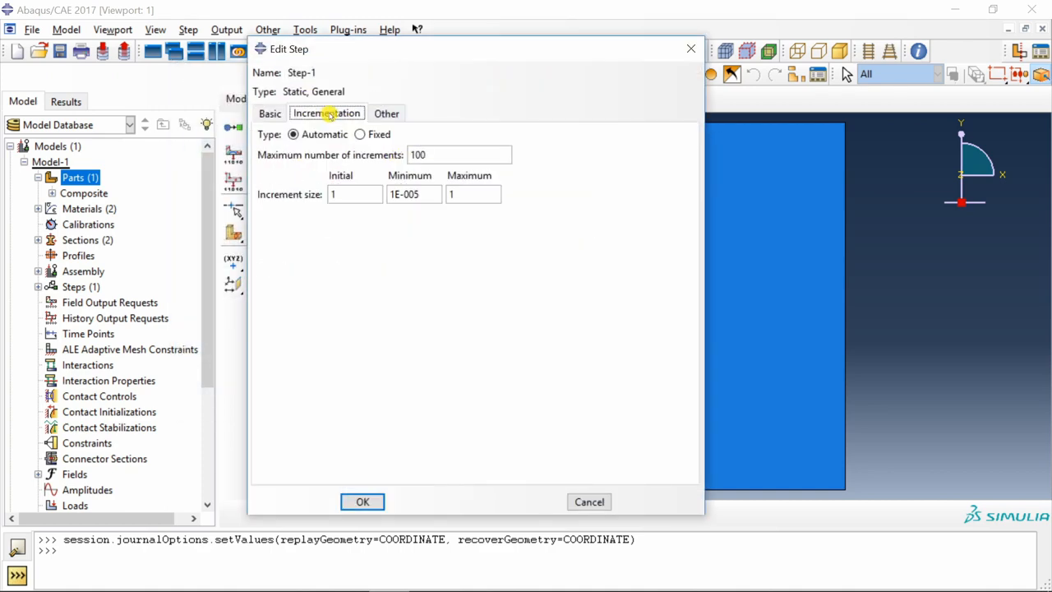
left_click(354, 194)
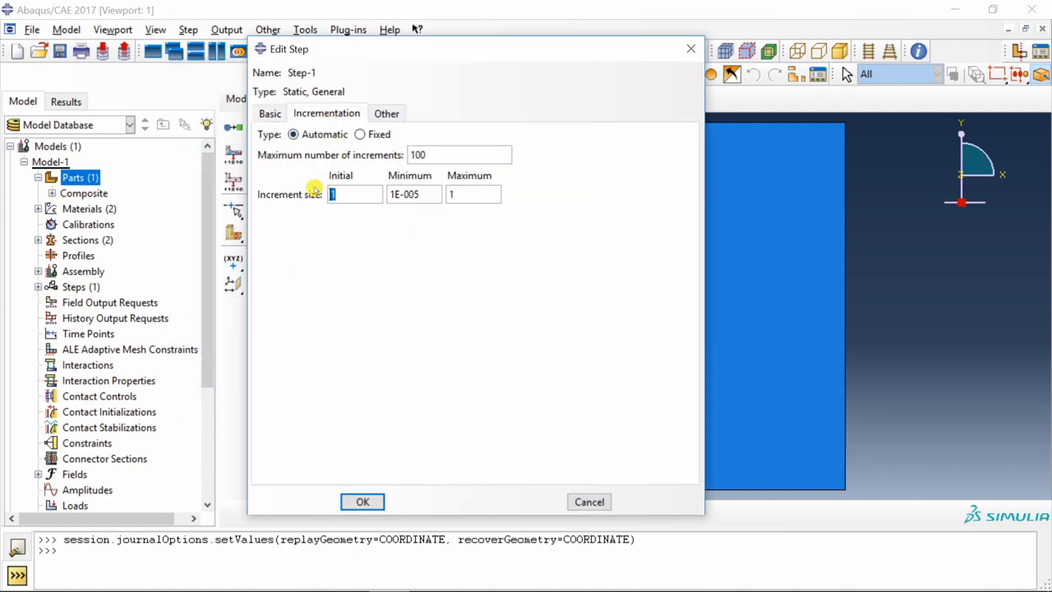
type("0.01")
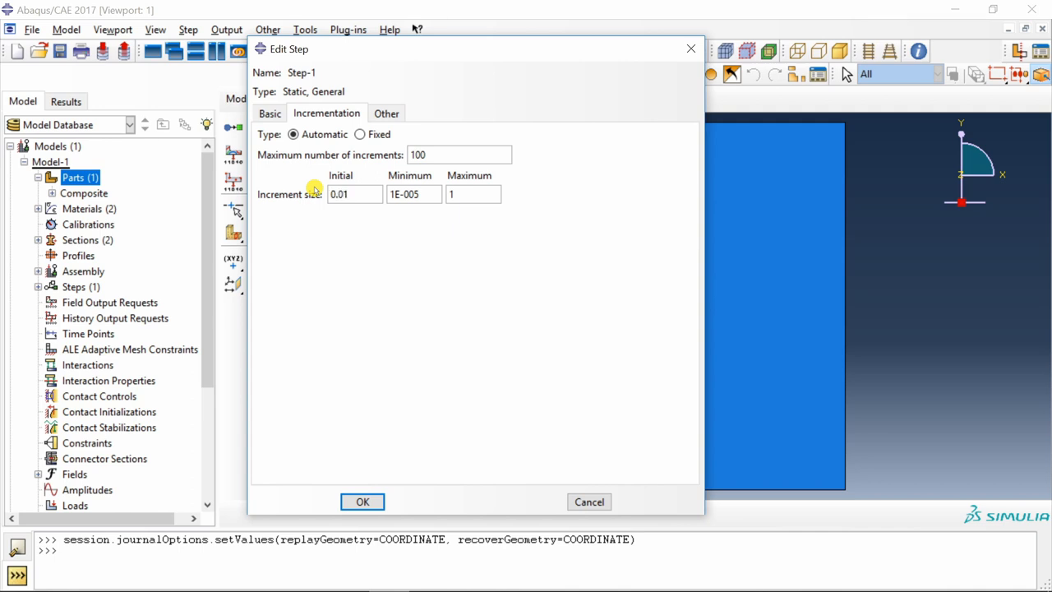
left_click(473, 194)
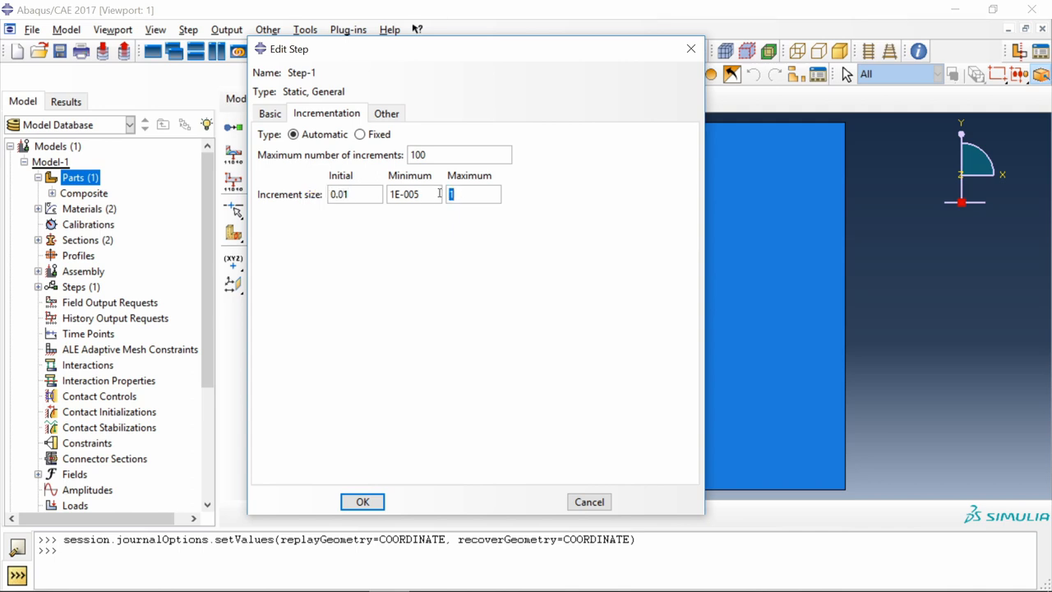
type("0.1")
left_click(414, 194)
type("12")
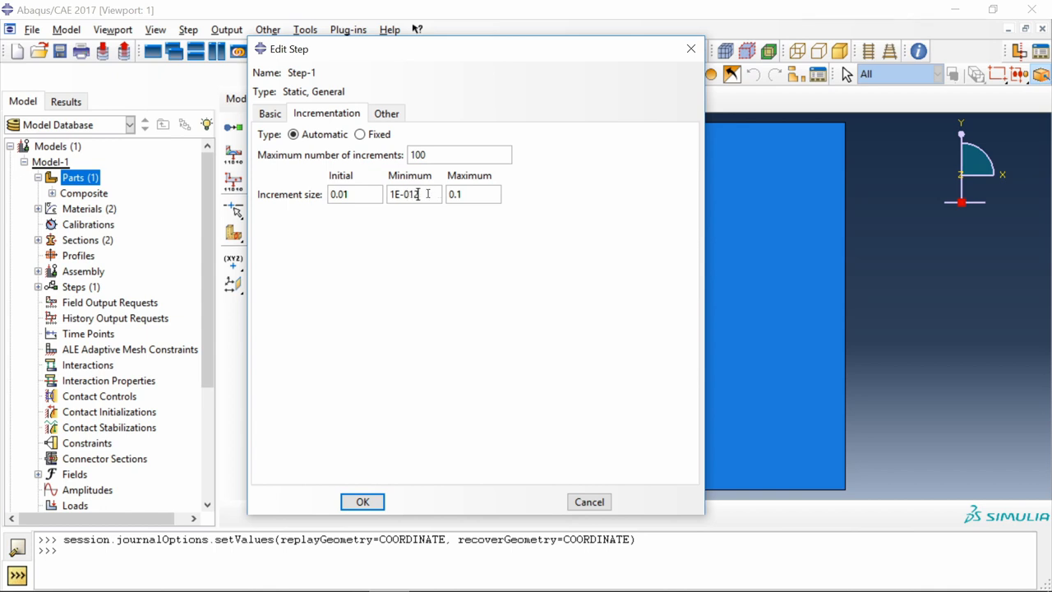
type("10000")
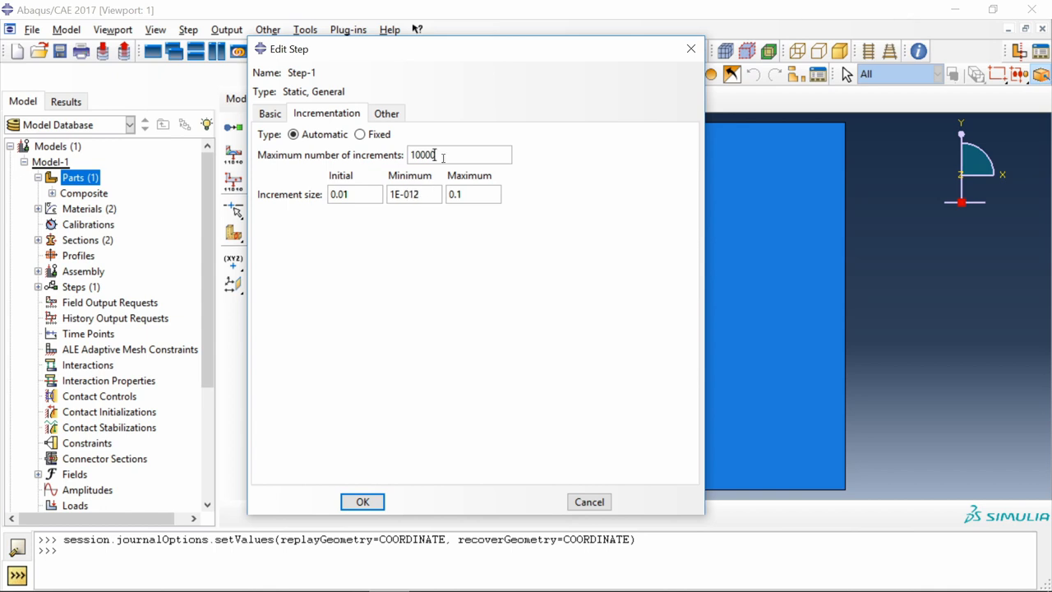
mouse_move(389, 415)
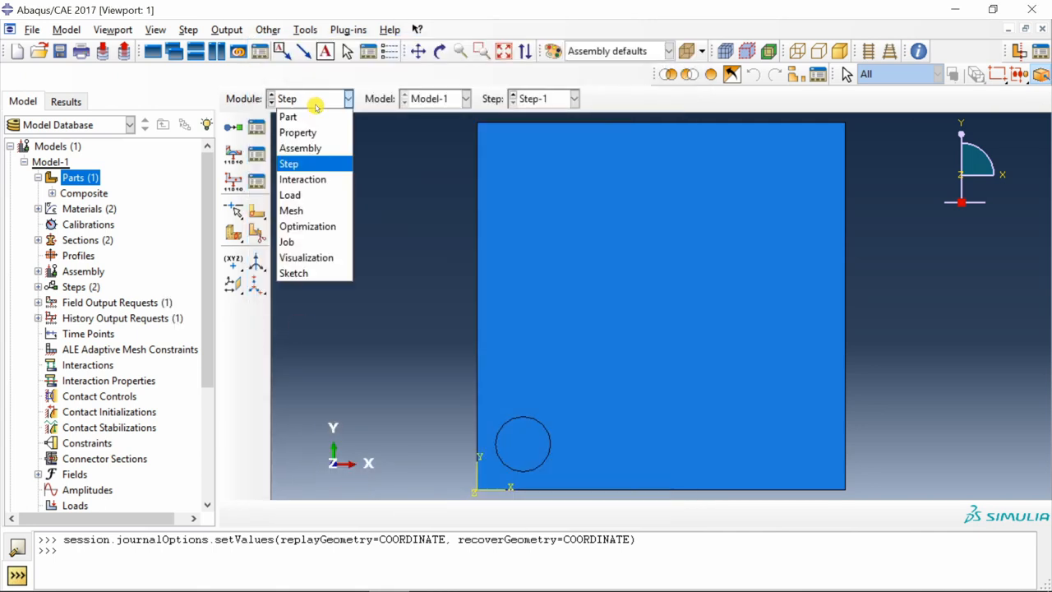
Step: In the Load module, apply a -10 pressure load to the plate's top edge
left_click(289, 195)
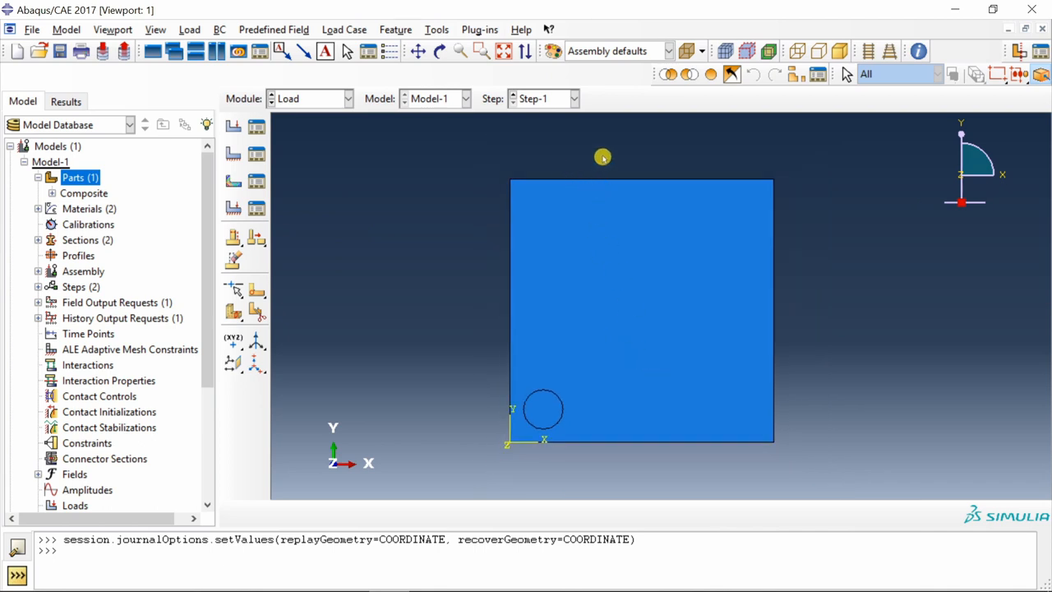
mouse_move(535, 460)
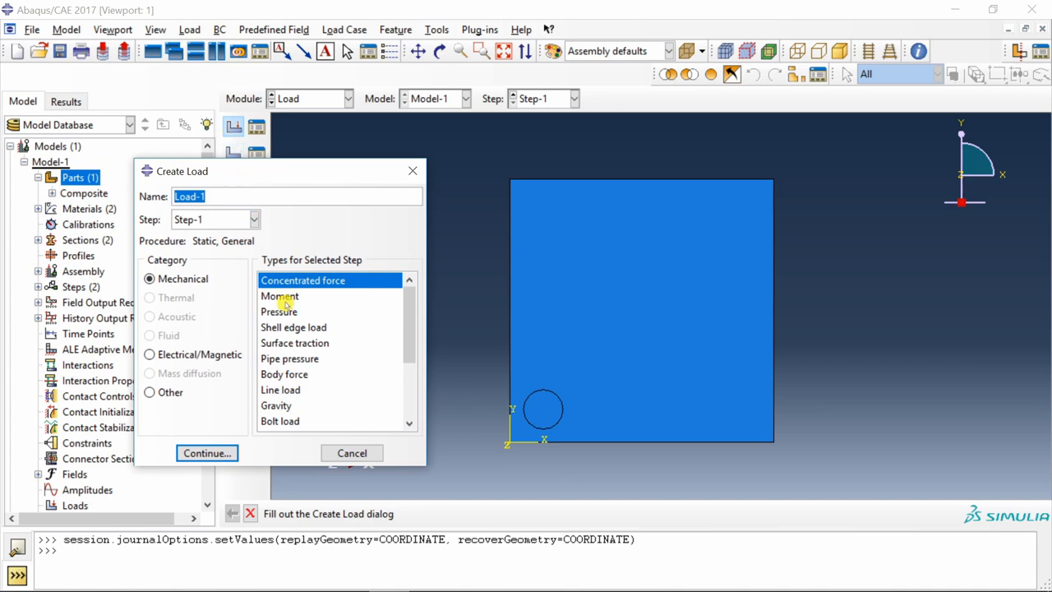
left_click(279, 310)
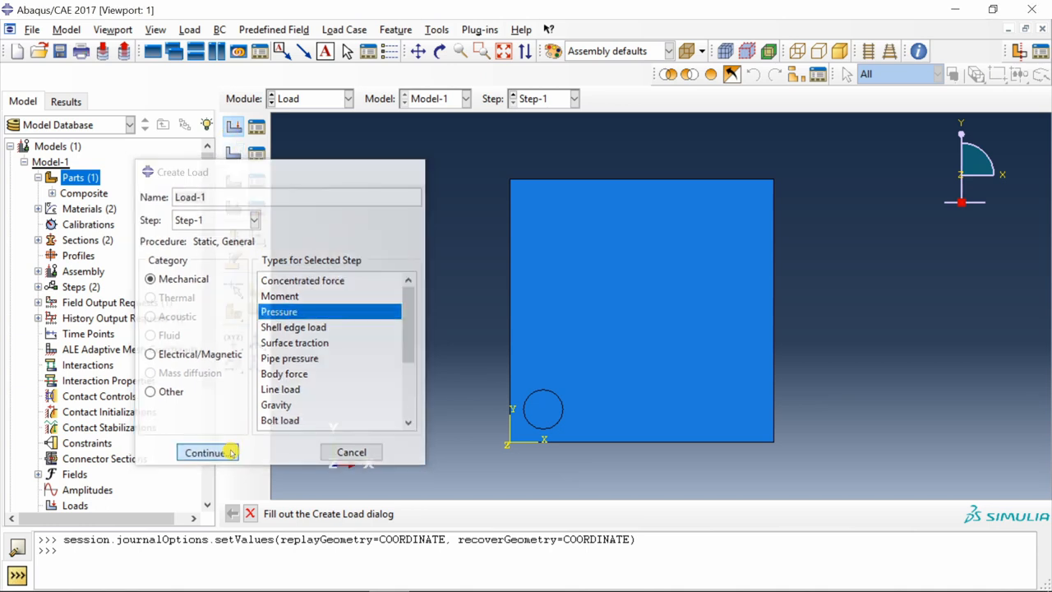
left_click(204, 452)
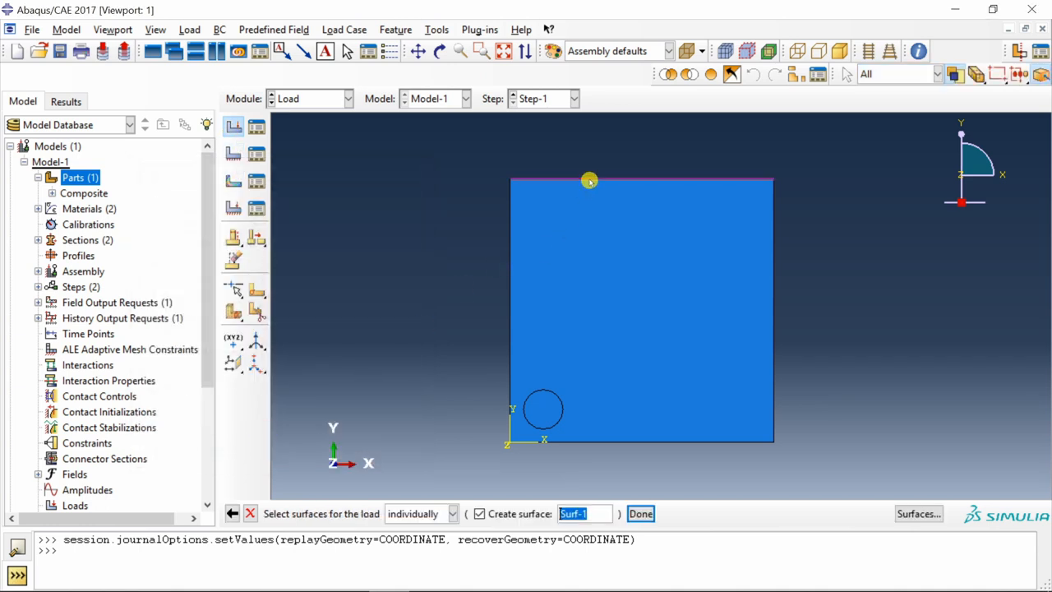
left_click(641, 513)
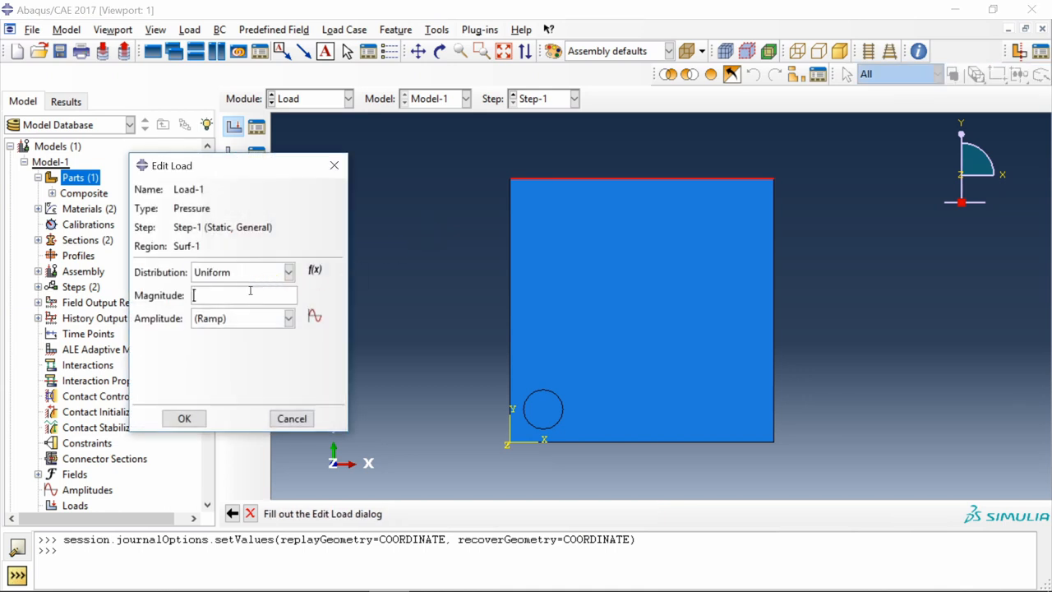
type("-10")
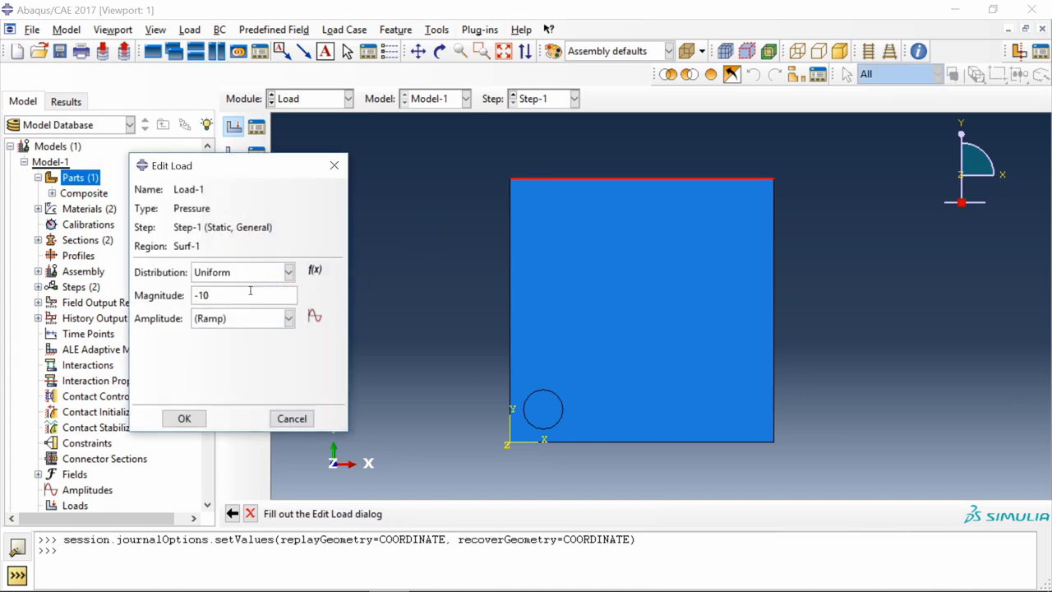
left_click(184, 418)
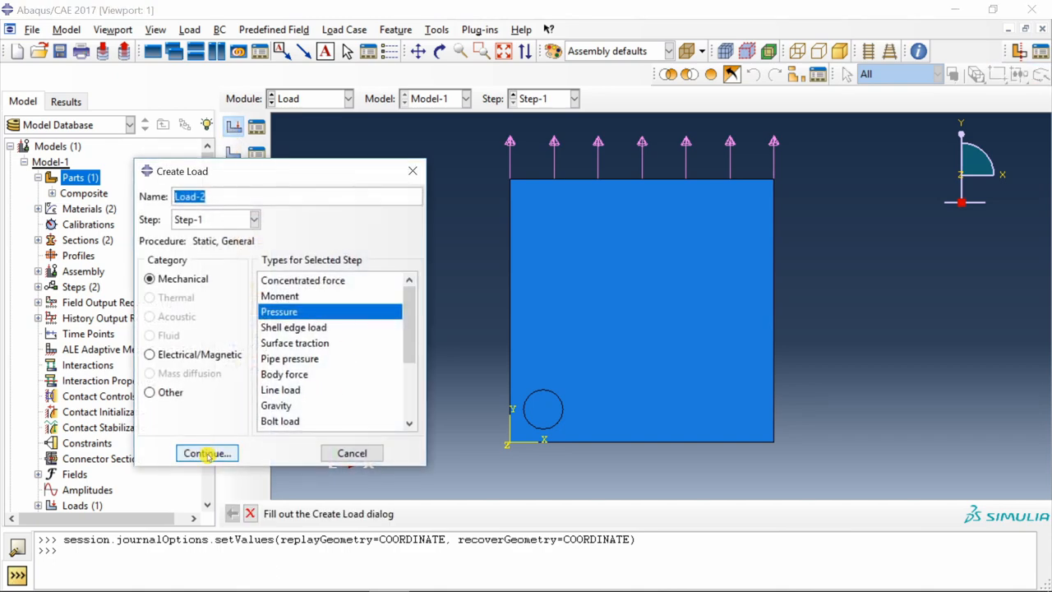
Step: Add a second -10 pressure load on the plate's bottom edge
left_click(207, 453)
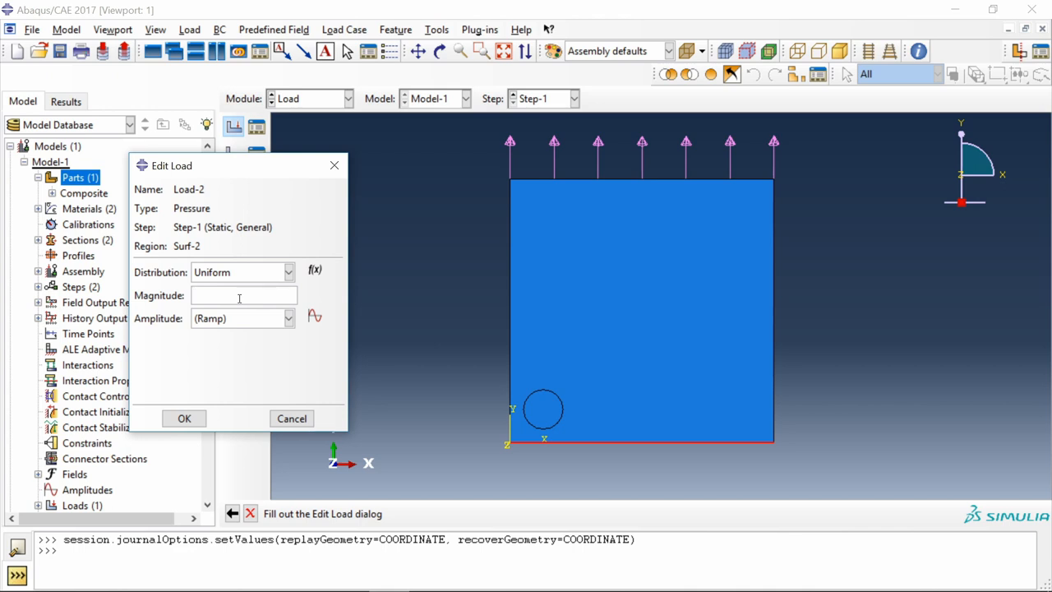
type("-10")
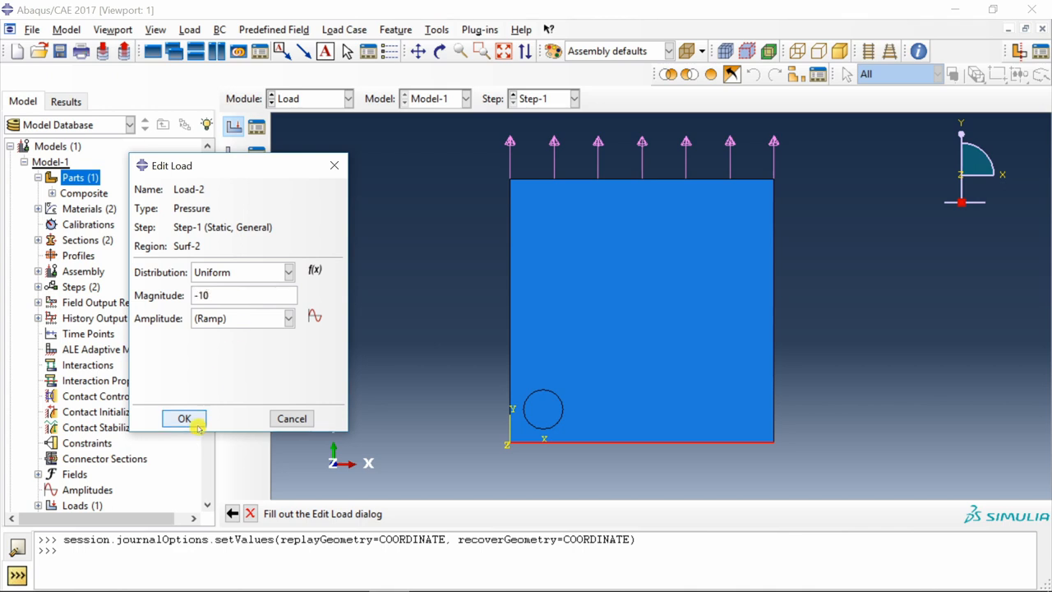
left_click(185, 418)
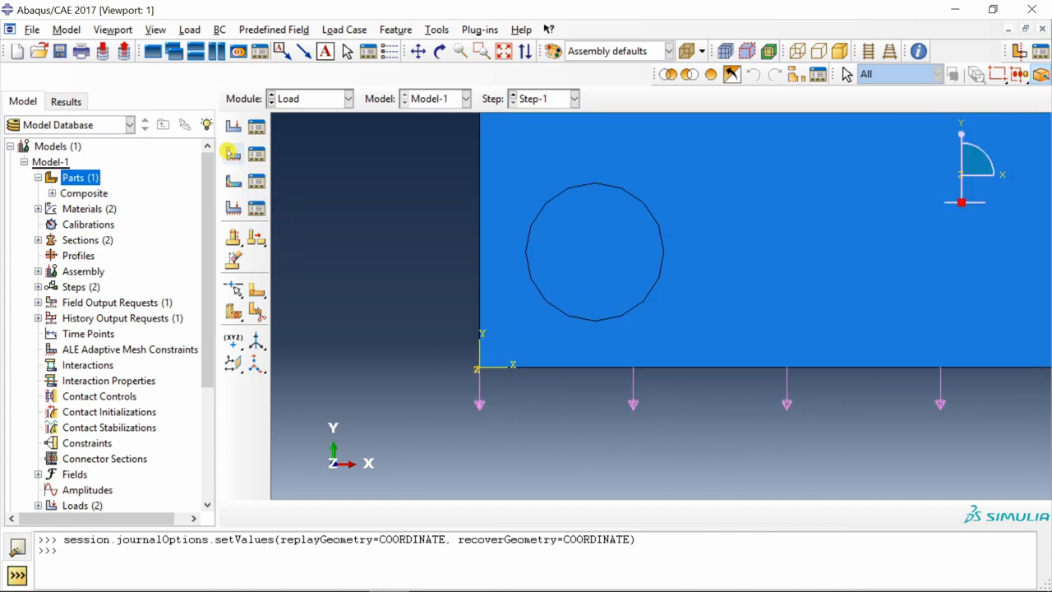
Step: Create displacement boundary condition BC-1 restraining U1 at the plate's bottom-left corner
left_click(232, 154)
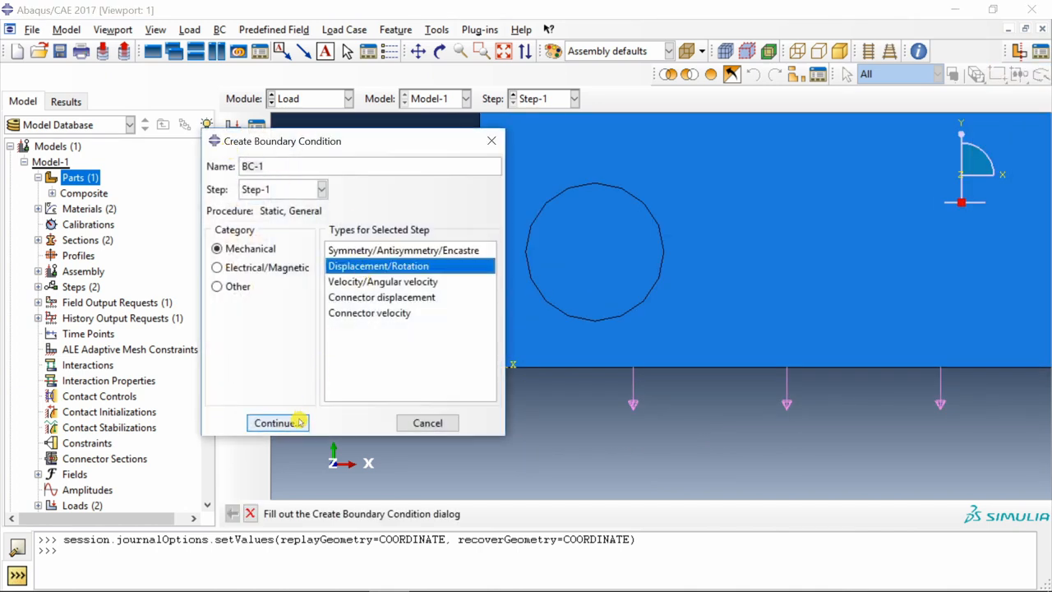
left_click(277, 422)
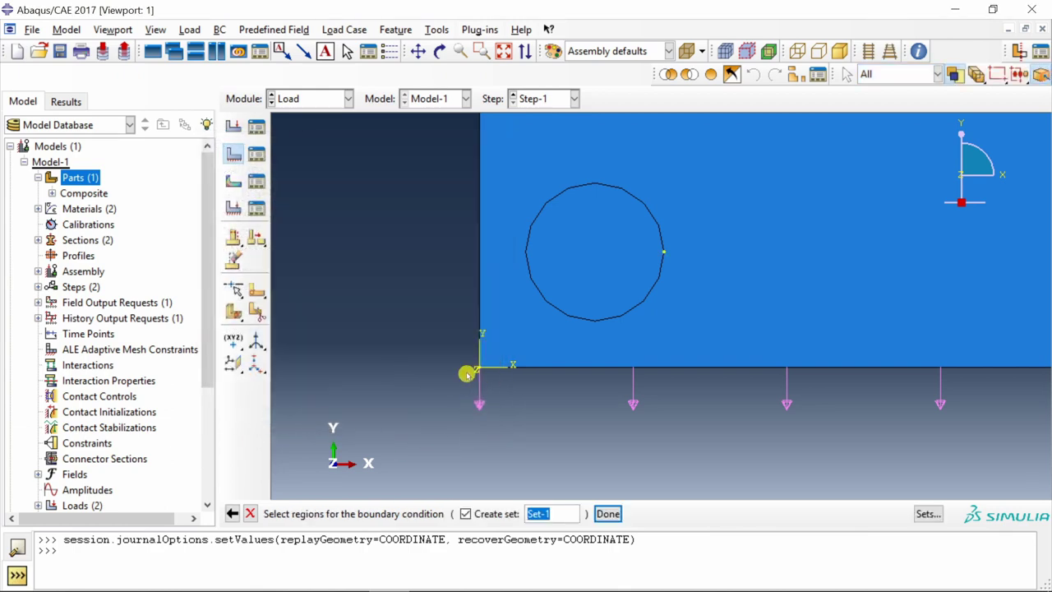
left_click(608, 514)
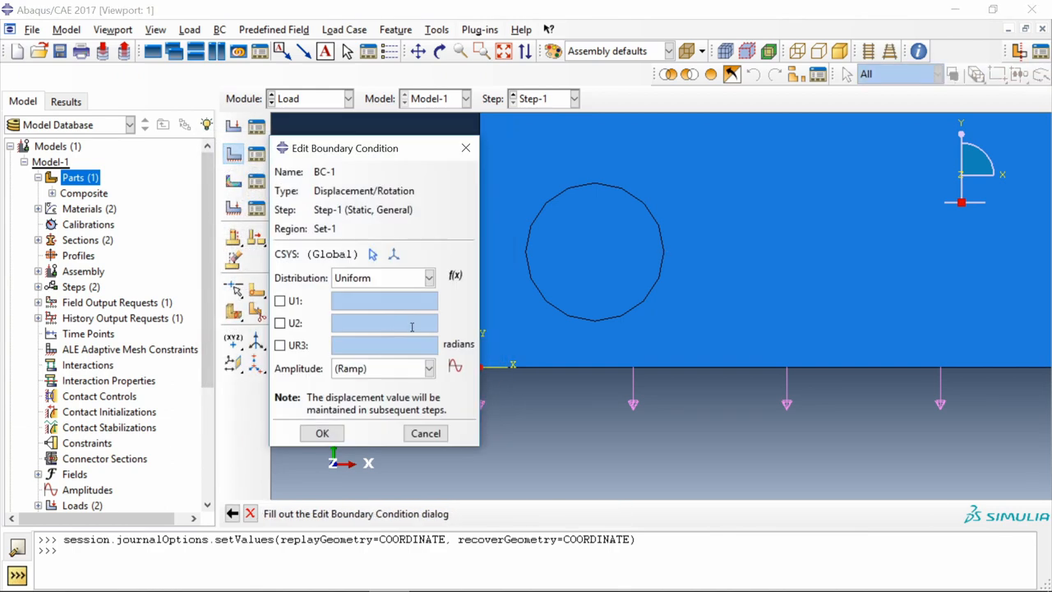
left_click(281, 300)
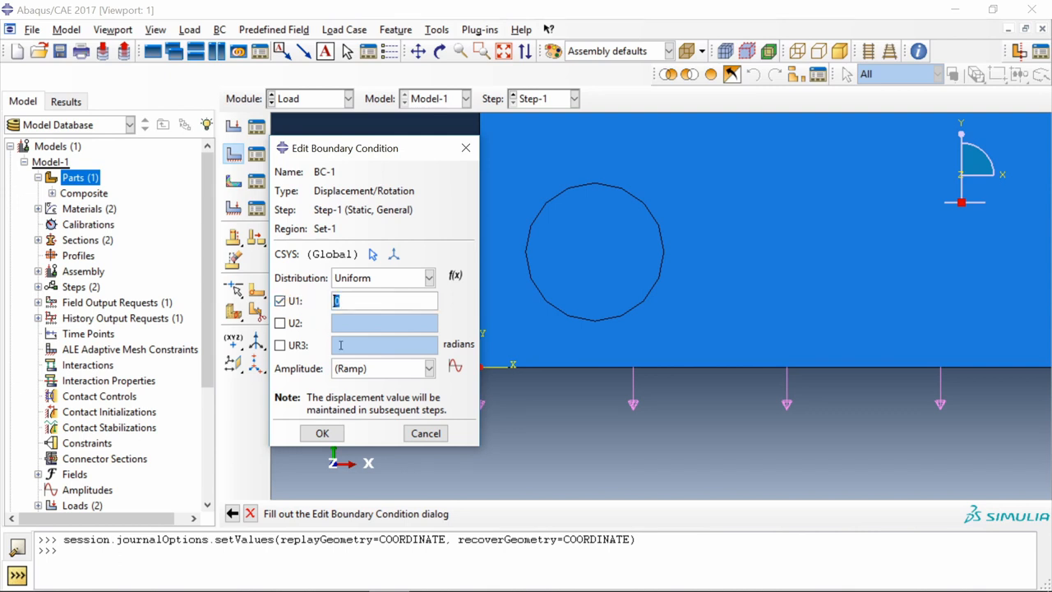
left_click(322, 434)
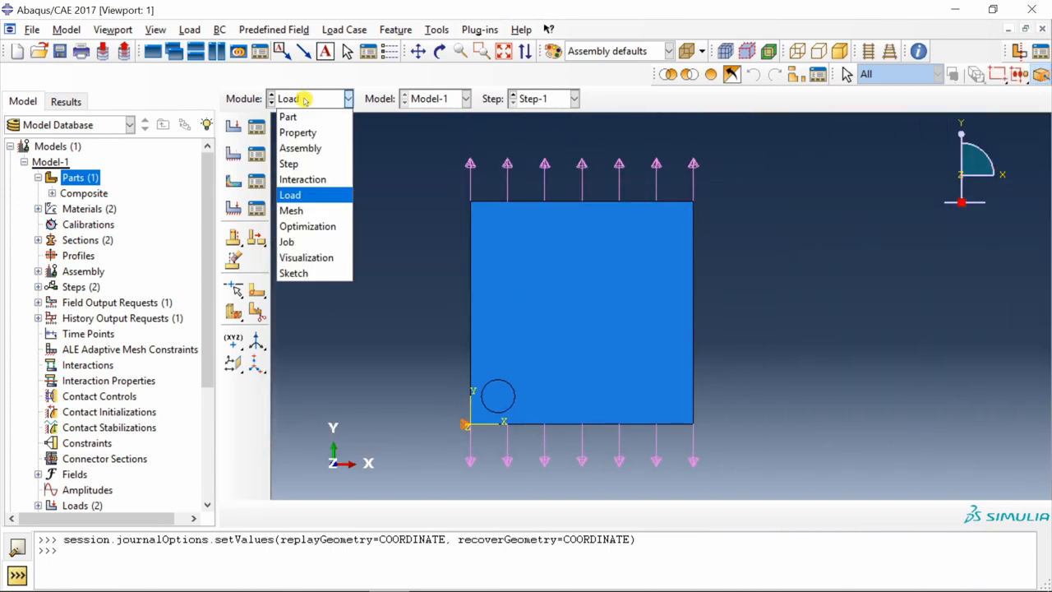
Step: In the Mesh module, give the Composite plate face and fiber circle 4-node reduced-integration quads
left_click(290, 211)
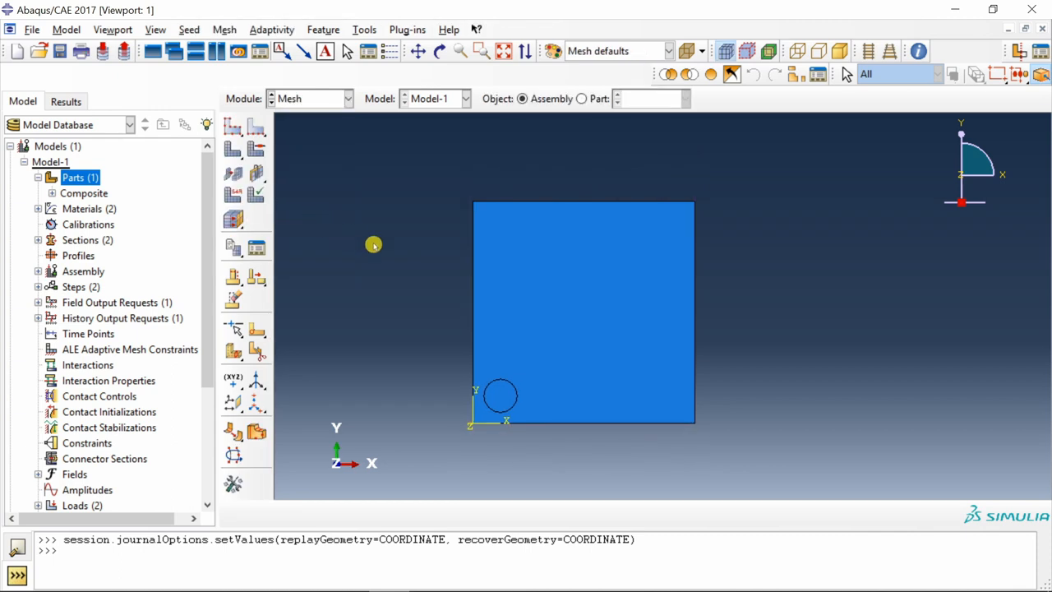
left_click(582, 97)
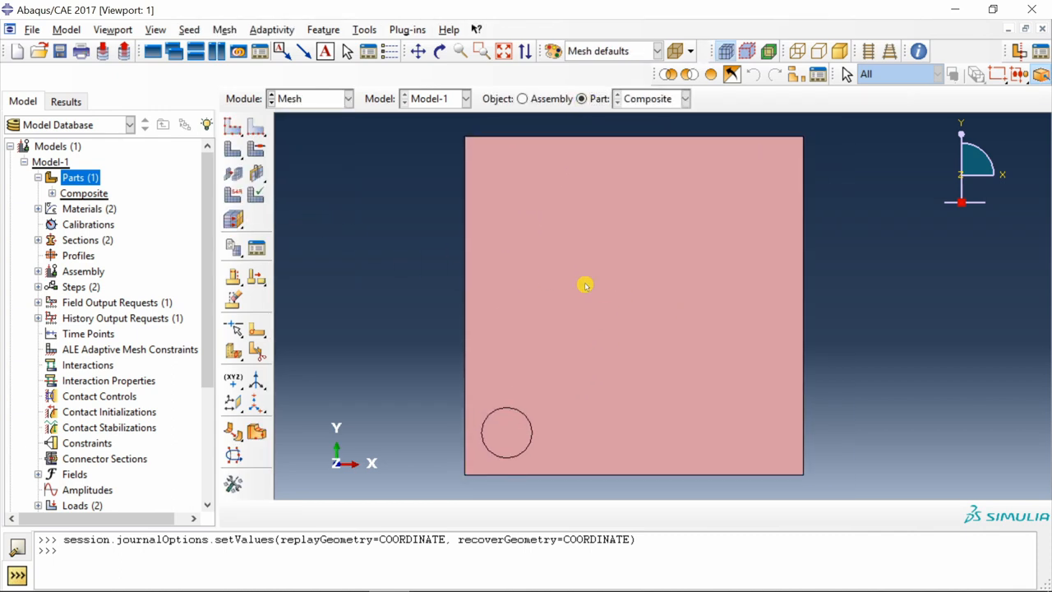
mouse_move(546, 363)
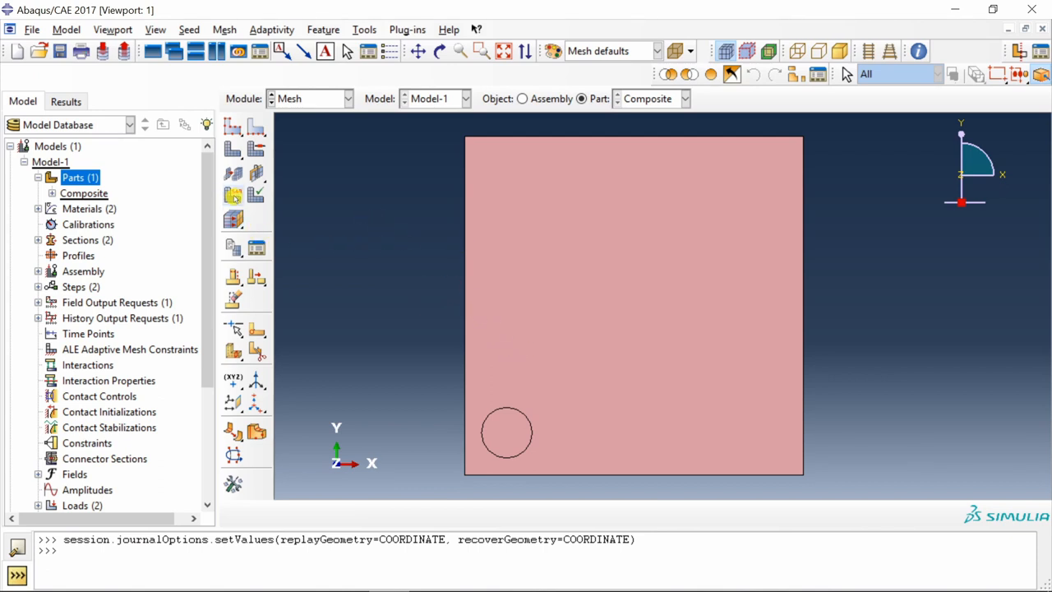
left_click(233, 195)
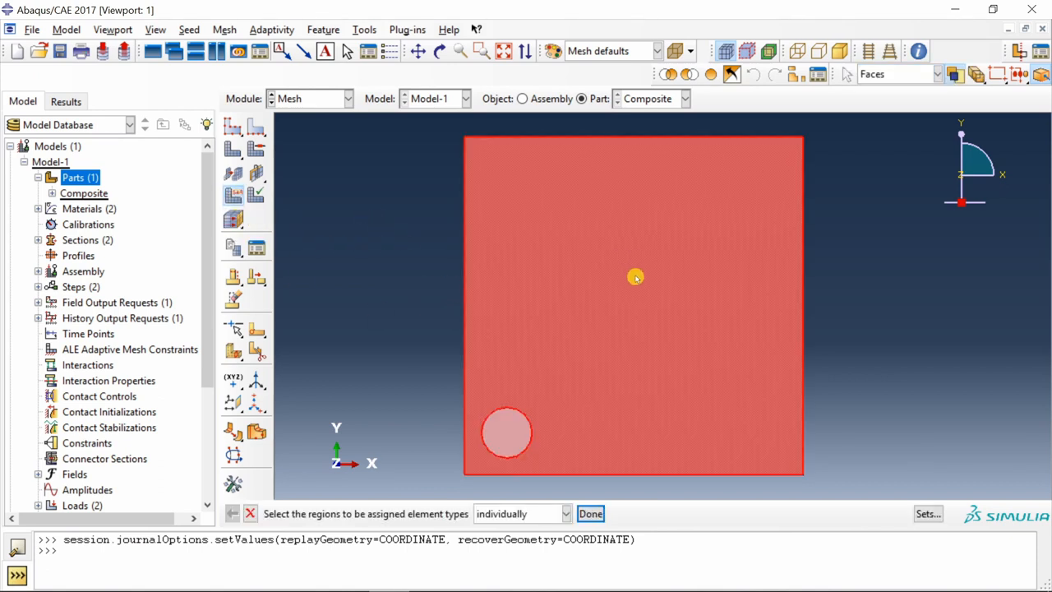
left_click(590, 513)
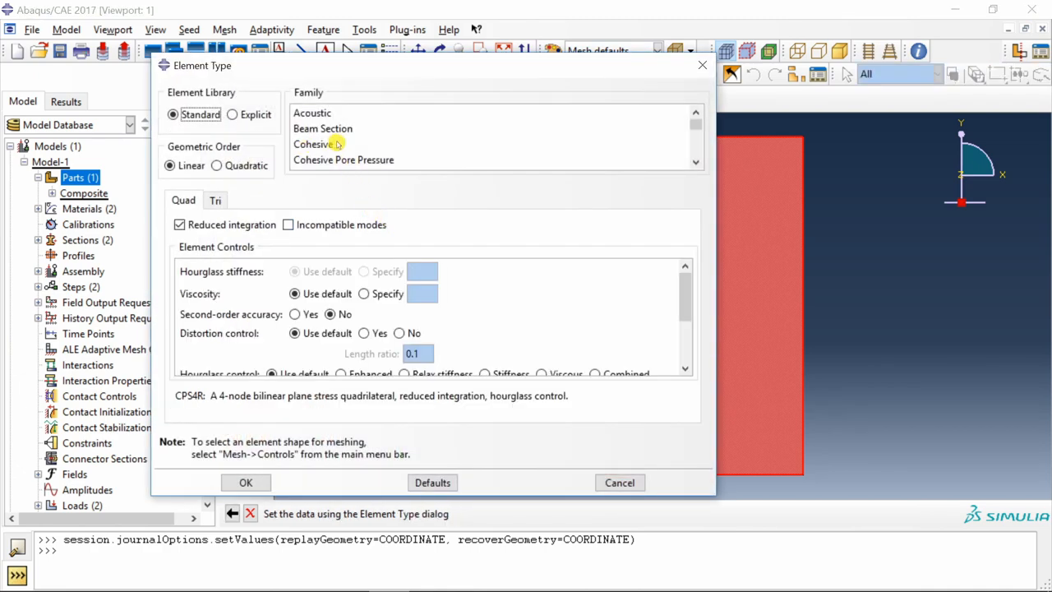
left_click(318, 114)
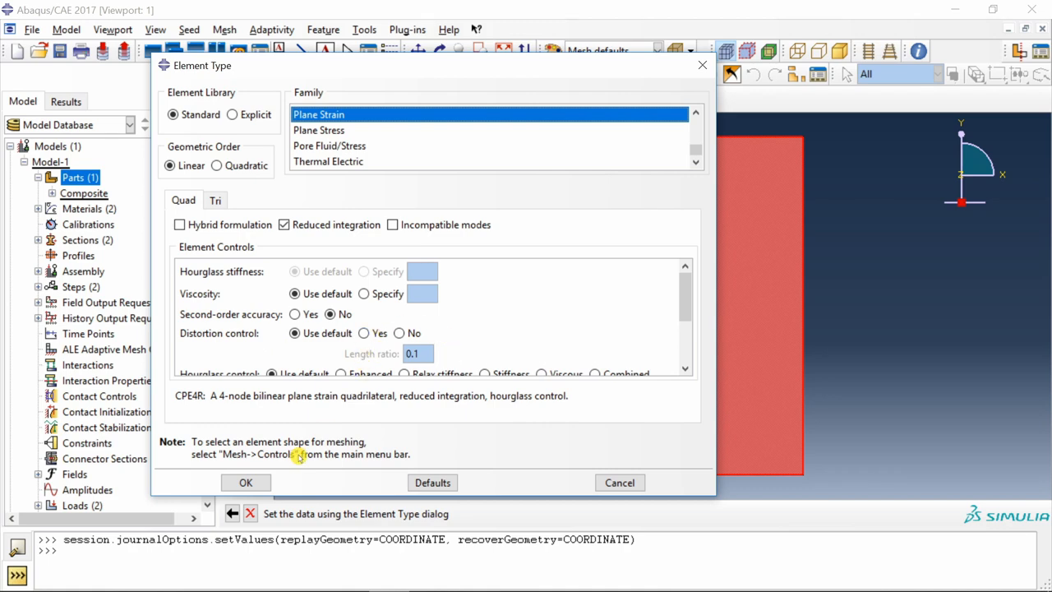
left_click(245, 482)
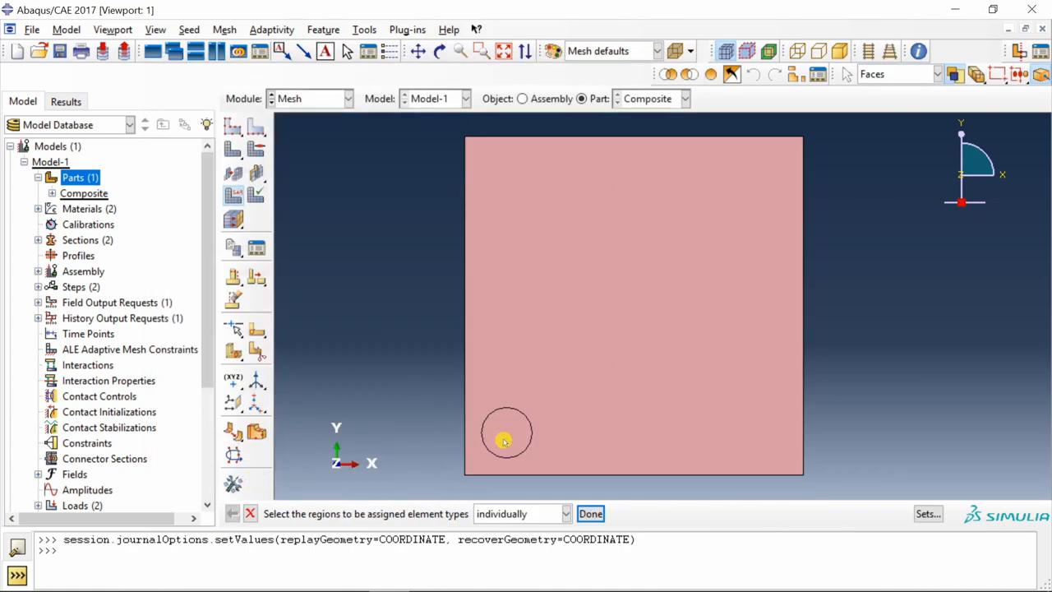
left_click(590, 513)
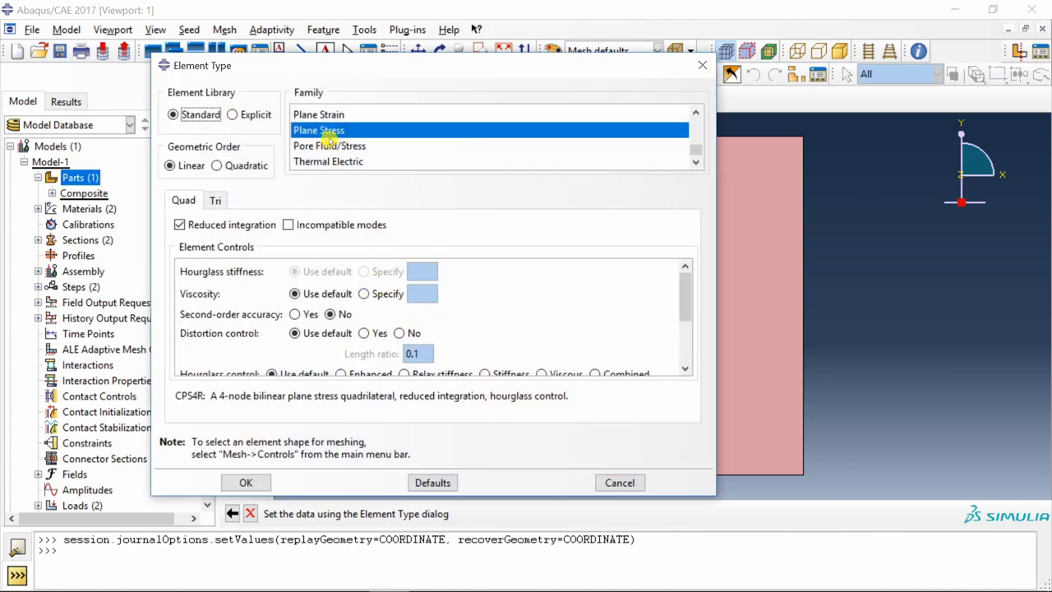
left_click(245, 482)
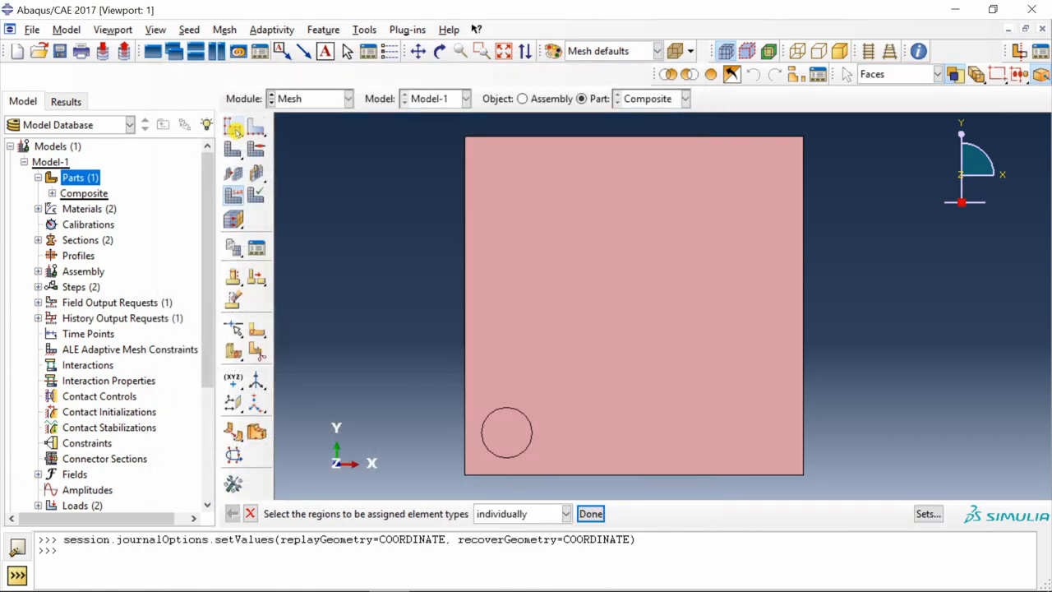
Step: Seed the Composite part at global size 0.1 and generate its quad mesh
left_click(233, 129)
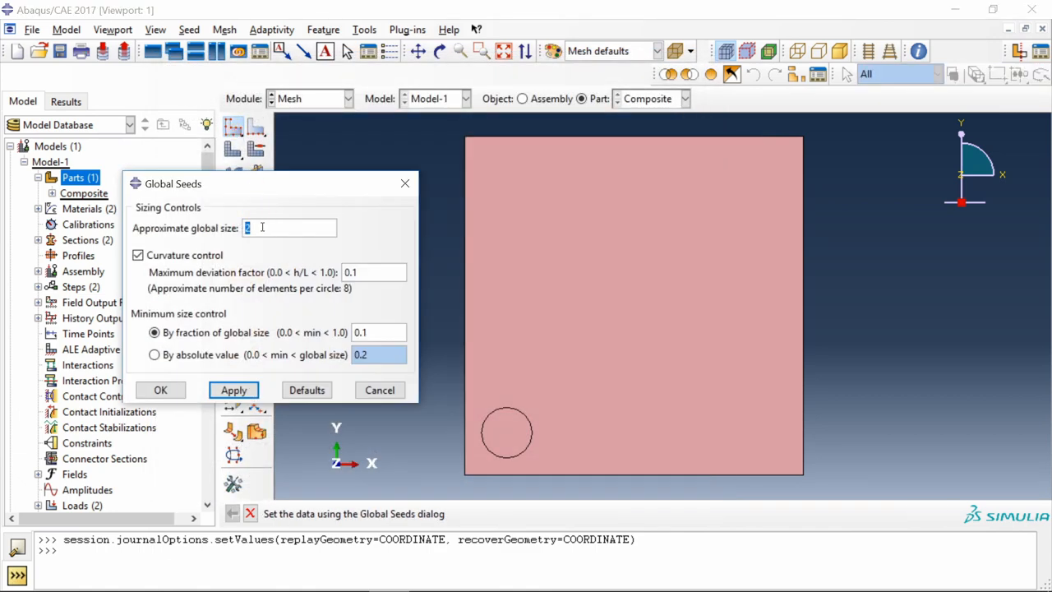
type("0.1")
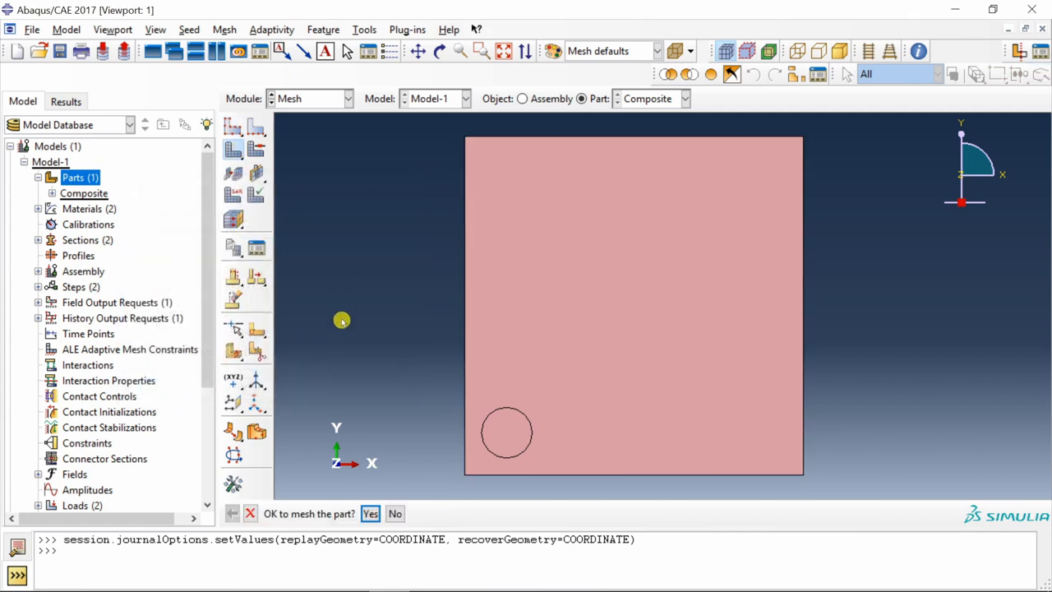
left_click(370, 514)
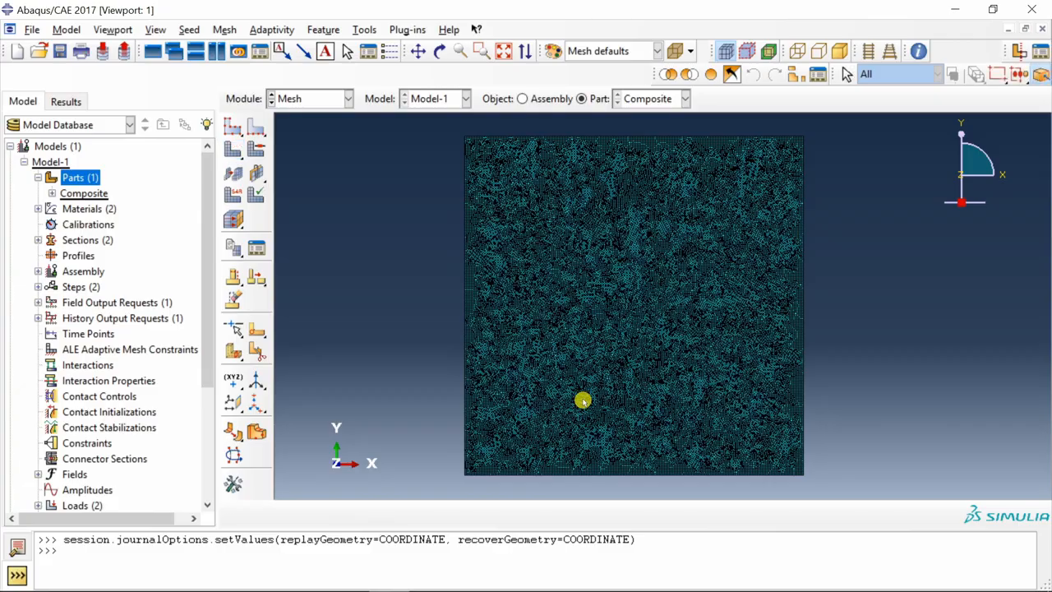
scroll("up", 3)
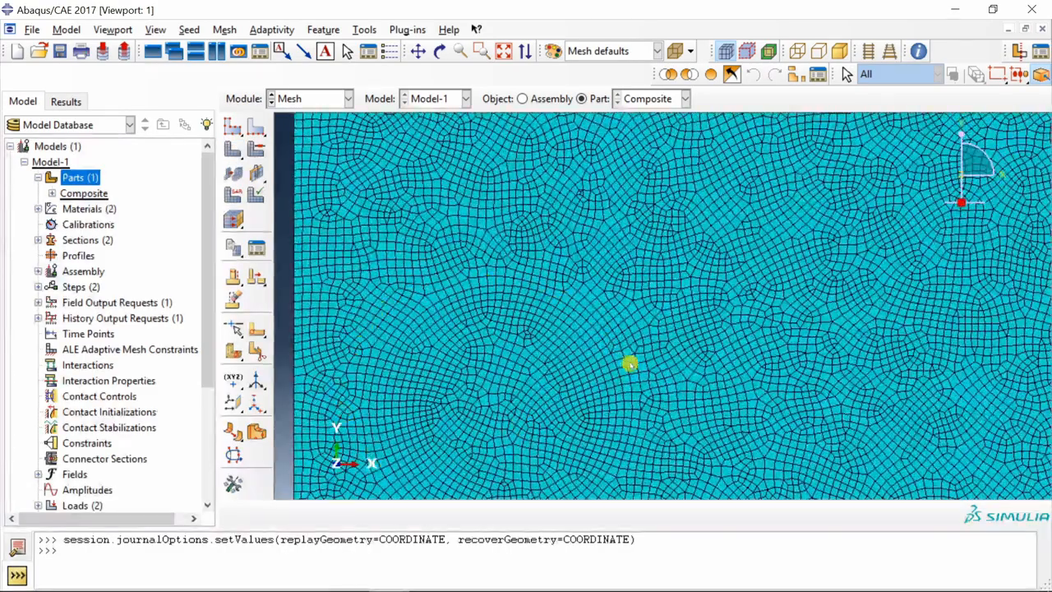
left_click(310, 98)
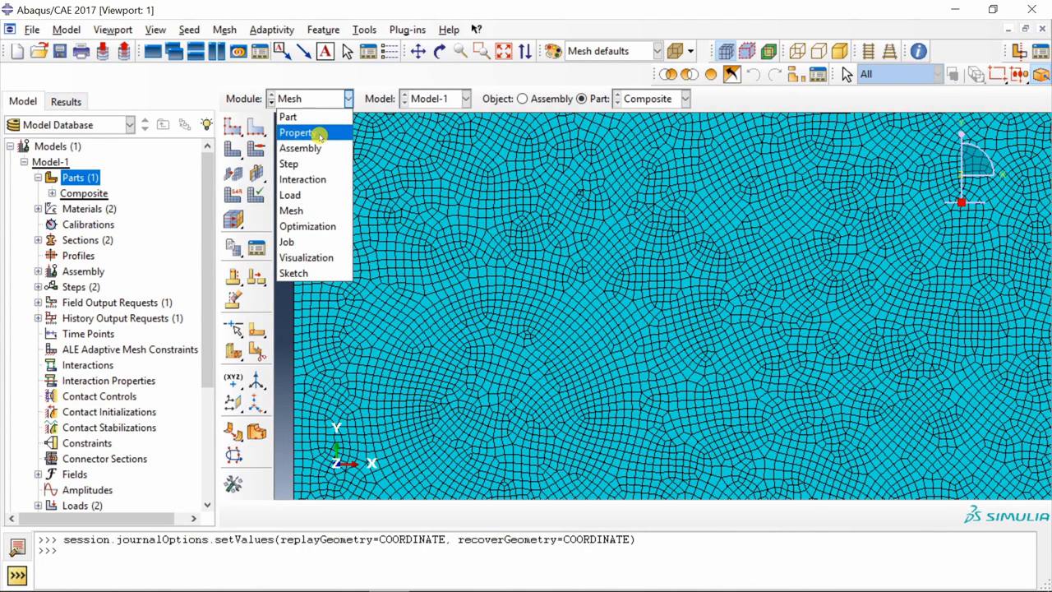
Step: In the Job module, create Job-1 for Model-1 with default settings
left_click(286, 241)
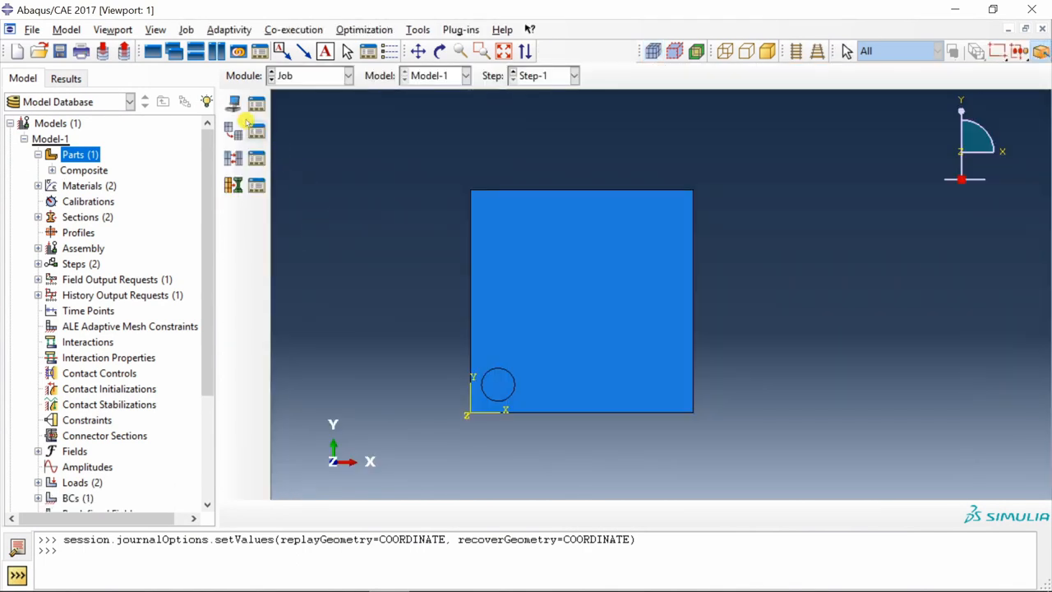
left_click(233, 104)
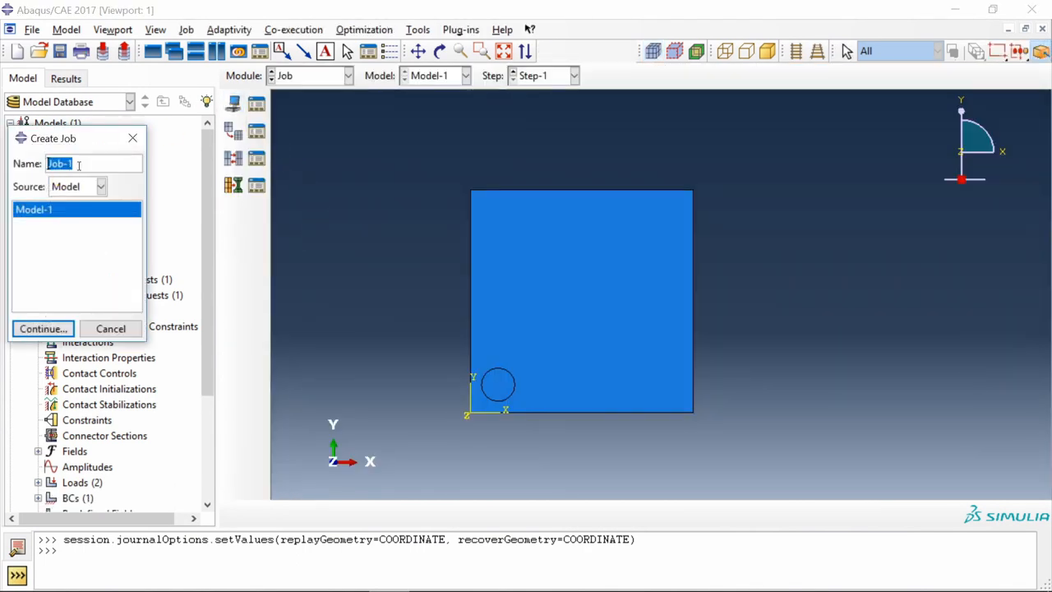
left_click(42, 328)
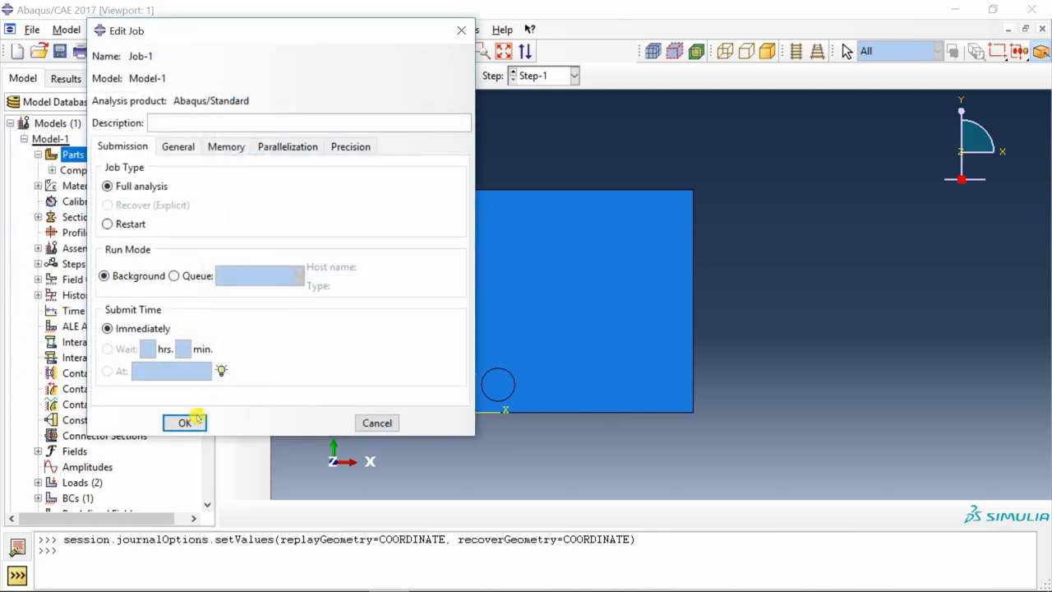
left_click(184, 423)
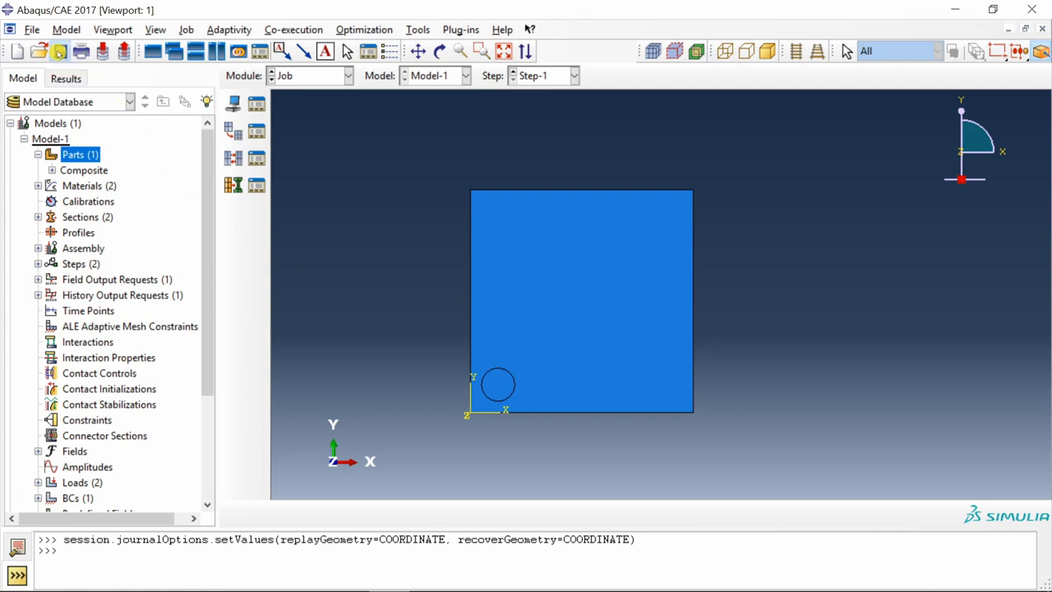
Step: Save the model database as 'Composite' in the Abaqus_python folder
left_click(59, 51)
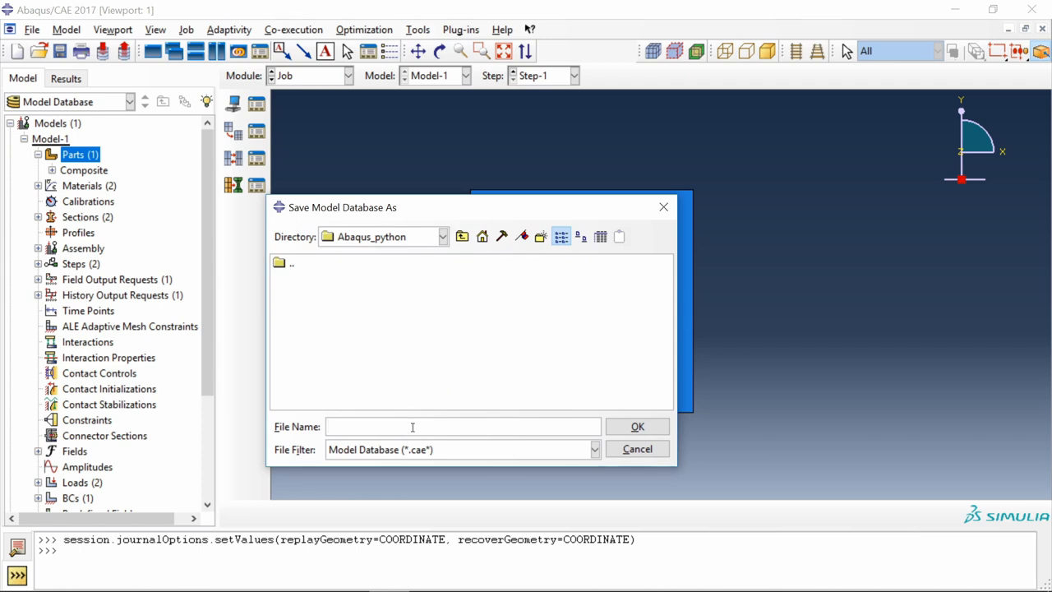
type("Com")
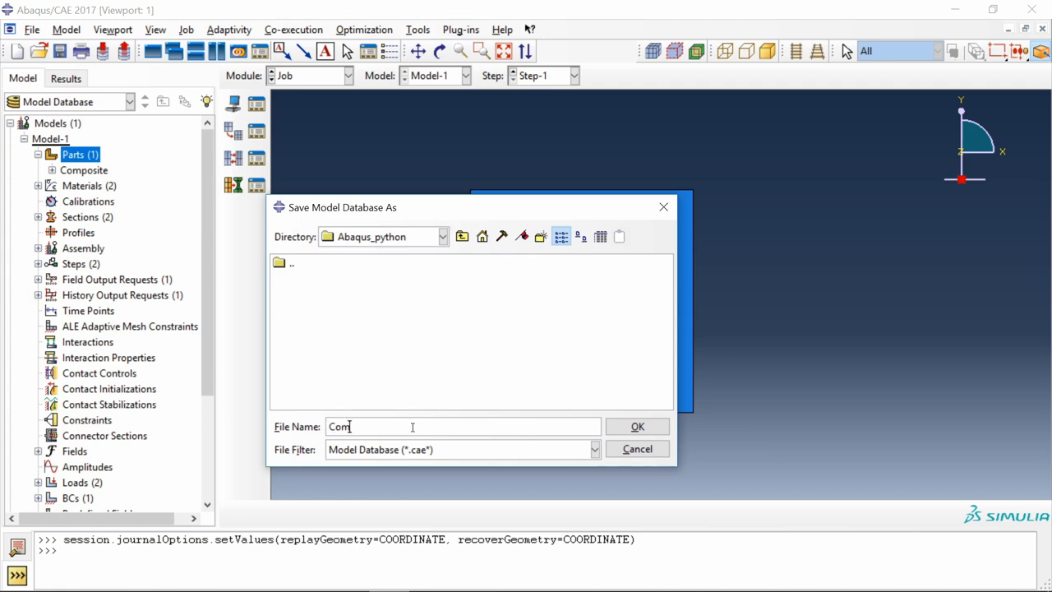
type("posite")
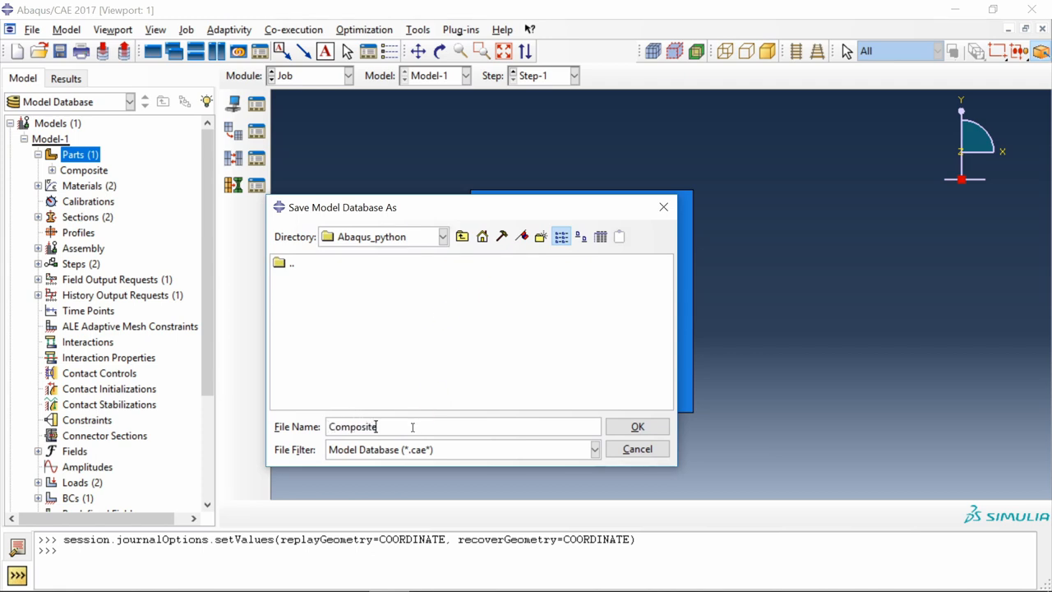
left_click(637, 425)
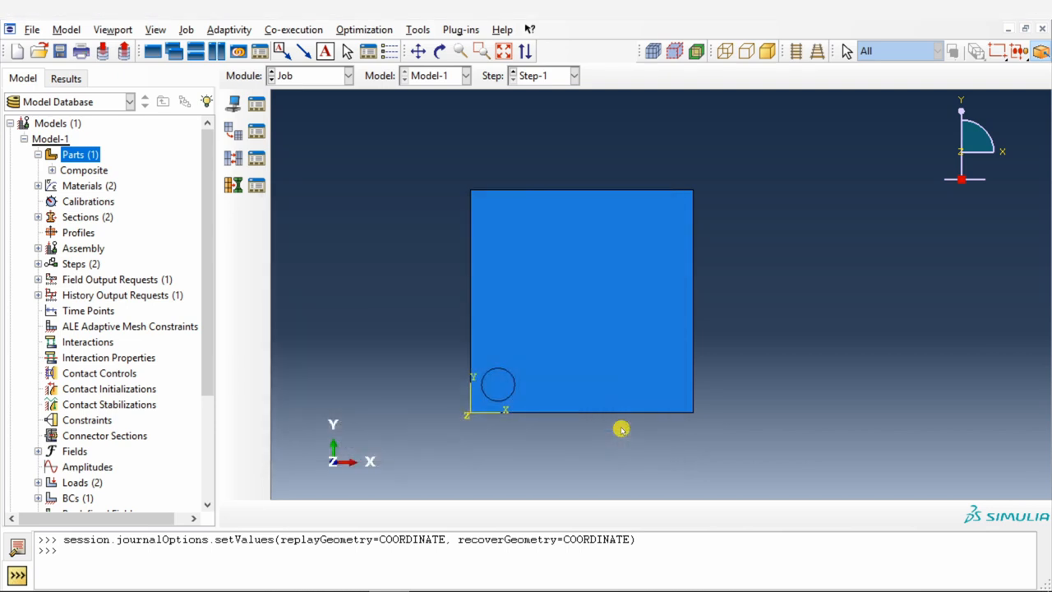
mouse_move(416, 355)
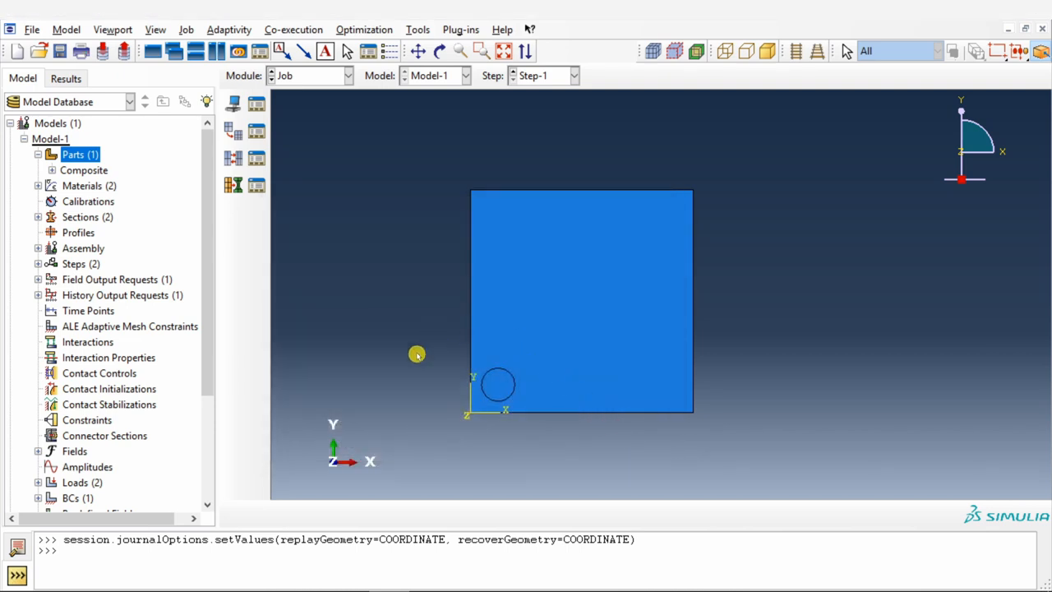
mouse_move(355, 355)
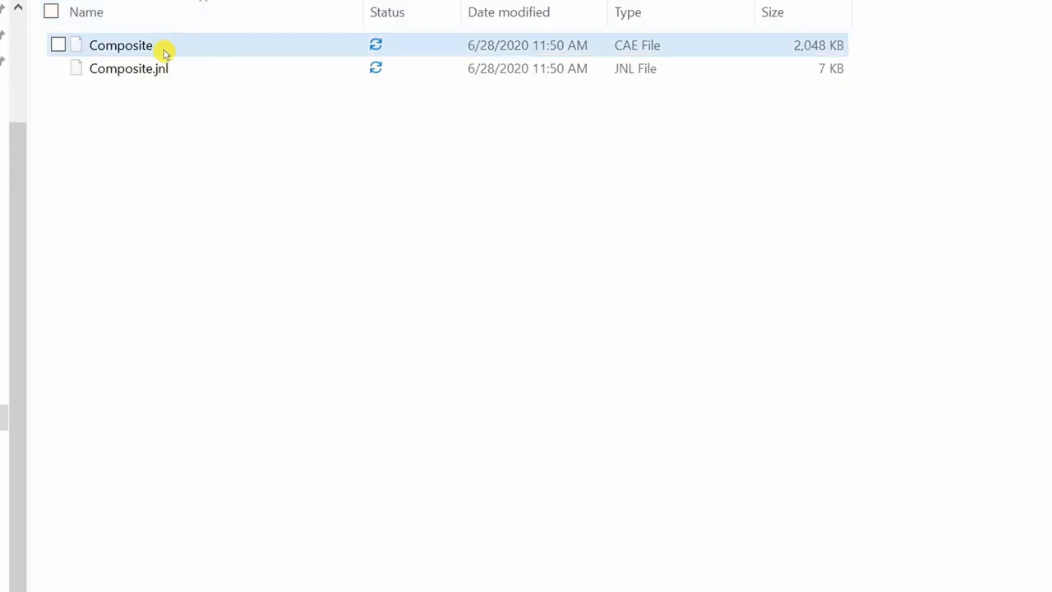
Step: Select the Composite.jnl journal file in File Explorer
left_click(58, 46)
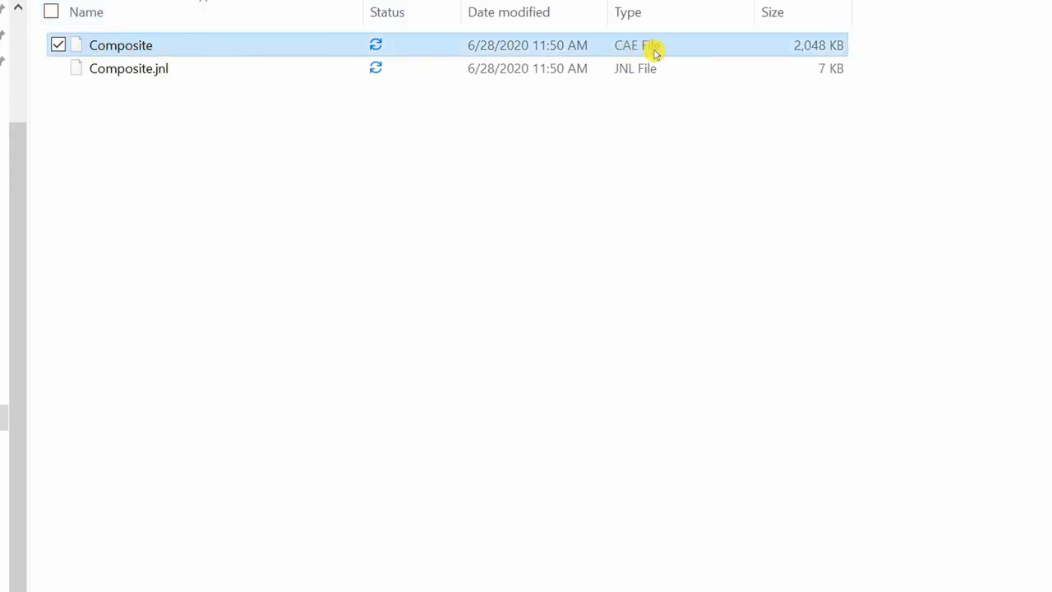
left_click(128, 68)
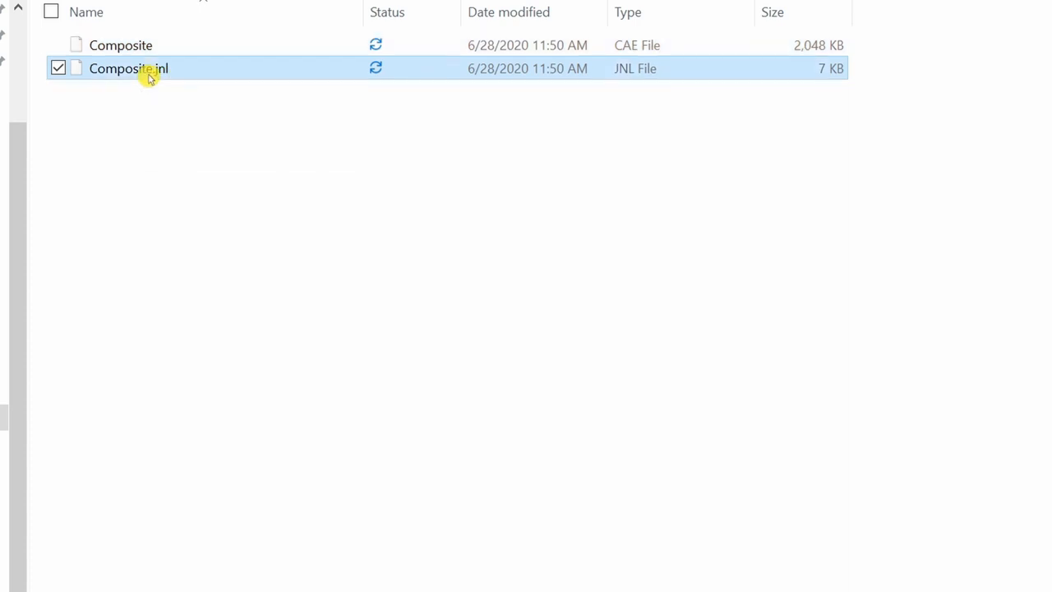
mouse_move(162, 77)
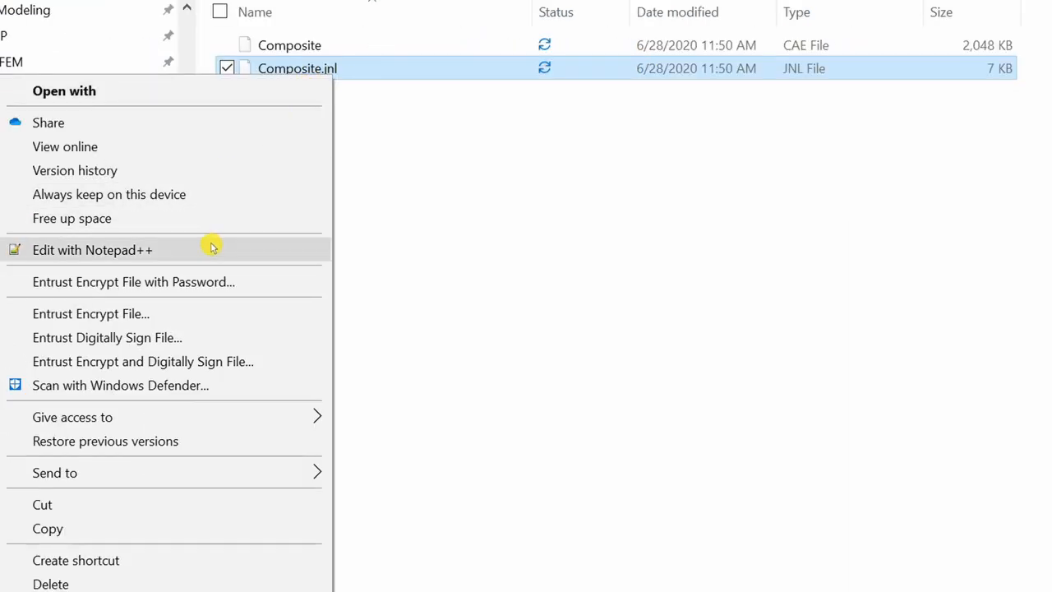
Step: Open Composite.jnl in Notepad++
left_click(92, 250)
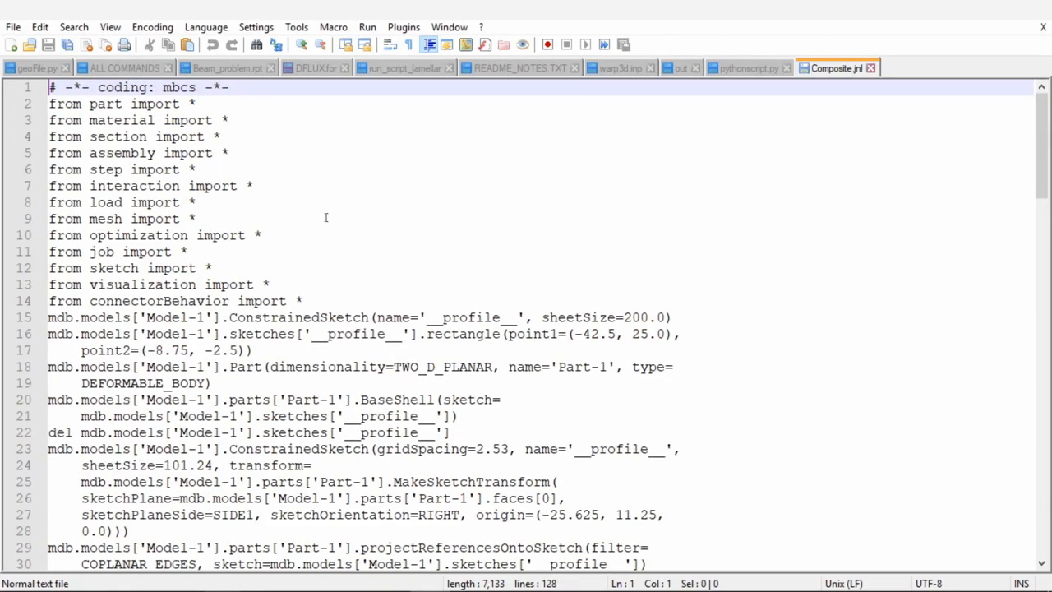
scroll("down", 3)
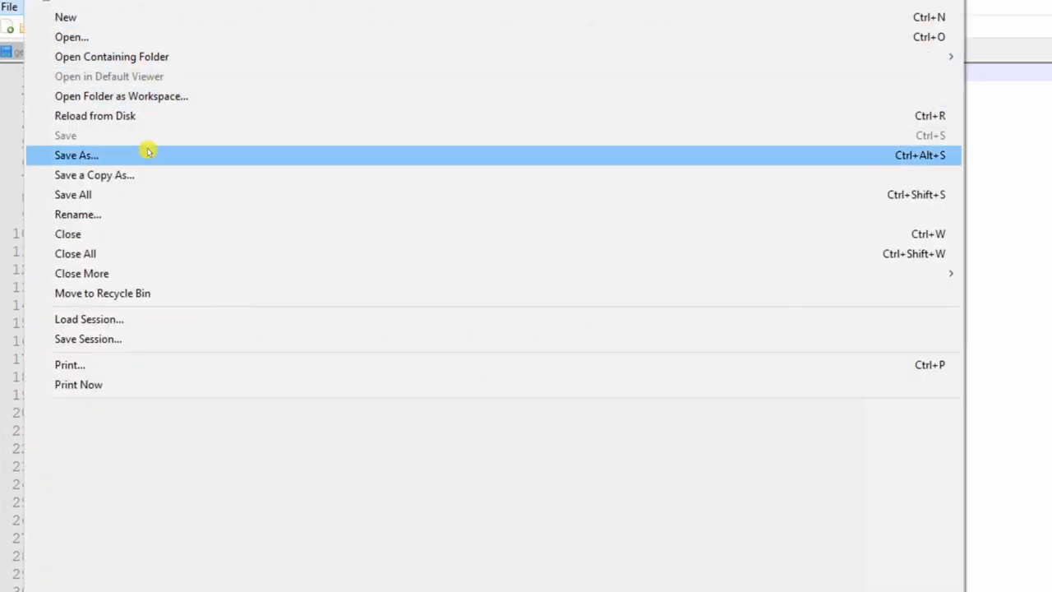
Step: Save the journal as Python file Composite.py
left_click(76, 155)
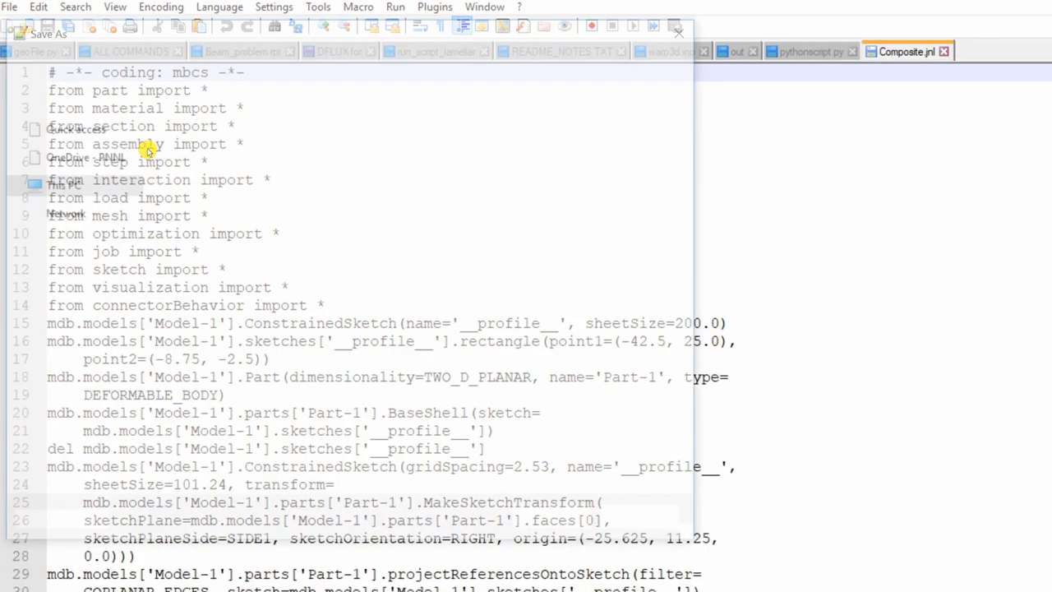
left_click(12, 7)
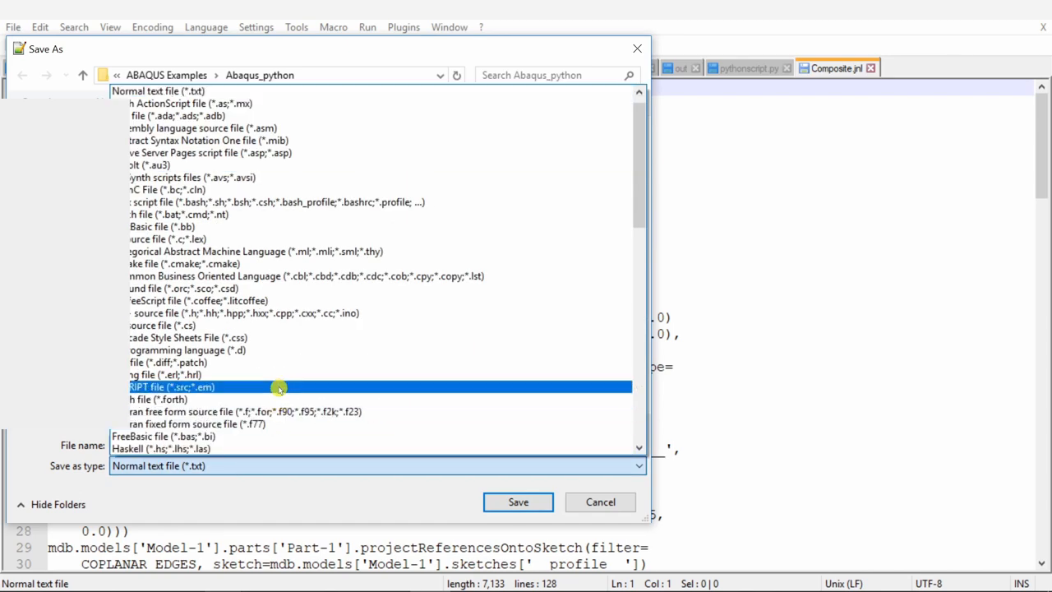
scroll("down", 3)
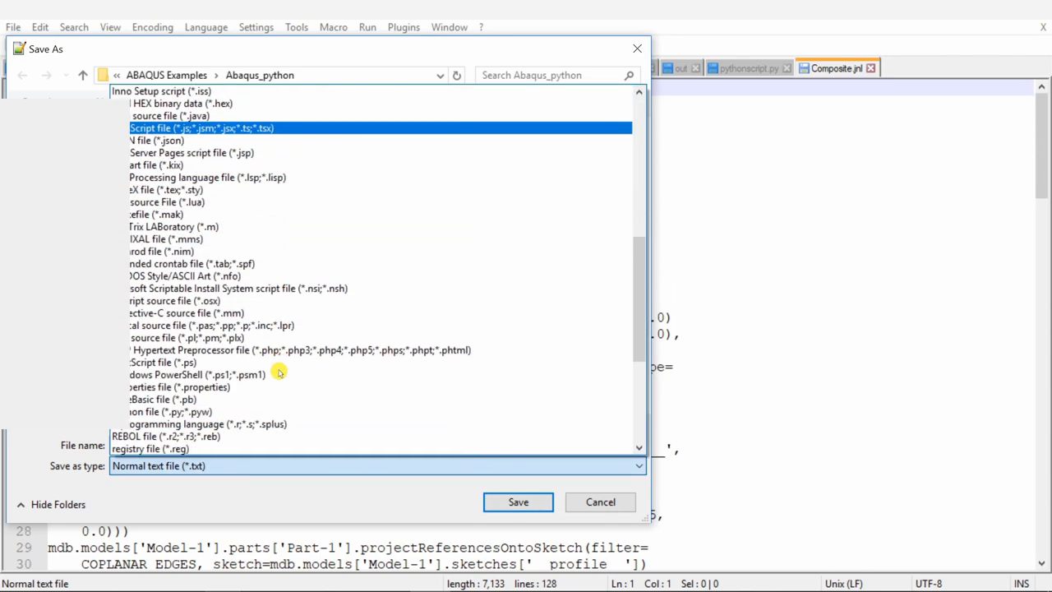
left_click(170, 411)
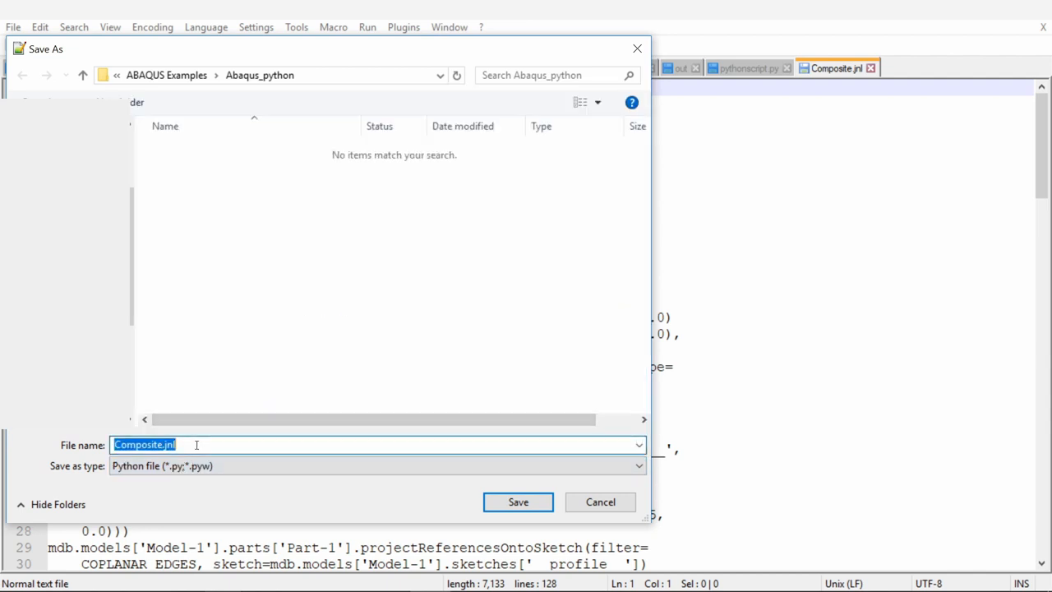
type("Composite.")
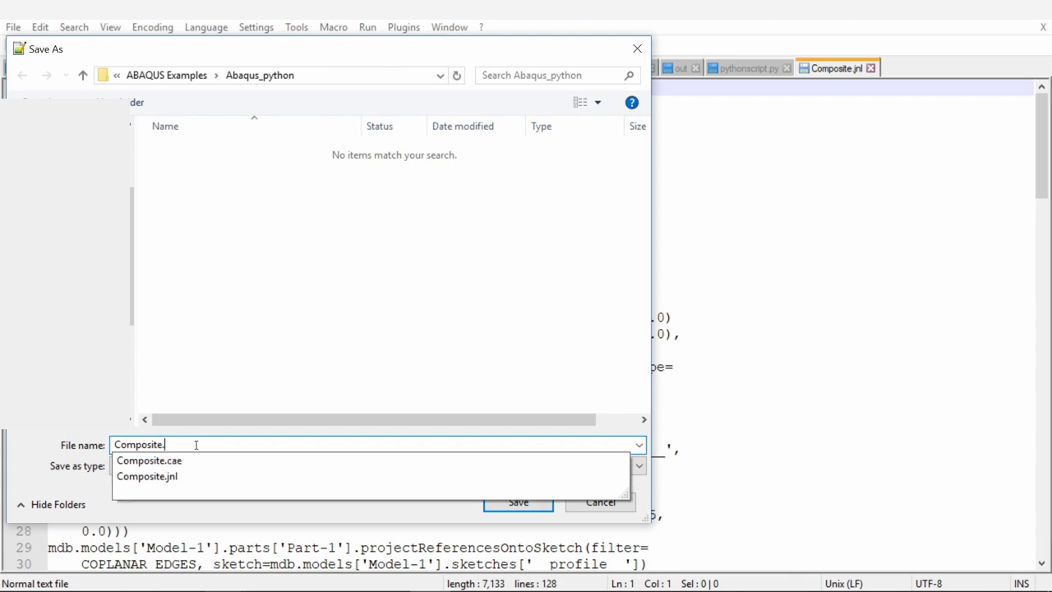
left_click(378, 465)
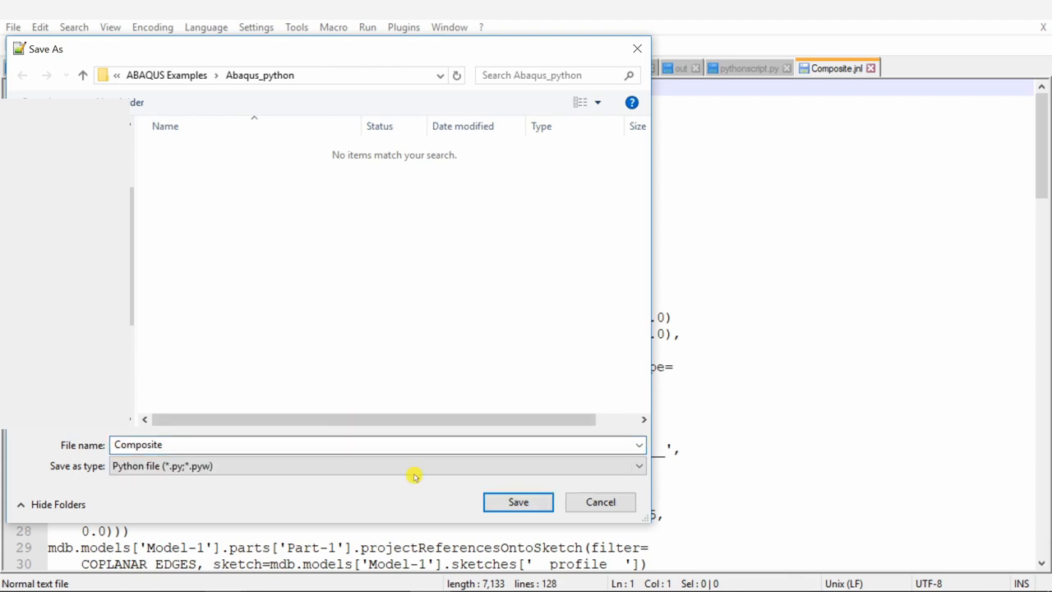
left_click(518, 502)
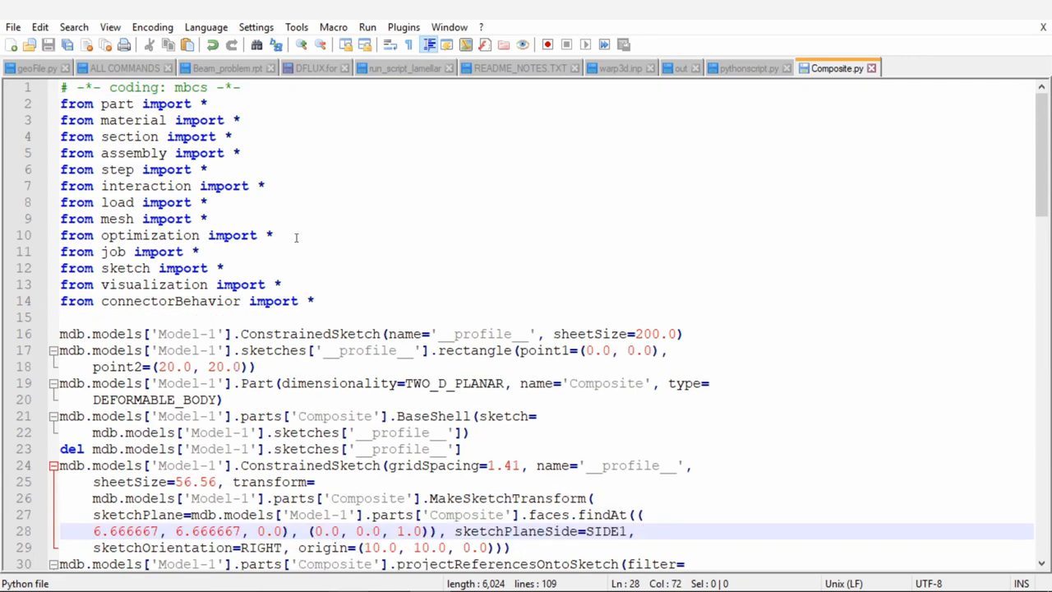
scroll("down", 3)
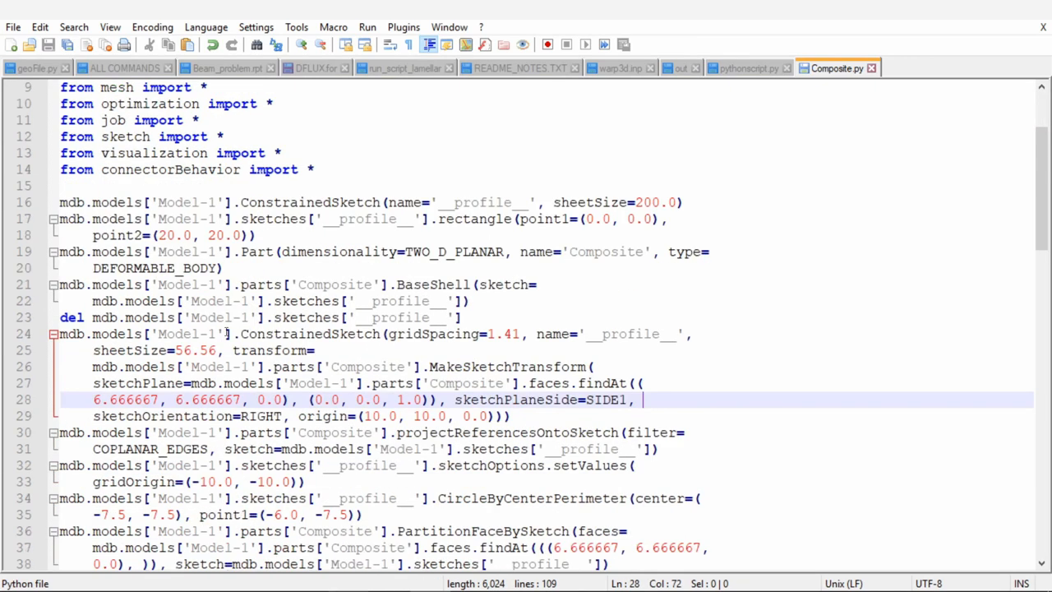
scroll("up", 3)
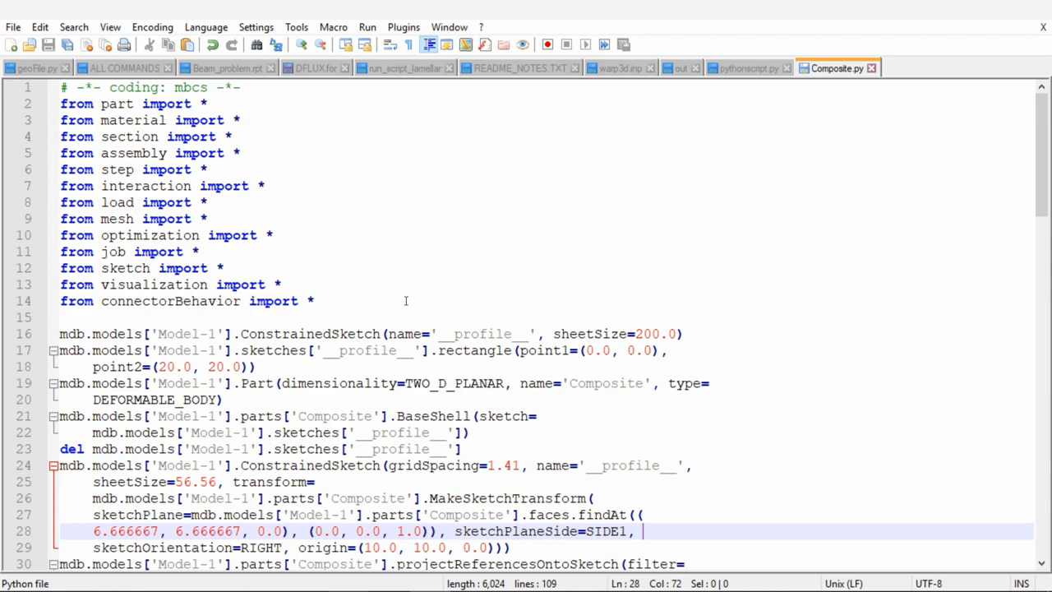
scroll("down", 3)
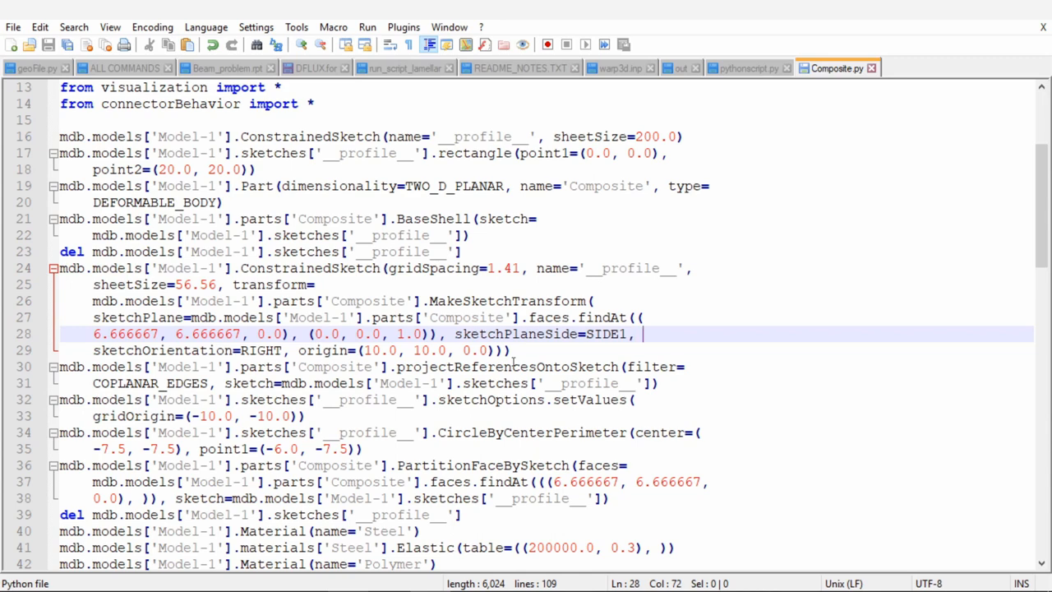
mouse_move(452, 157)
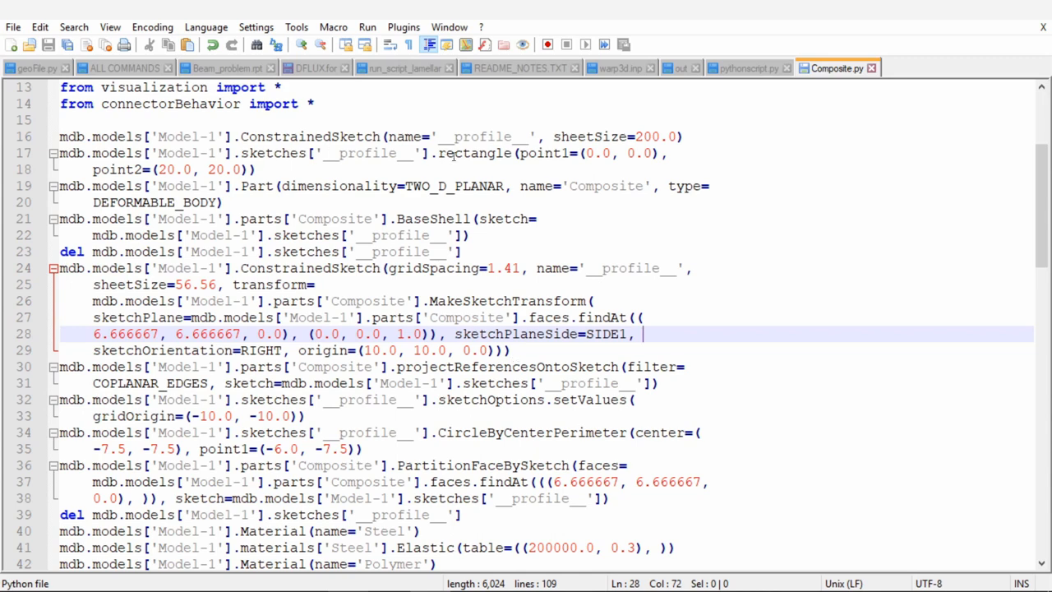
double_click(473, 153)
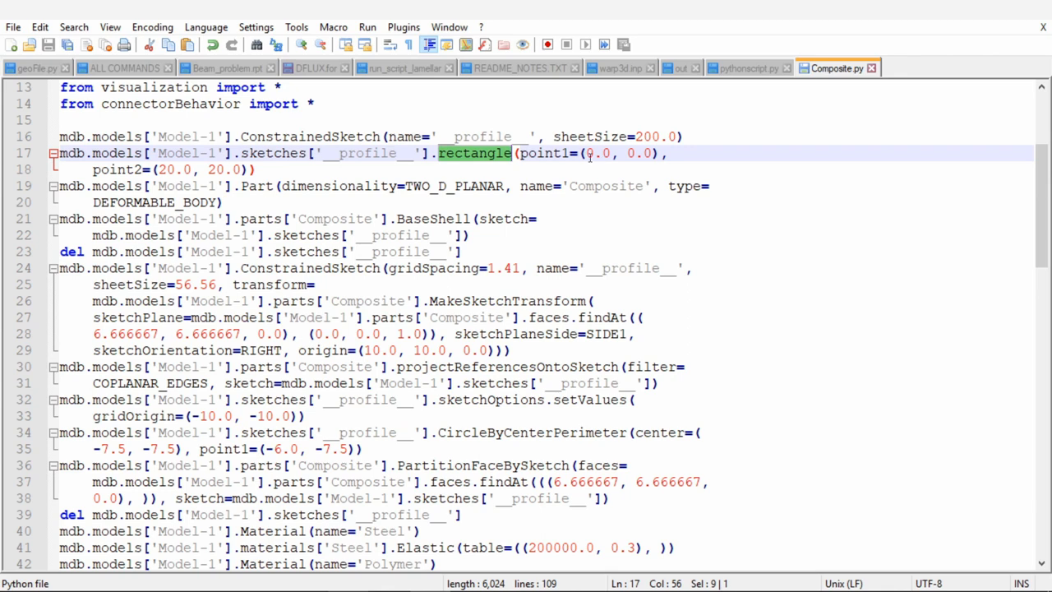
scroll("down", 3)
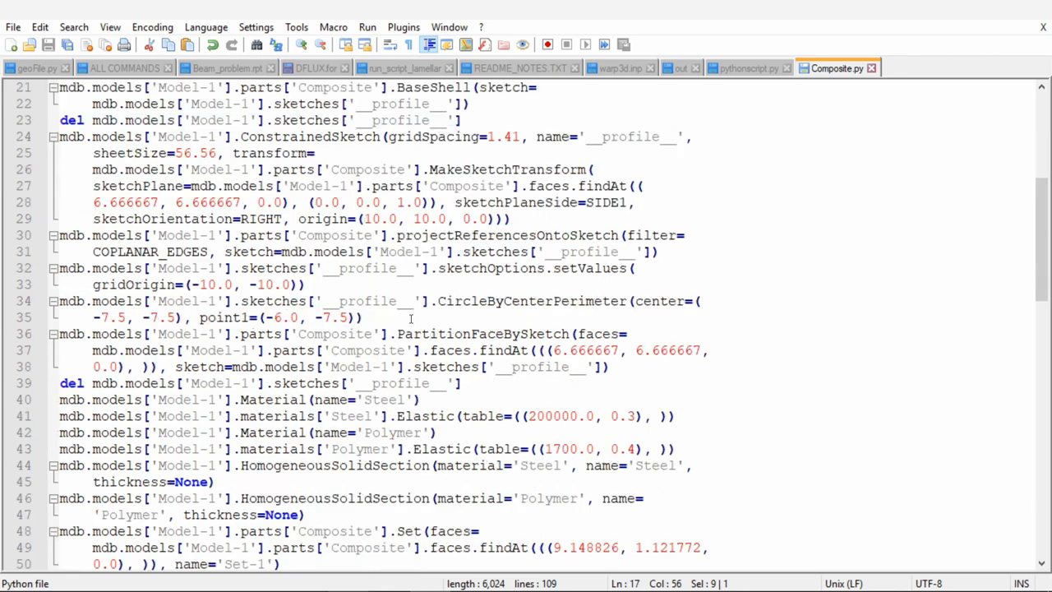
double_click(531, 301)
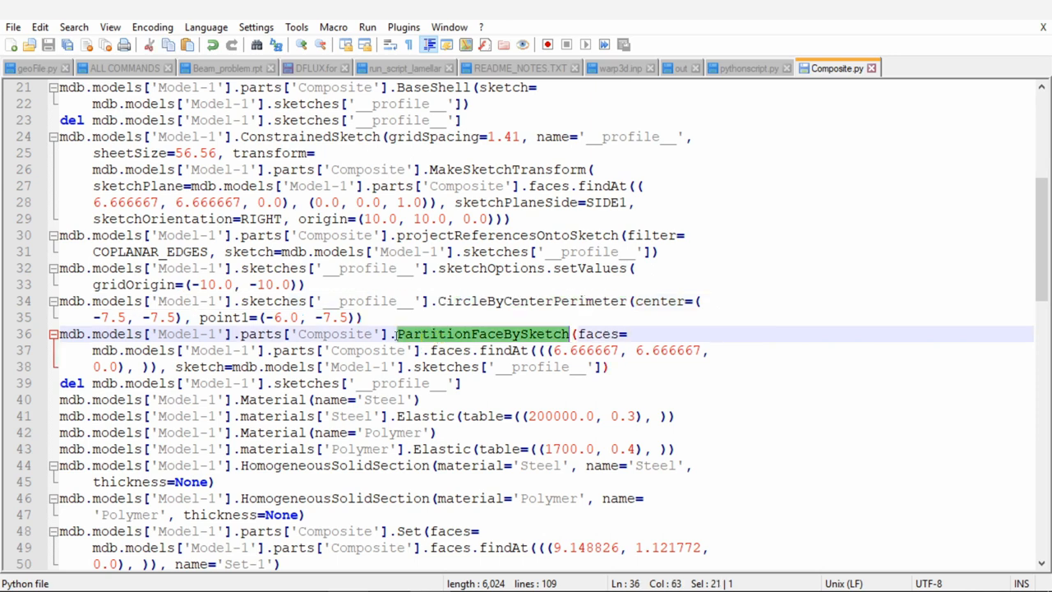
scroll("down", 3)
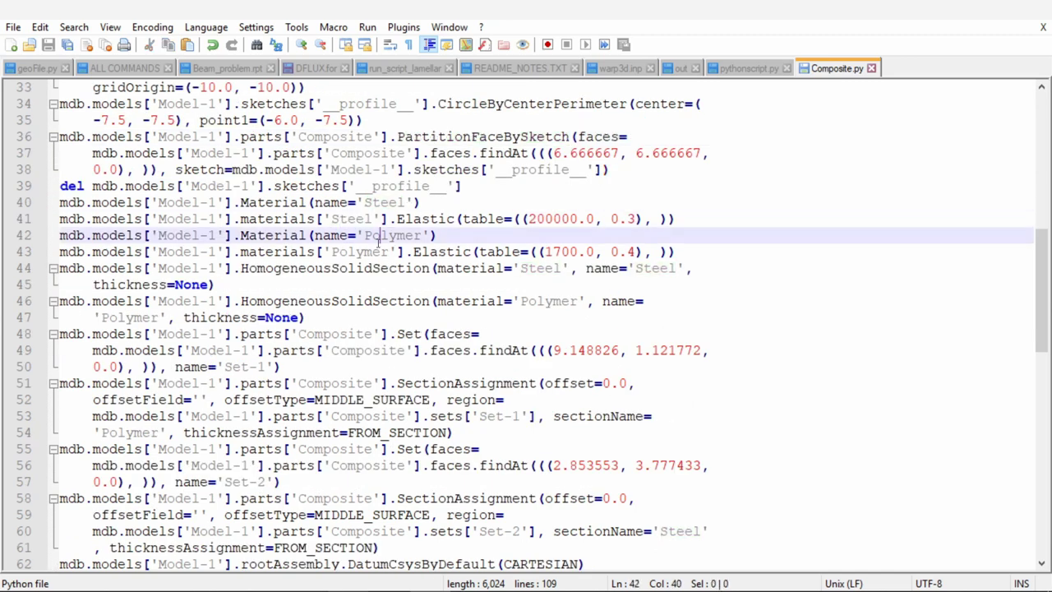
double_click(393, 235)
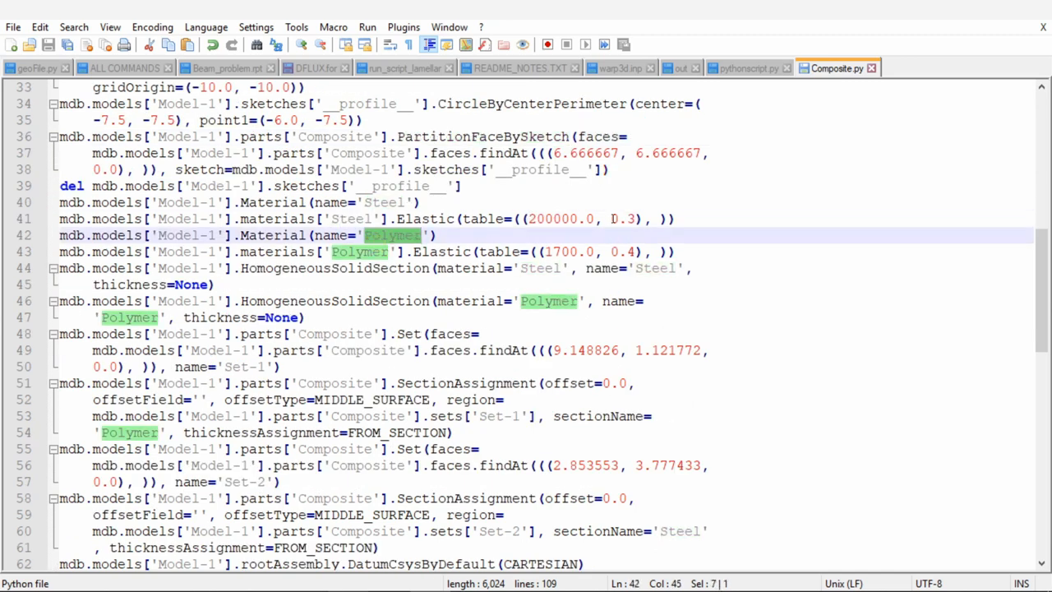
scroll("down", 3)
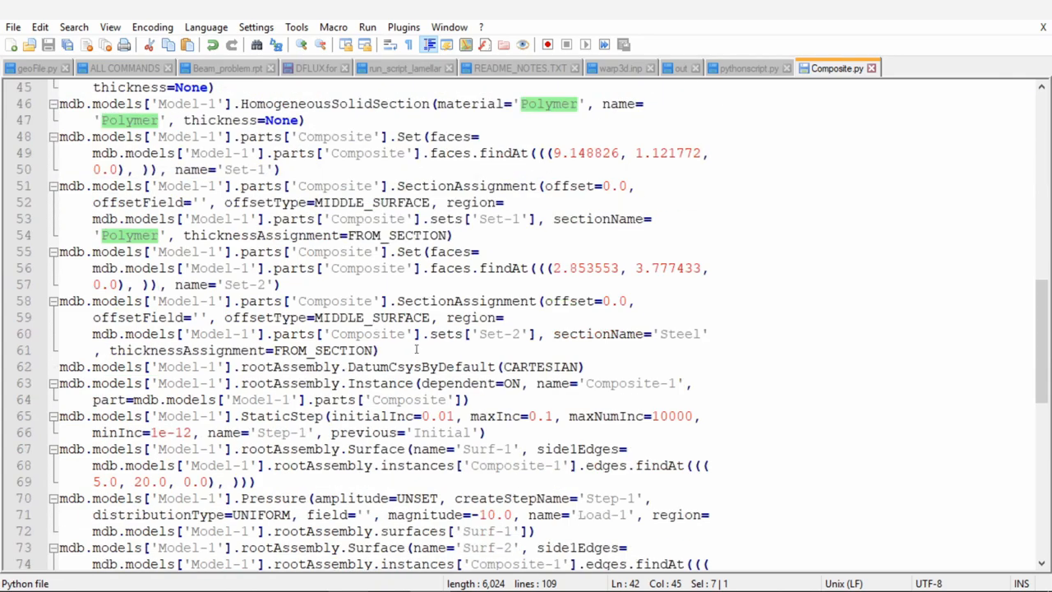
scroll("down", 3)
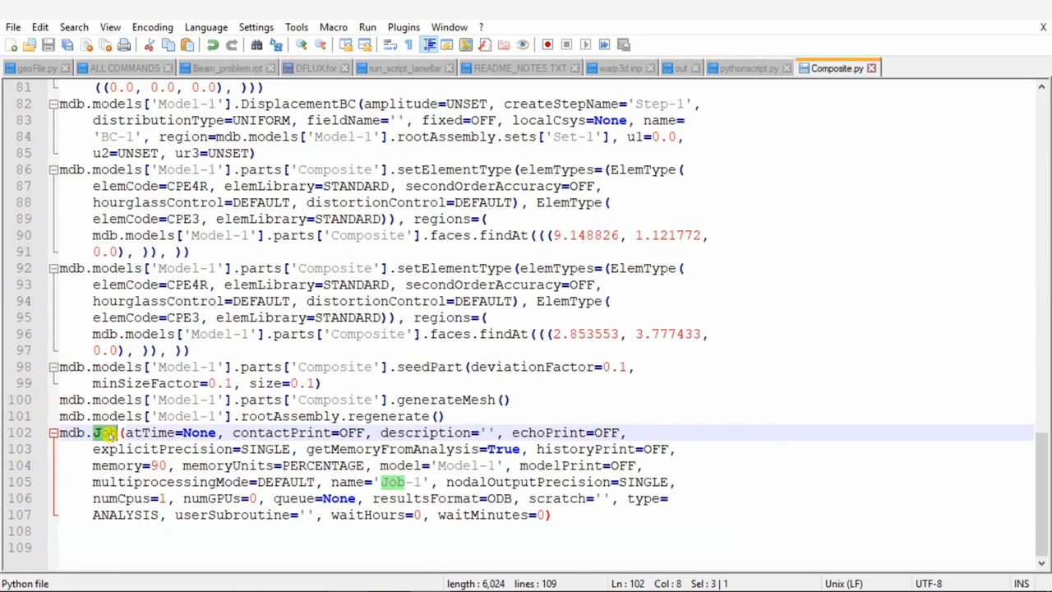
scroll("up", 3)
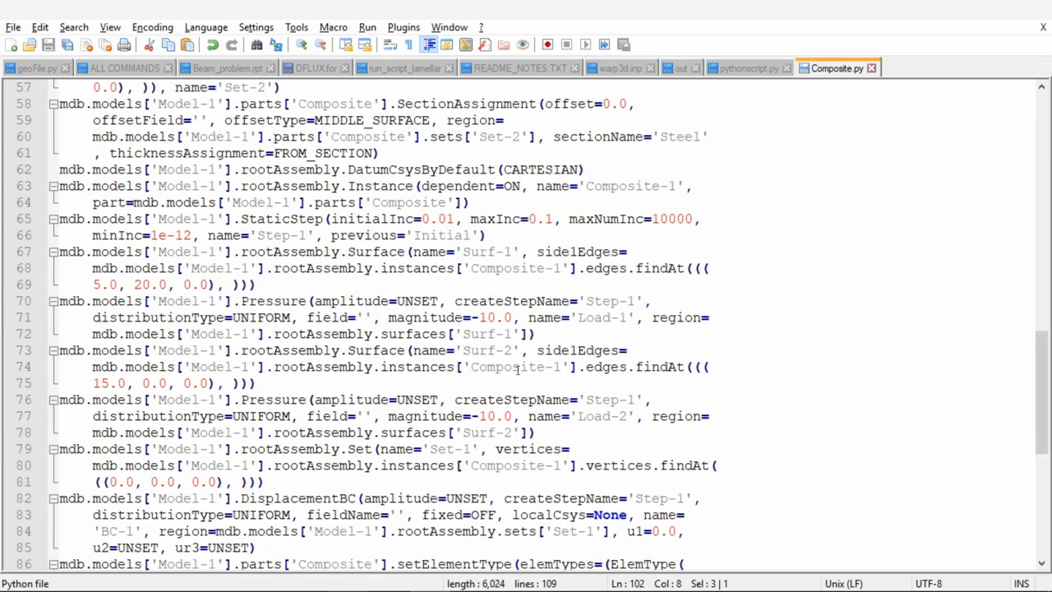
scroll("up", 3)
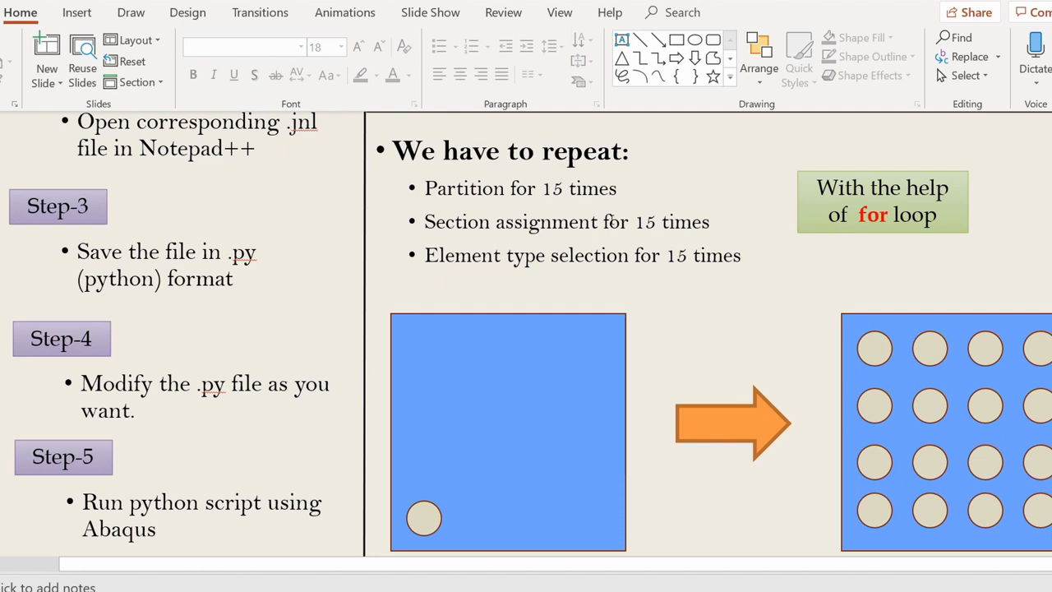
mouse_move(863, 511)
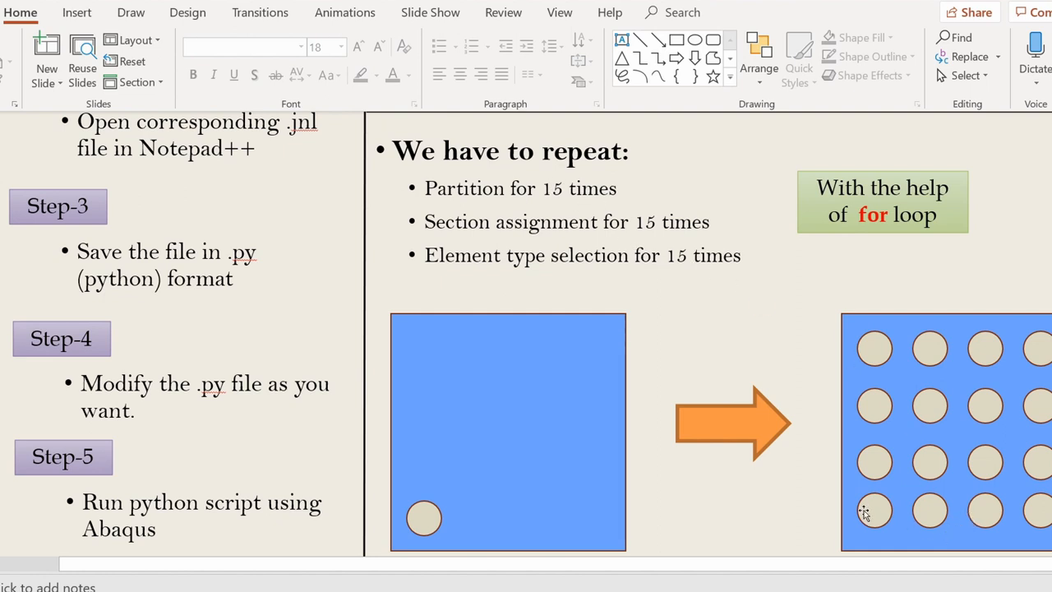
mouse_move(891, 405)
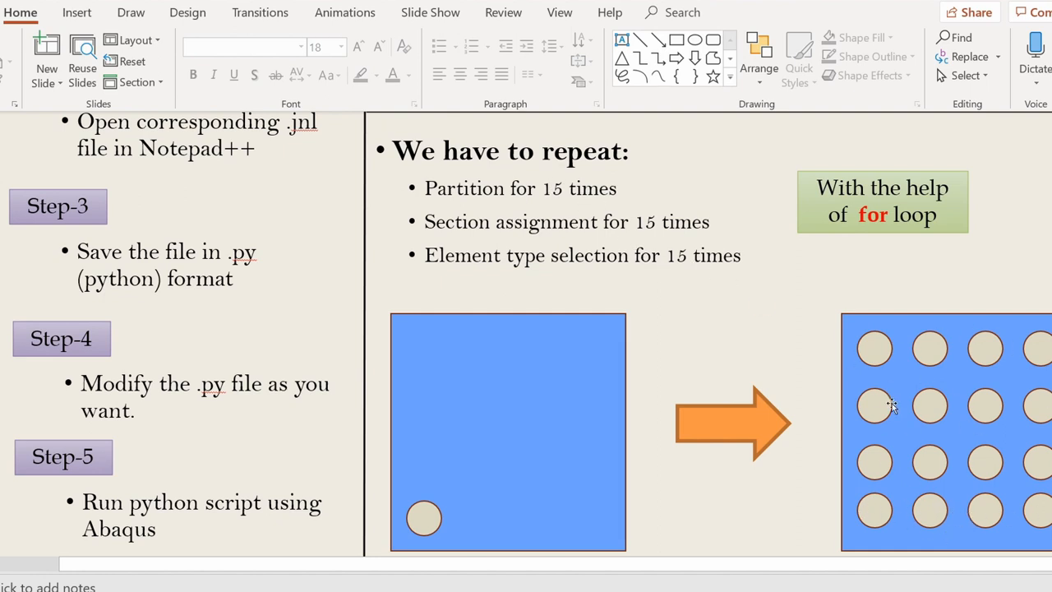
mouse_move(887, 399)
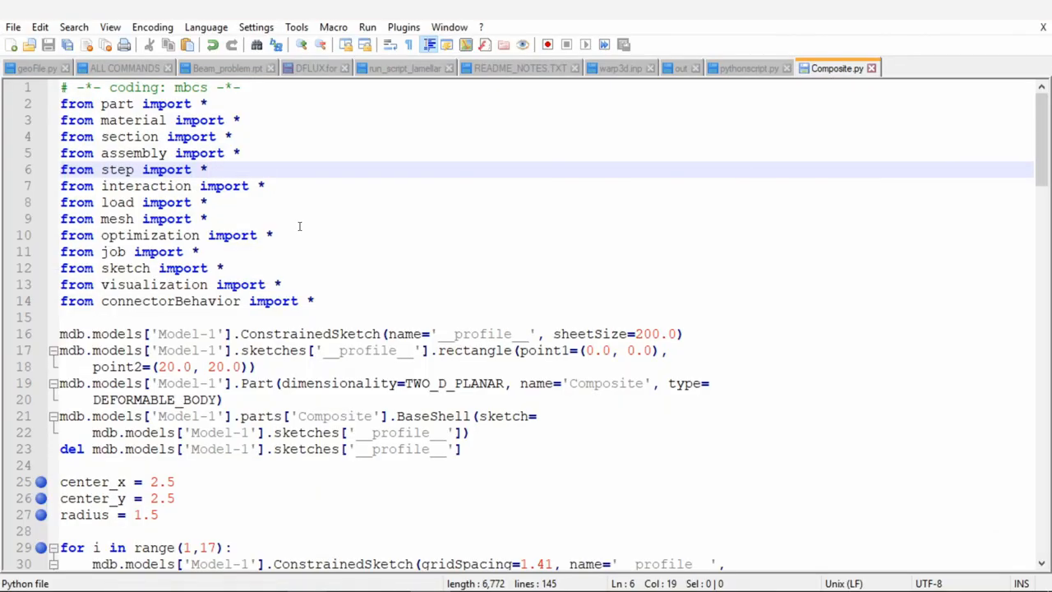
Step: Scroll Composite.py to the fiber loop and mark its upper limit 17
scroll("down", 3)
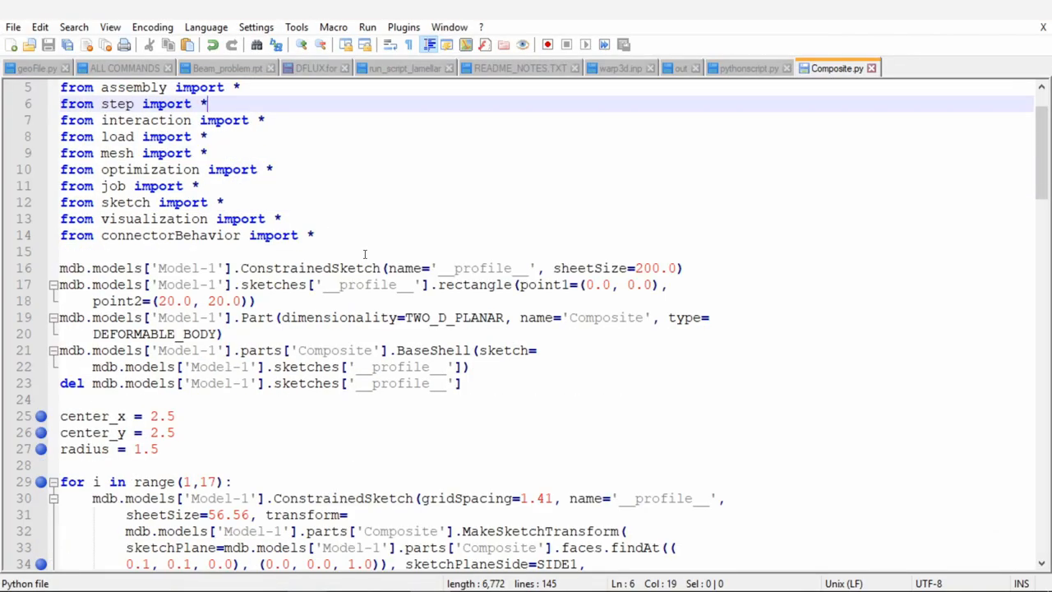
scroll("down", 3)
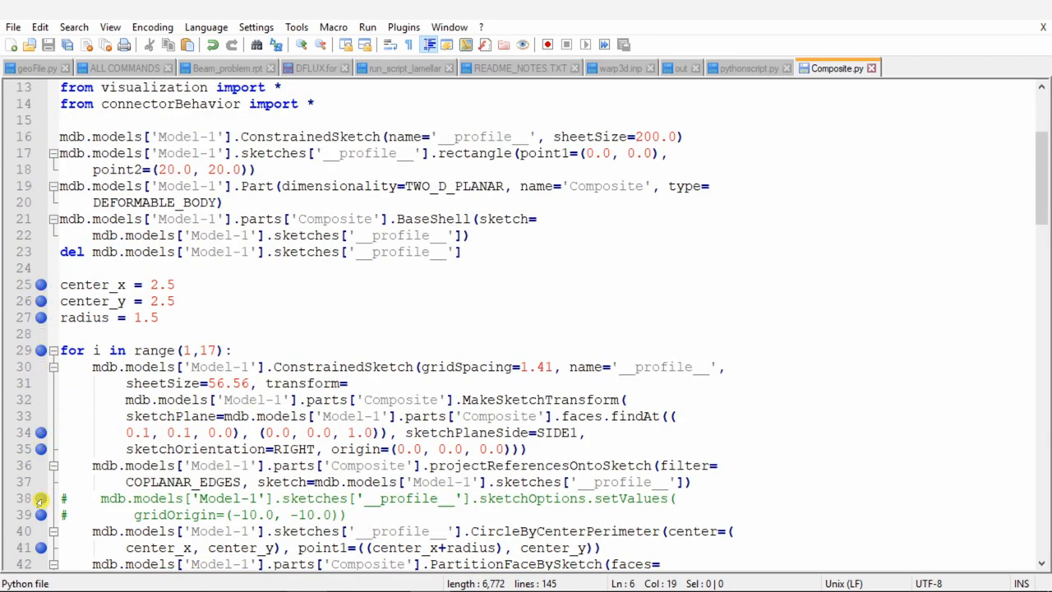
scroll("down", 3)
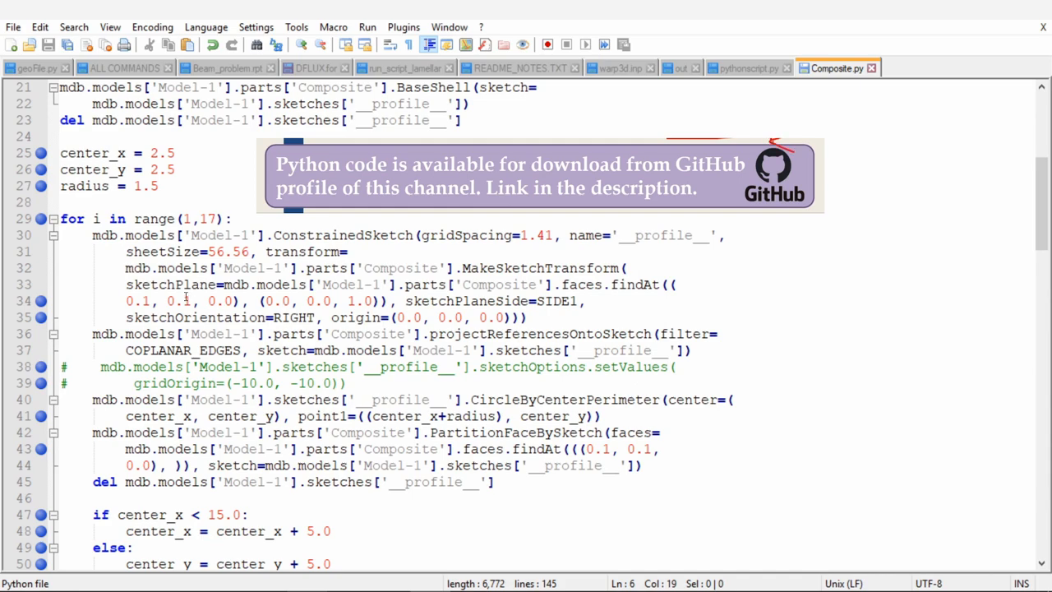
scroll("up", 3)
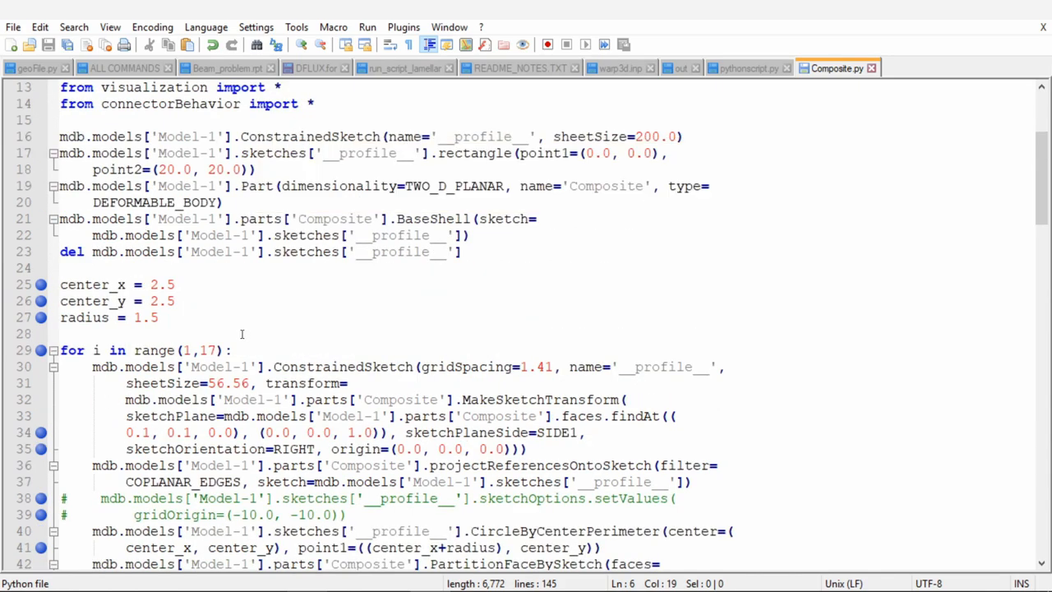
scroll("down", 3)
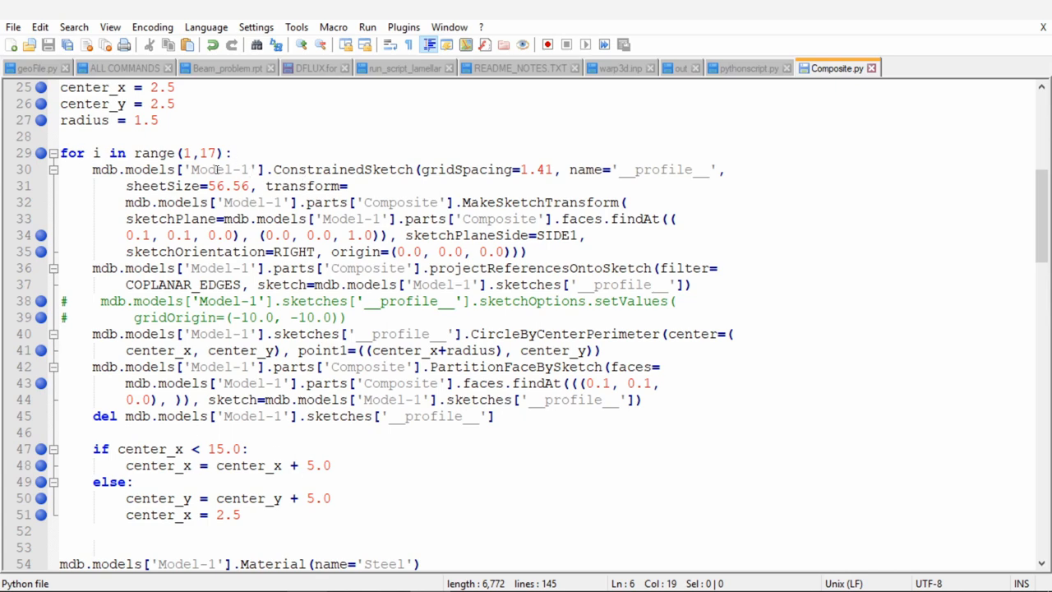
double_click(207, 153)
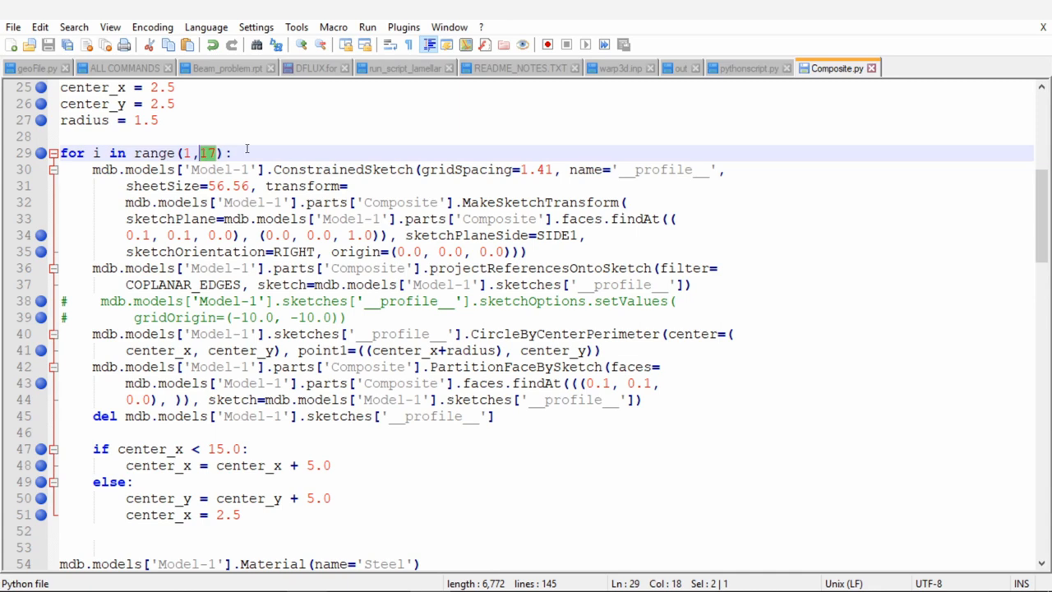
left_click(233, 153)
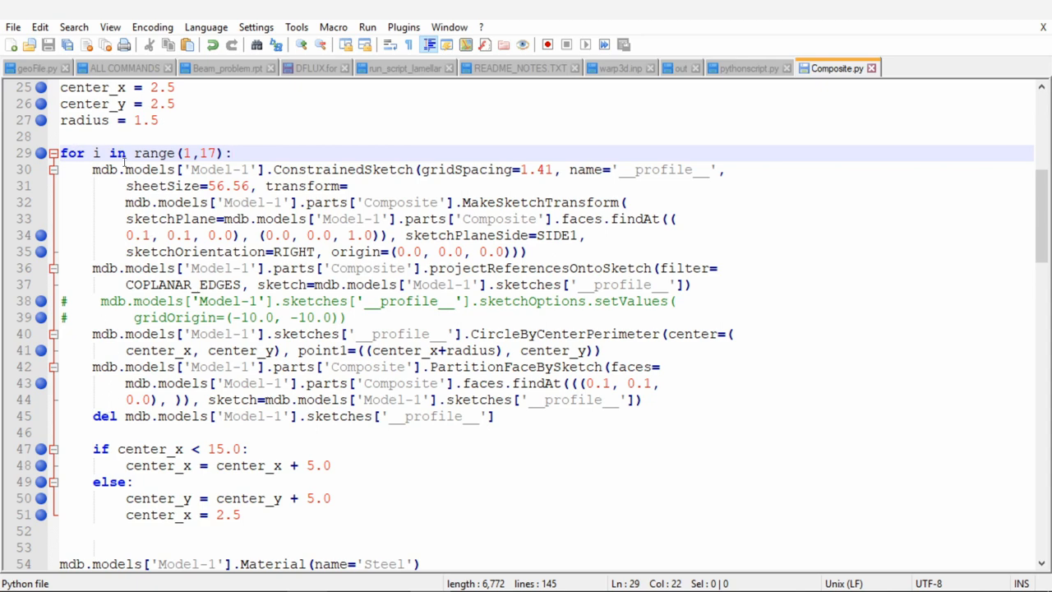
scroll("down", 3)
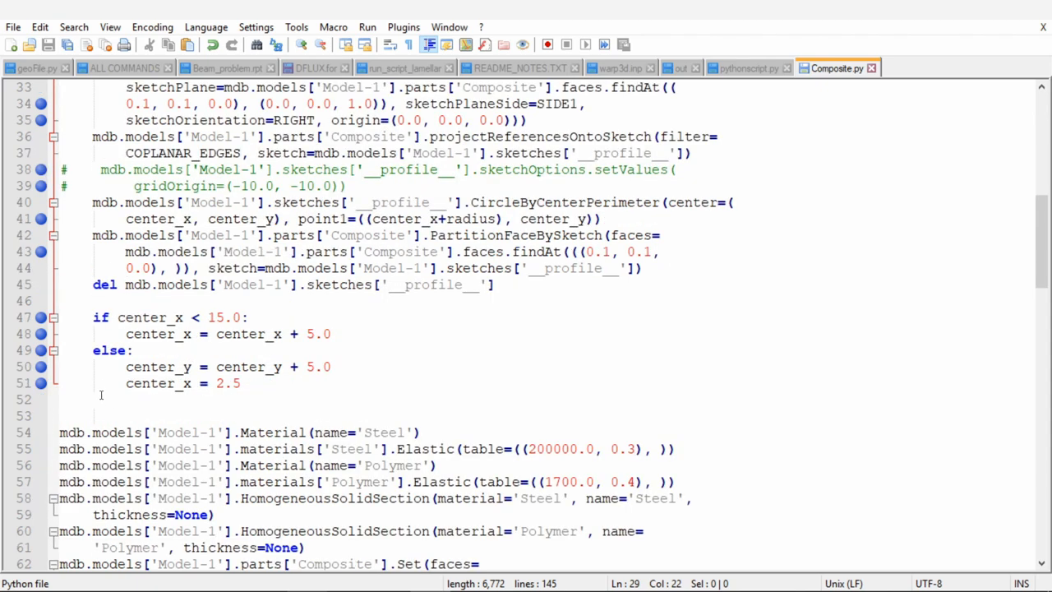
scroll("up", 3)
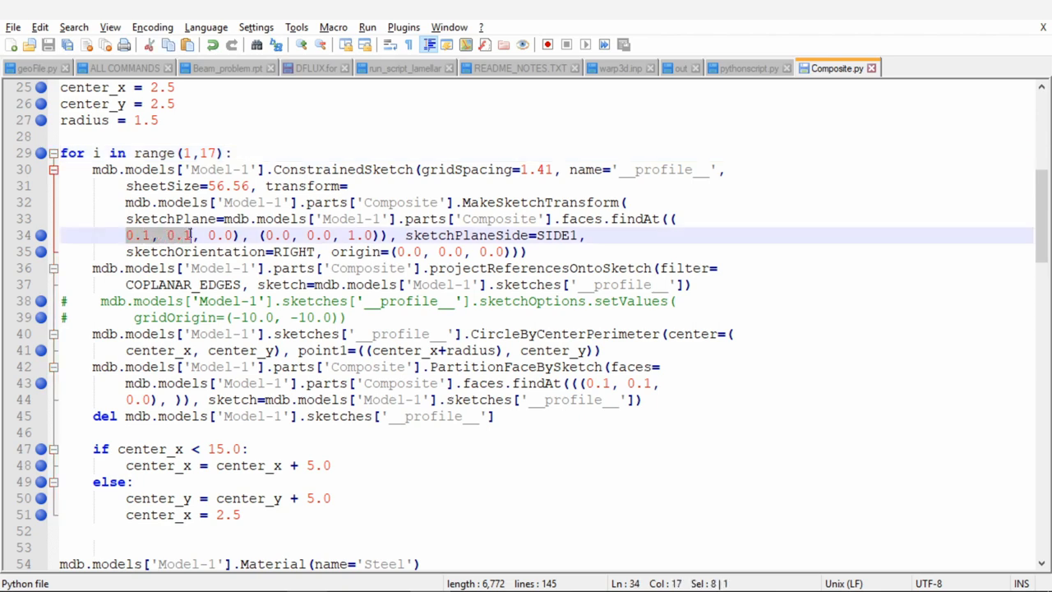
mouse_move(177, 239)
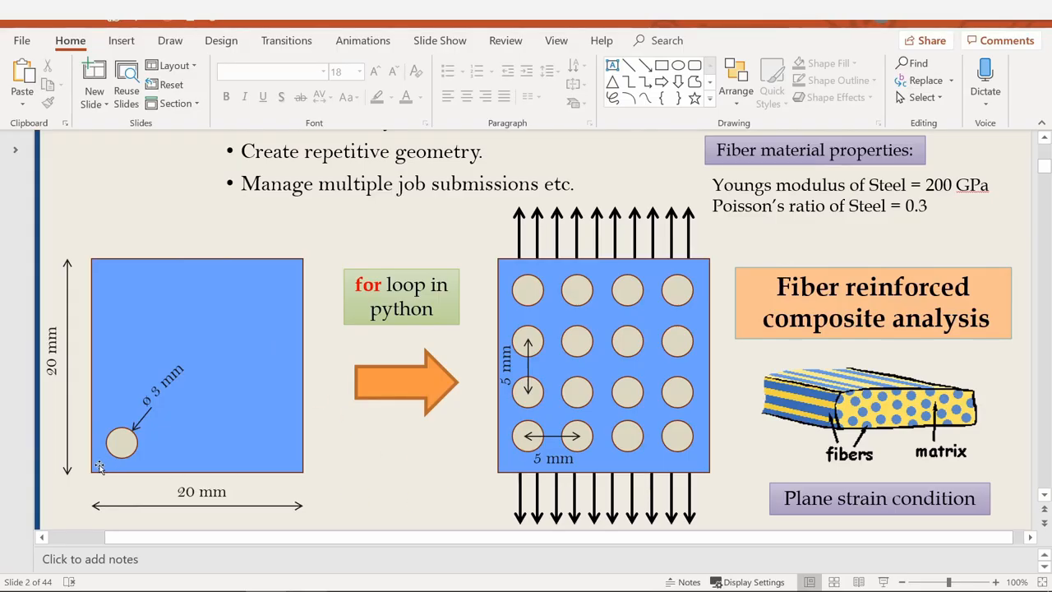
Step: View the PowerPoint slide of the 20 mm plate with 4-by-4 fibers
left_click(198, 365)
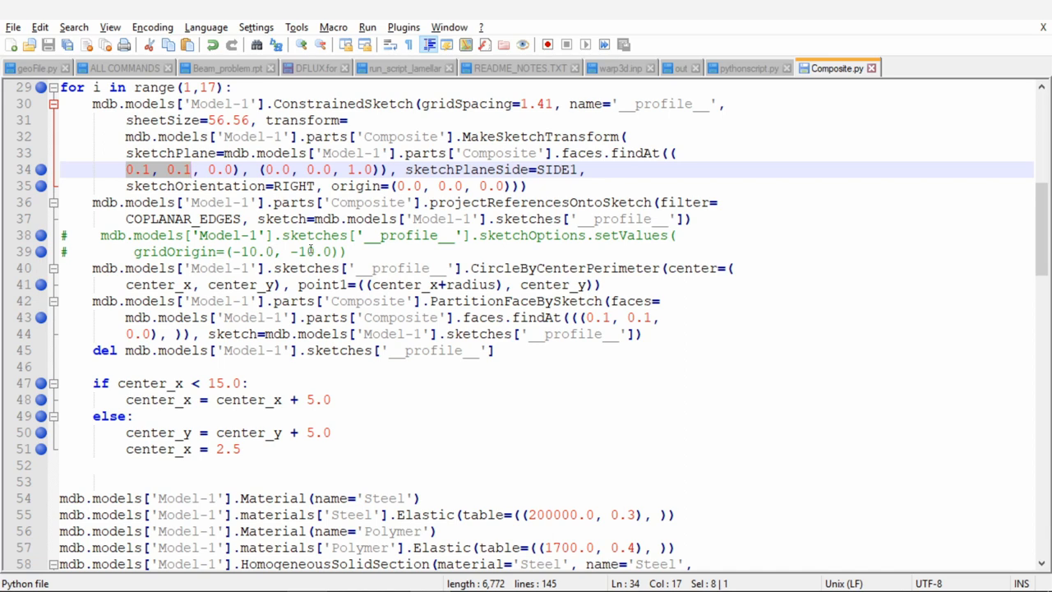
Step: Highlight center_x occurrences in the loop, then switch back to PowerPoint
scroll("up", 3)
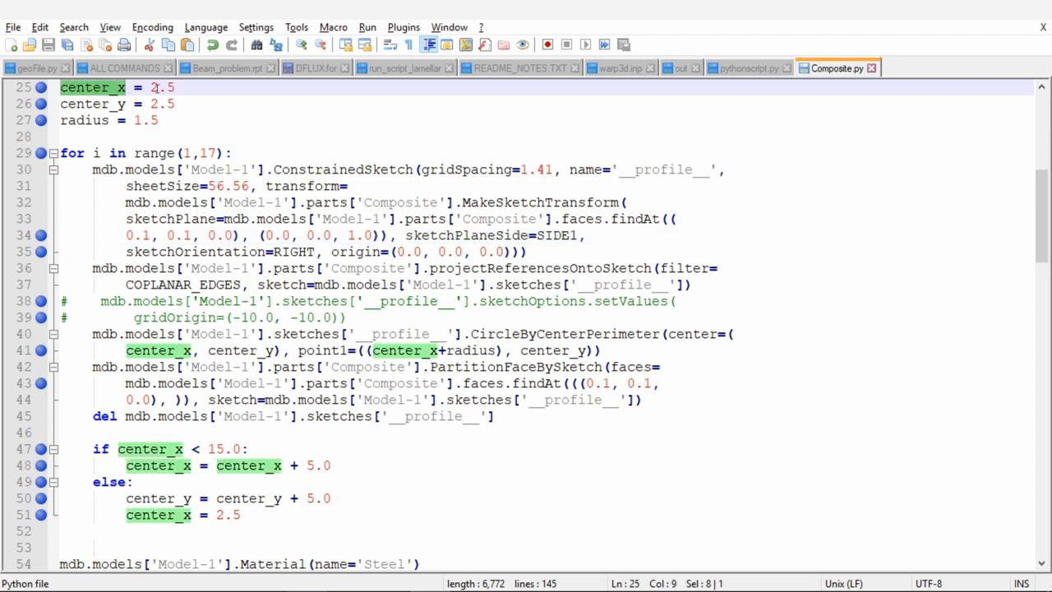
left_click(93, 103)
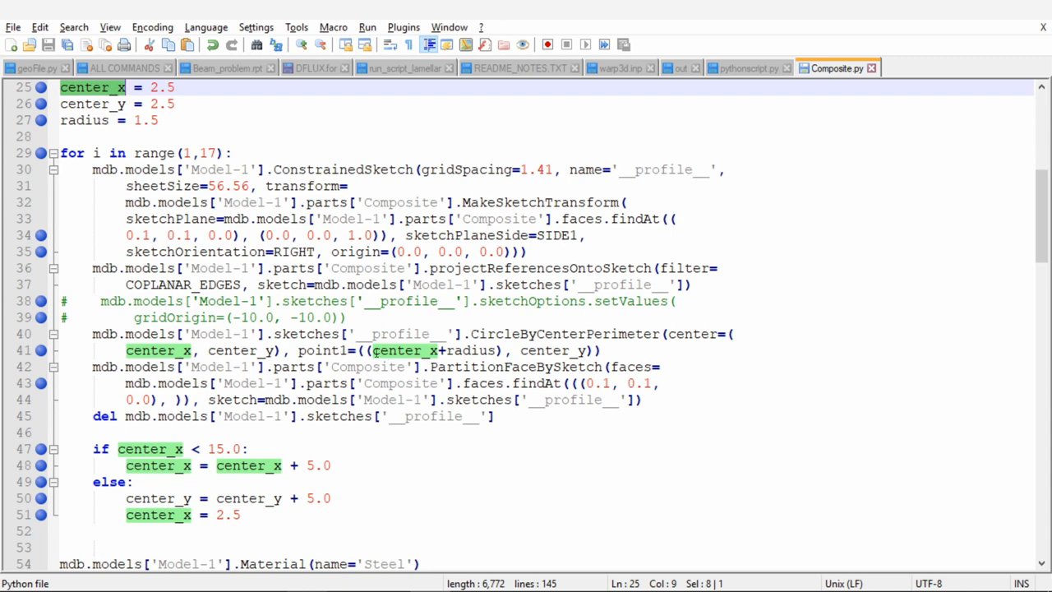
mouse_move(557, 350)
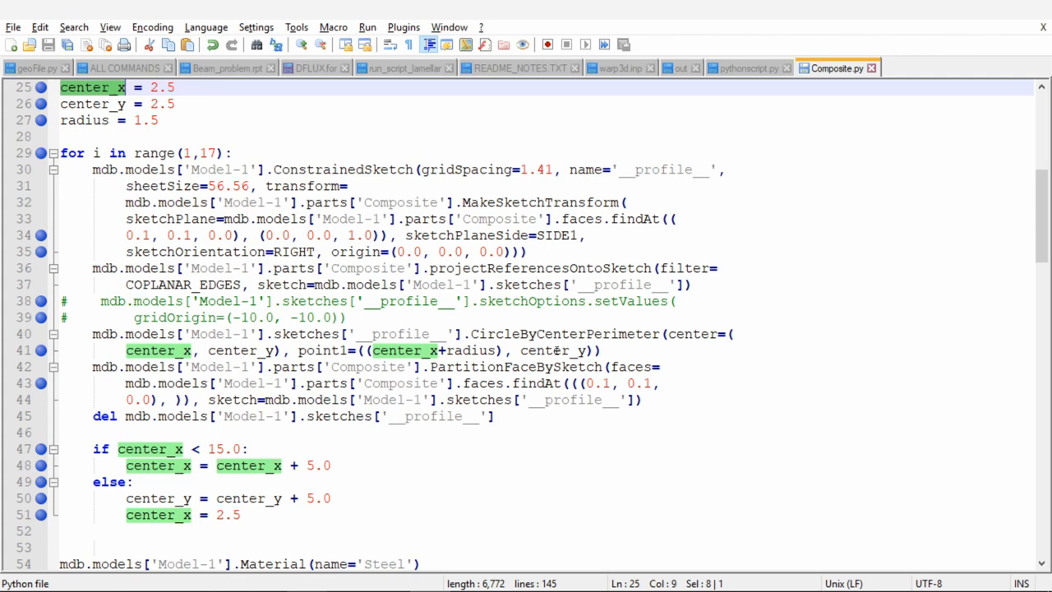
mouse_move(306, 361)
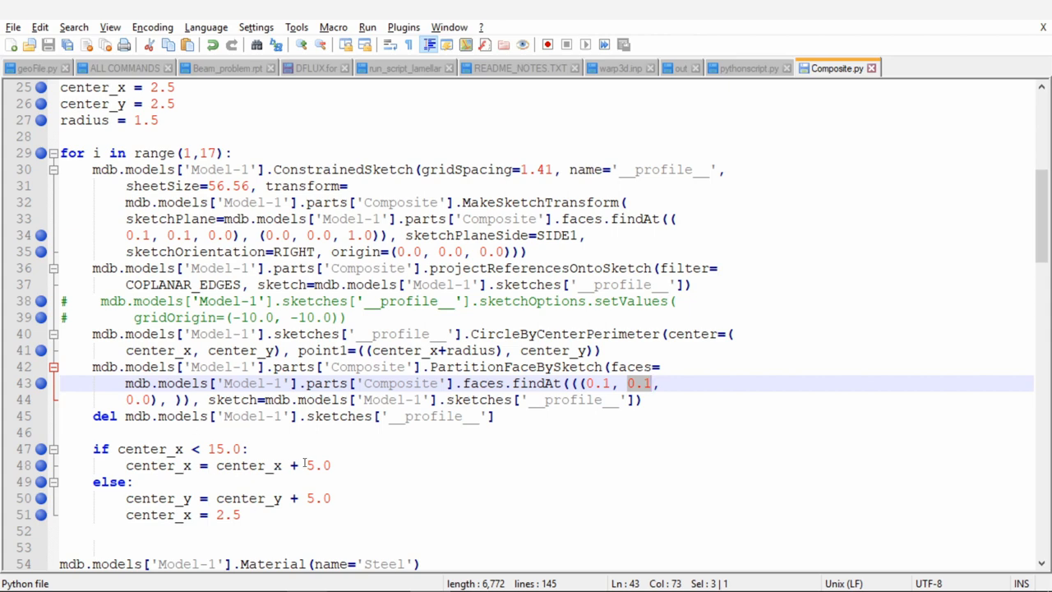
key("alt+tab")
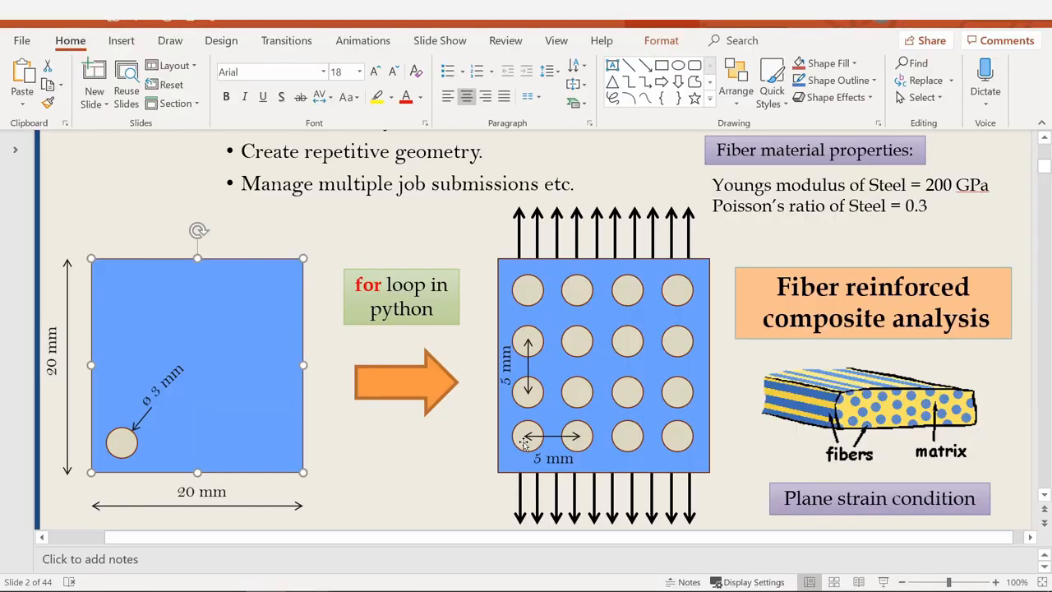
mouse_move(686, 437)
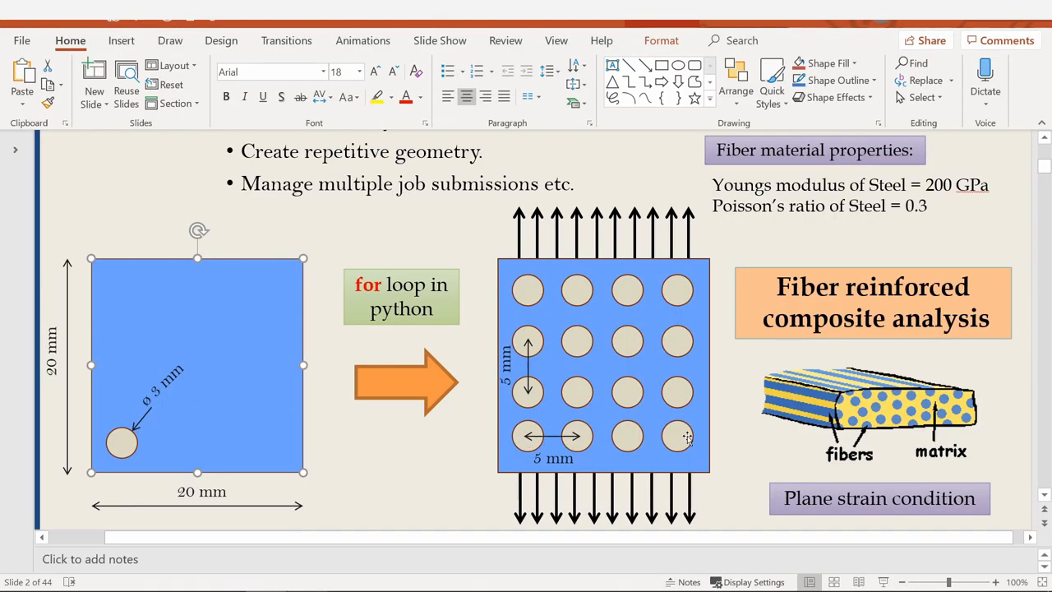
mouse_move(575, 376)
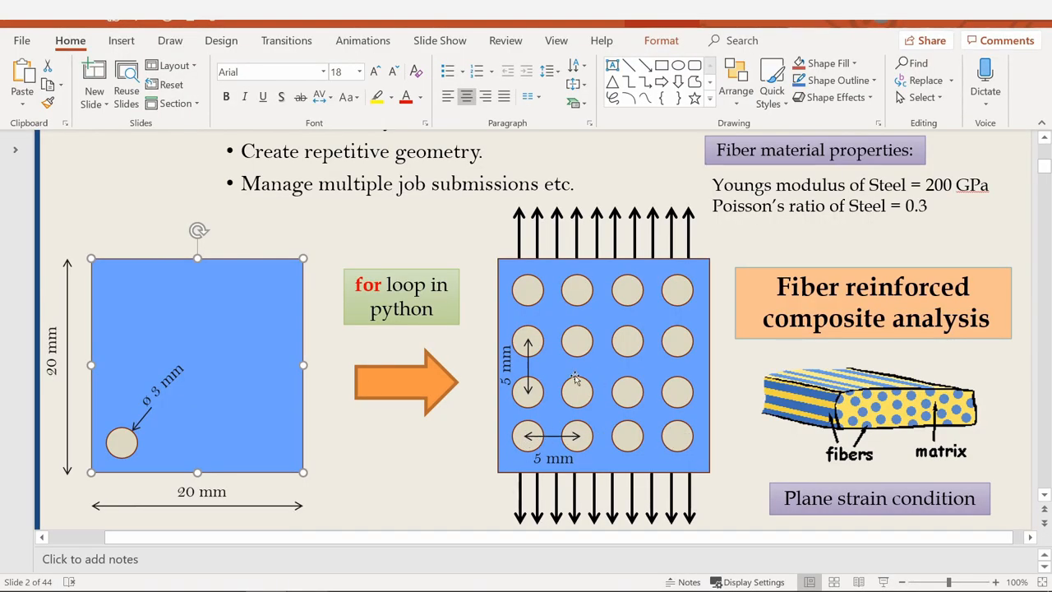
mouse_move(526, 426)
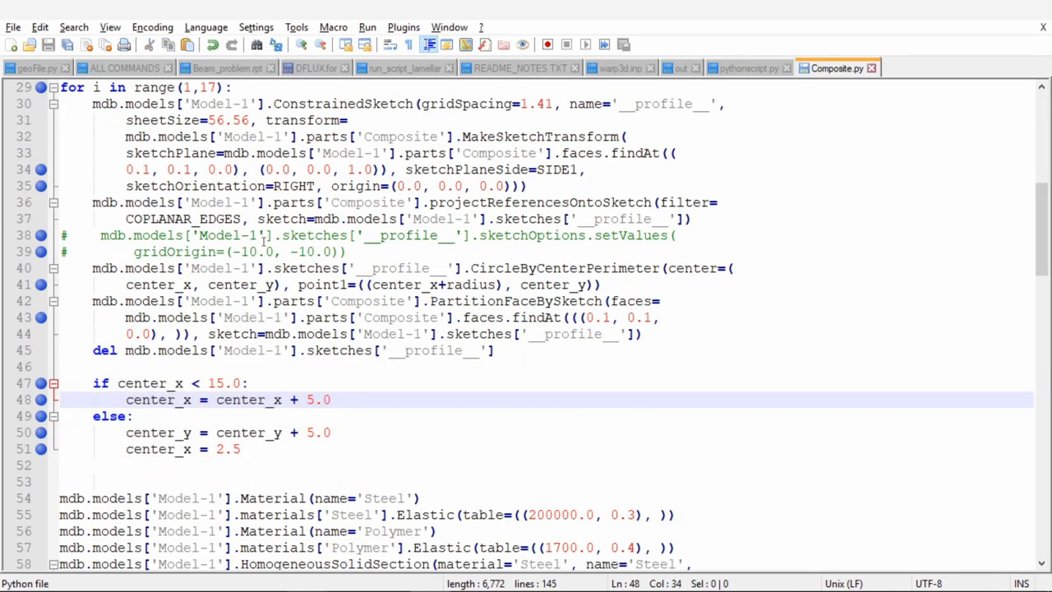
Step: Highlight SectionAssignment calls and the 'Set-%d' % (i+1) numbering in the second loop
scroll("down", 3)
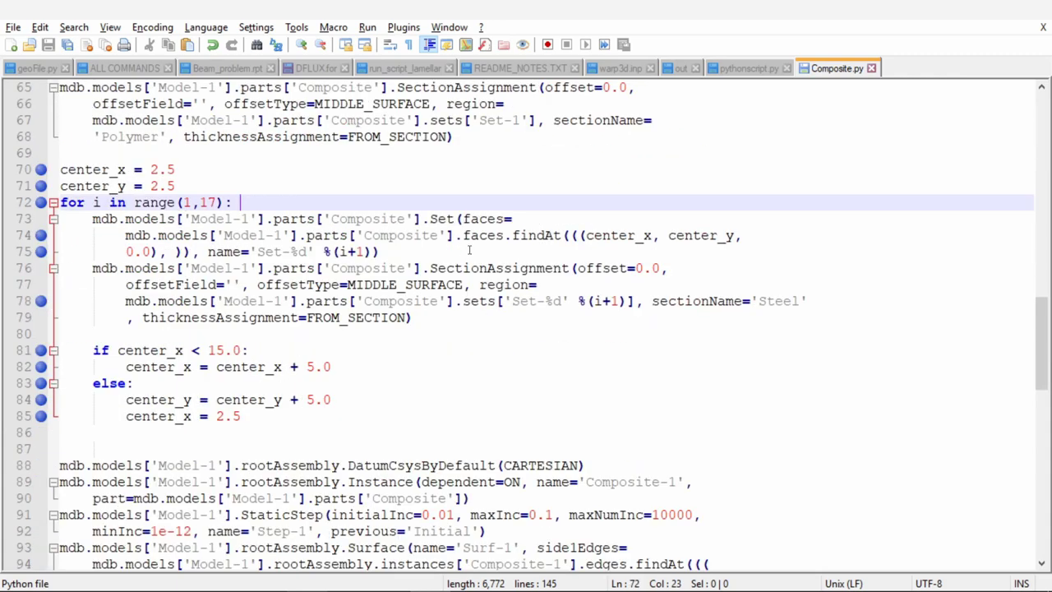
double_click(499, 465)
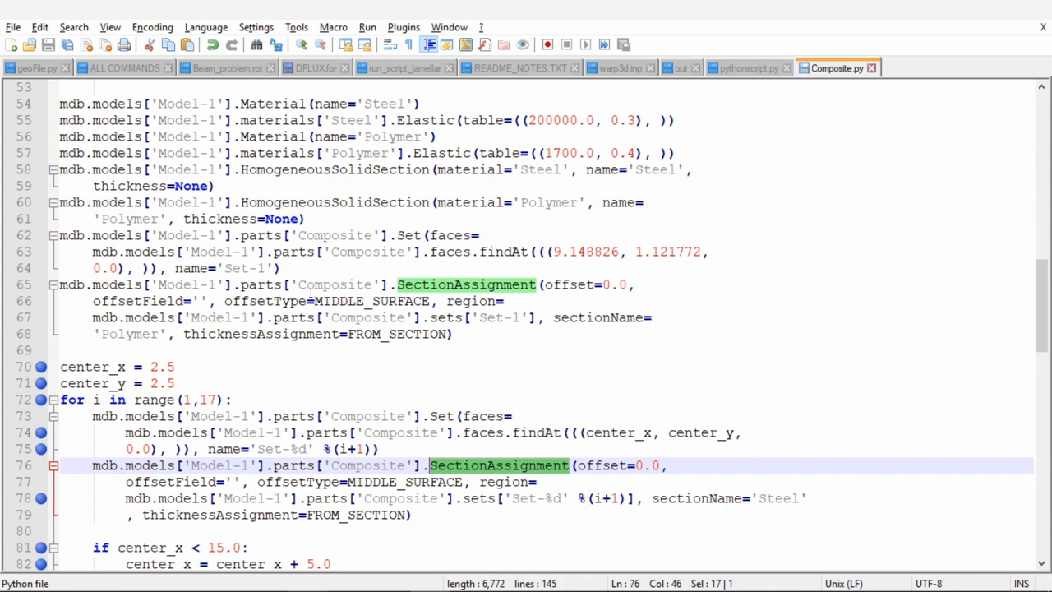
scroll("down", 3)
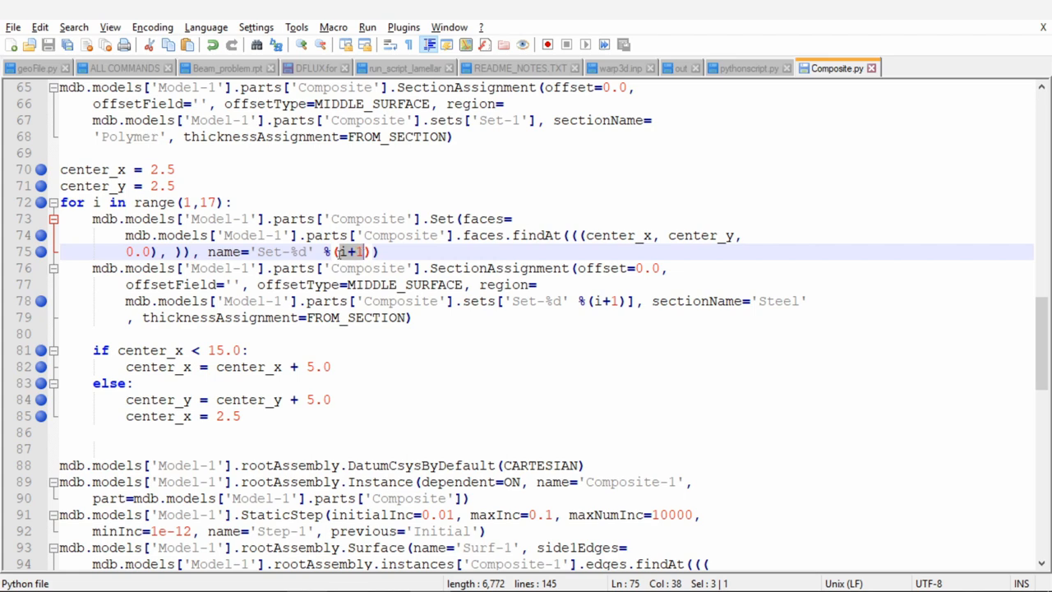
left_click(514, 120)
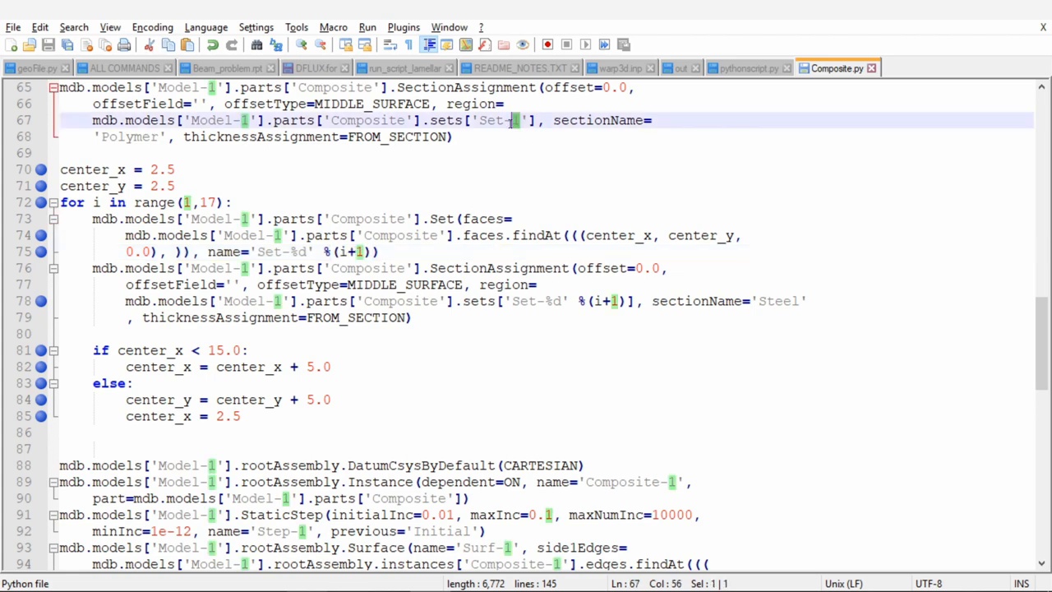
double_click(493, 120)
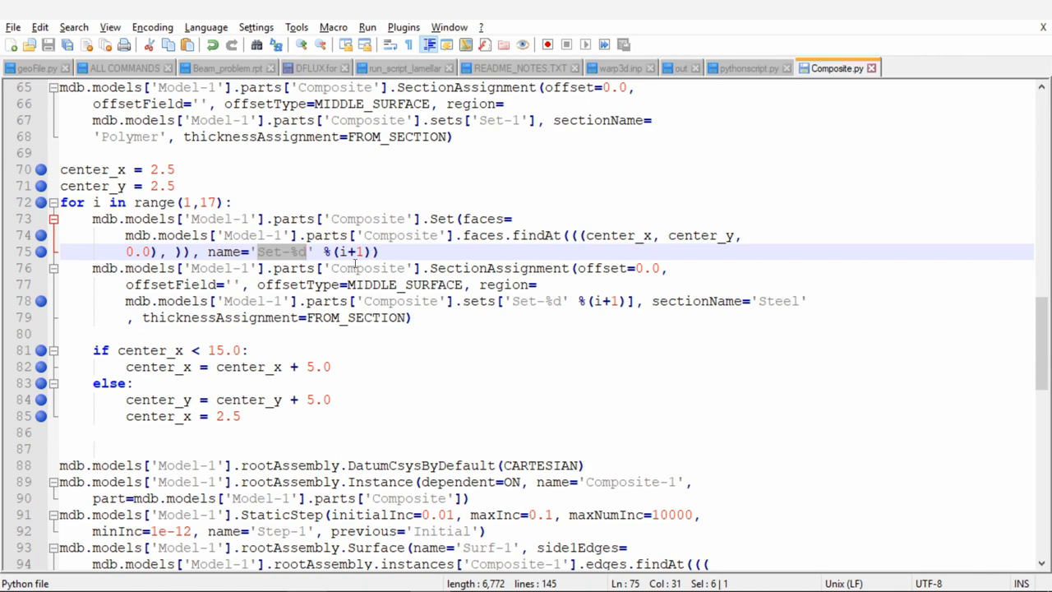
scroll("down", 3)
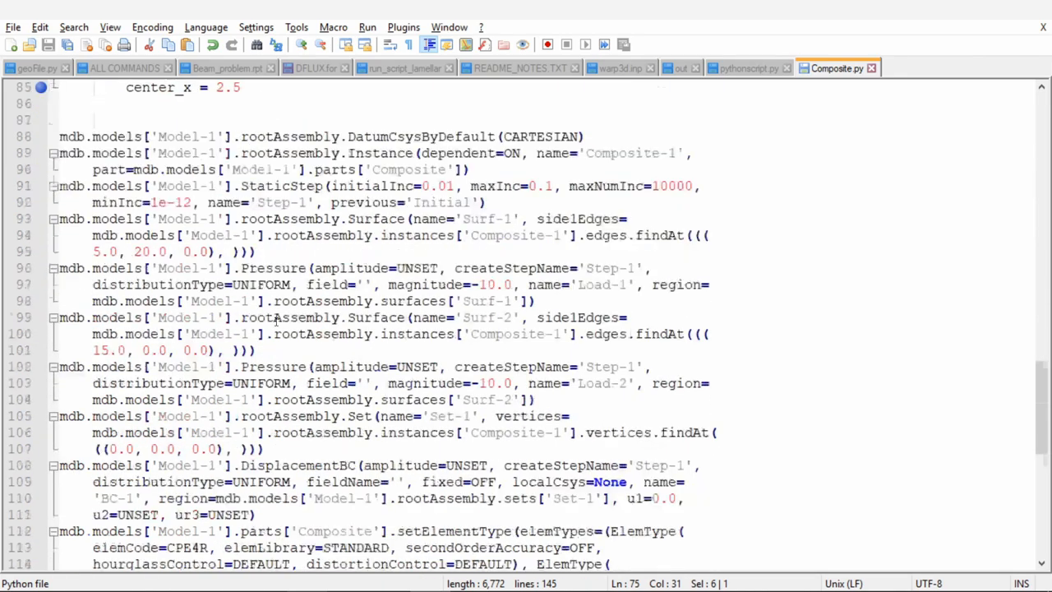
scroll("down", 3)
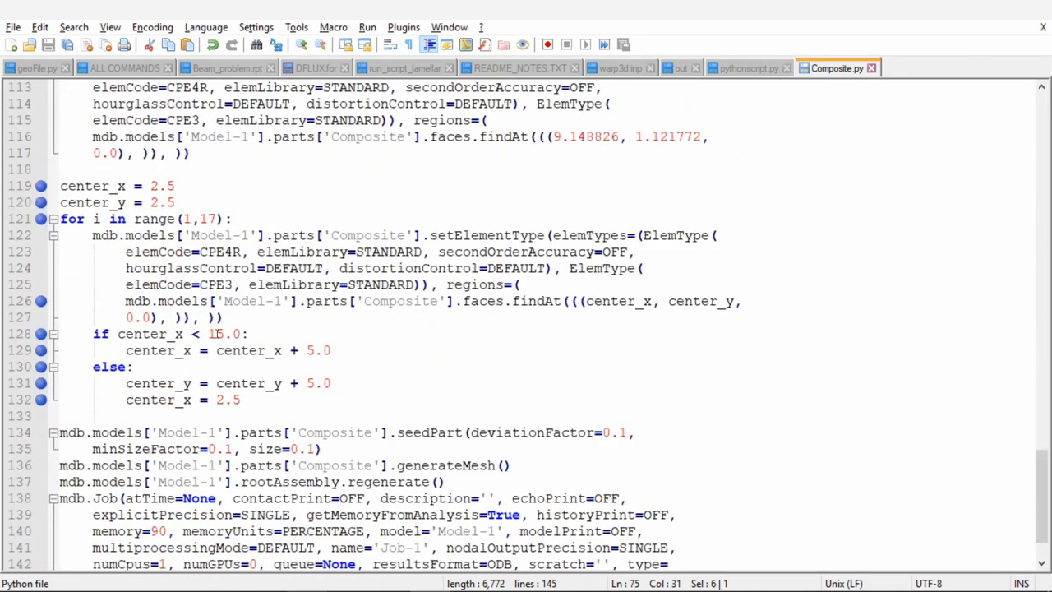
left_click(186, 202)
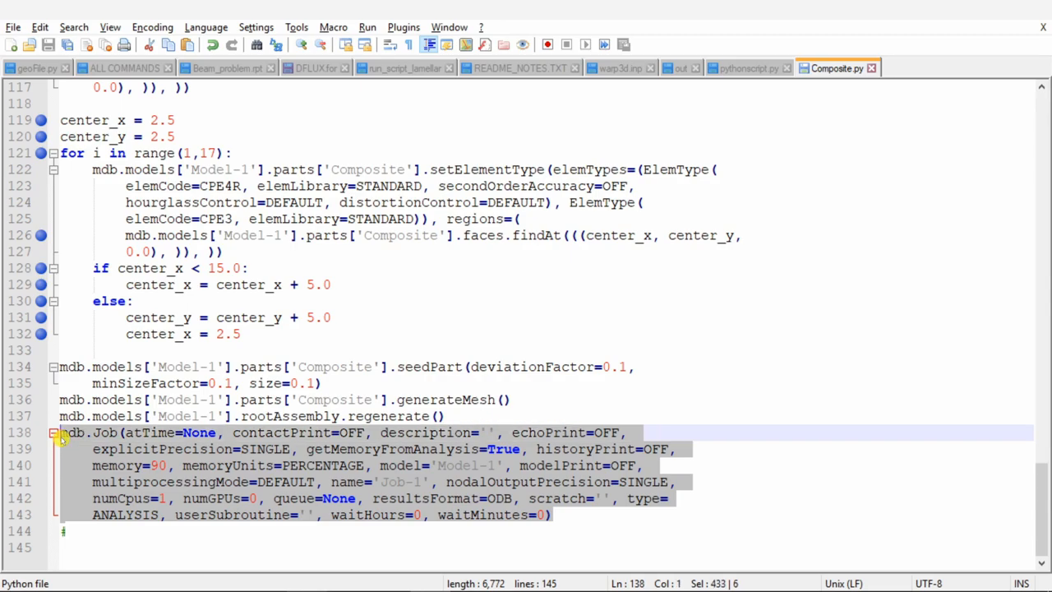
scroll("up", 3)
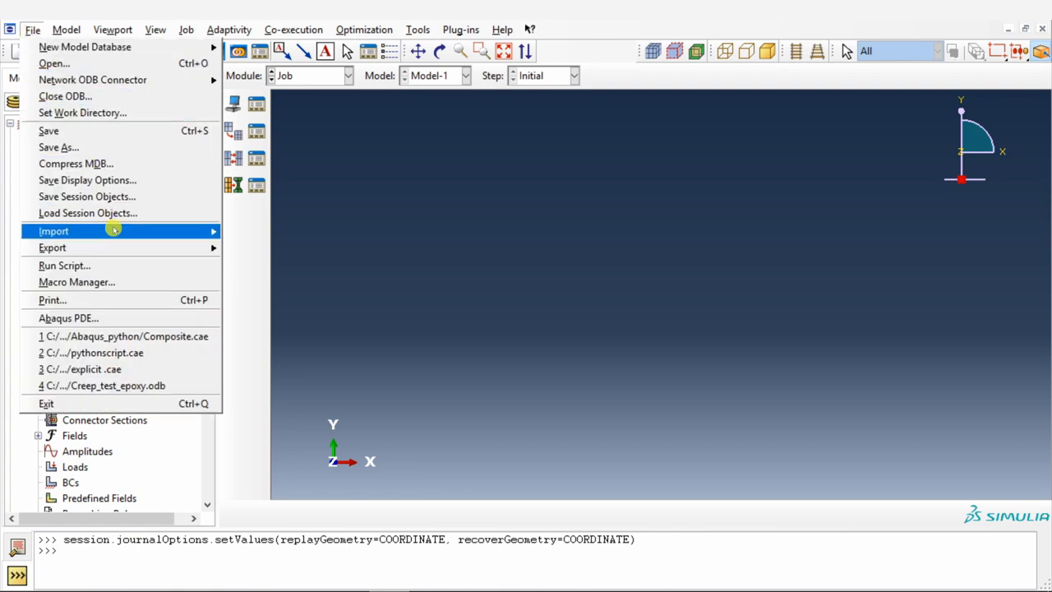
Step: Run the Composite.py script from the Abaqus_python folder
left_click(64, 265)
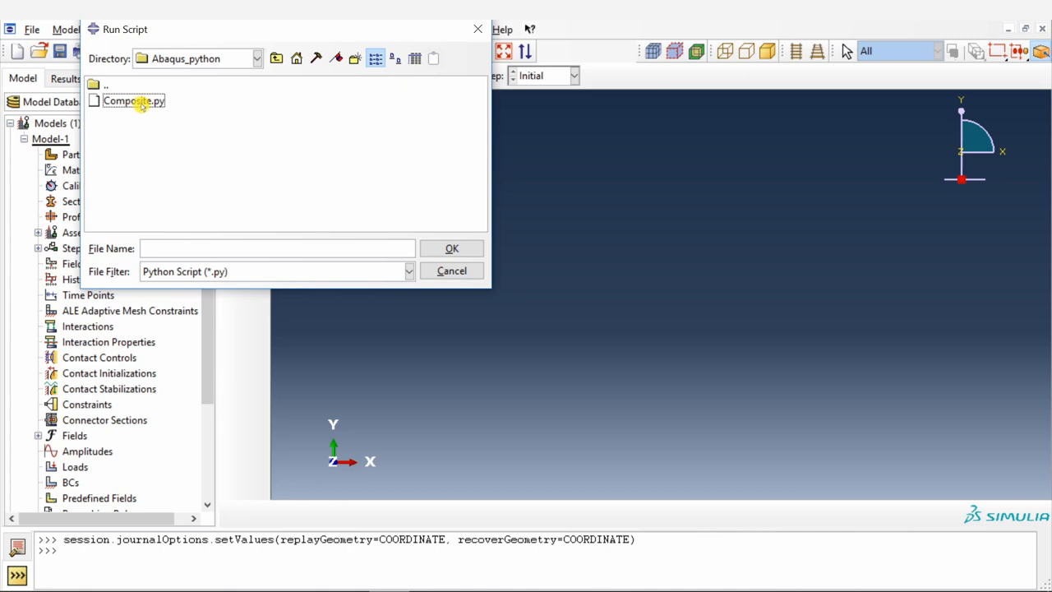
left_click(133, 100)
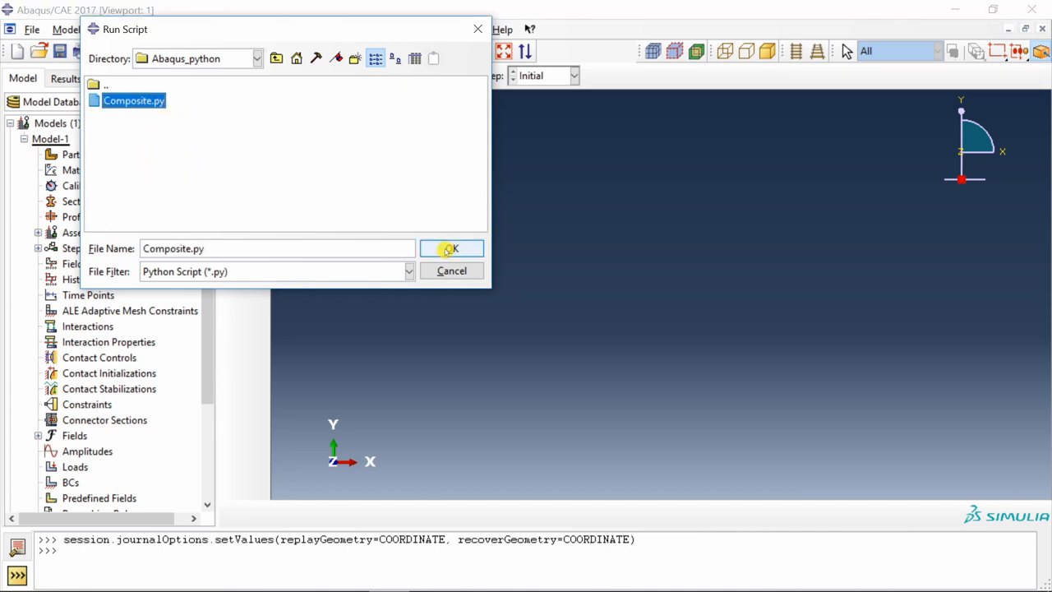
left_click(450, 249)
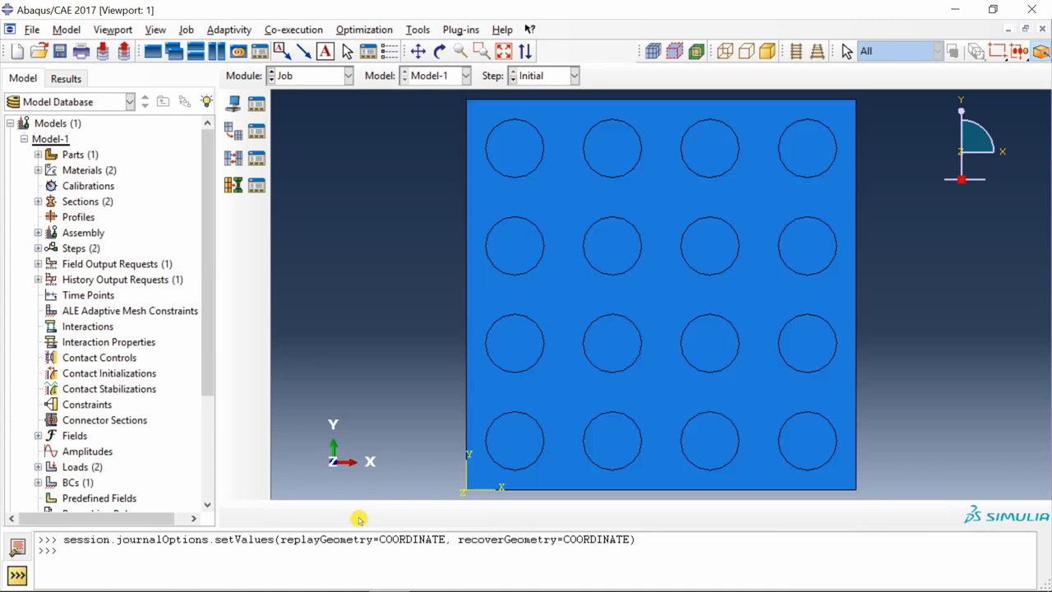
mouse_move(787, 178)
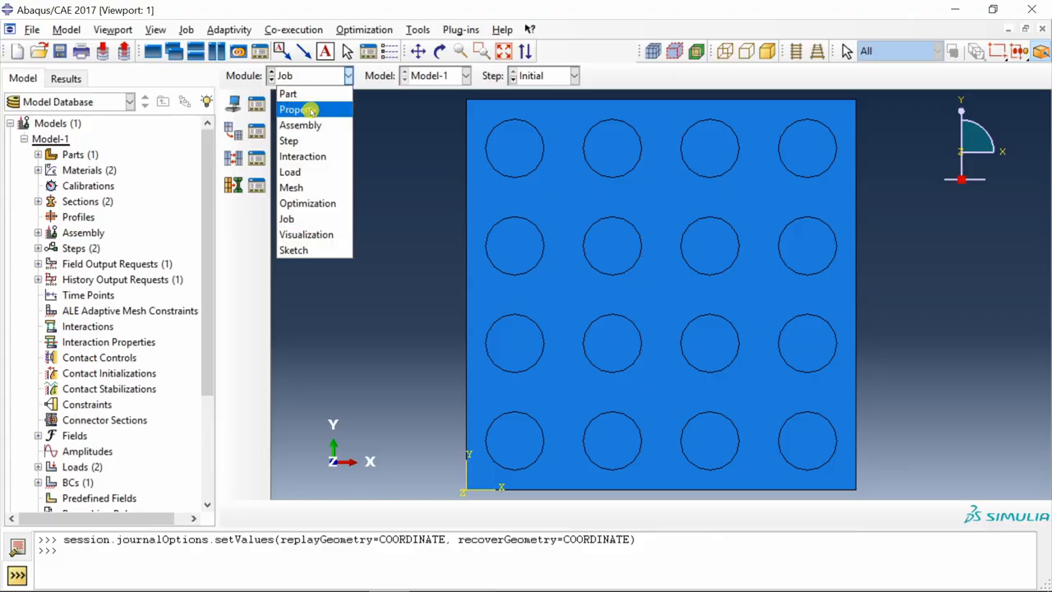
Step: Review the plate mesh, the Polymer and Steel materials, edge loads, and job options
left_click(291, 187)
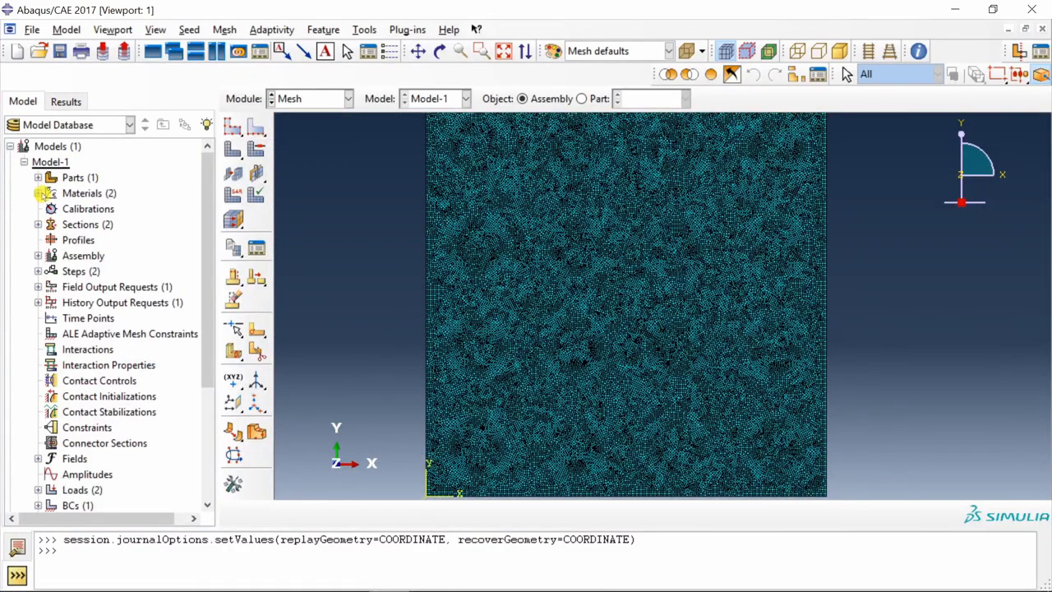
left_click(38, 178)
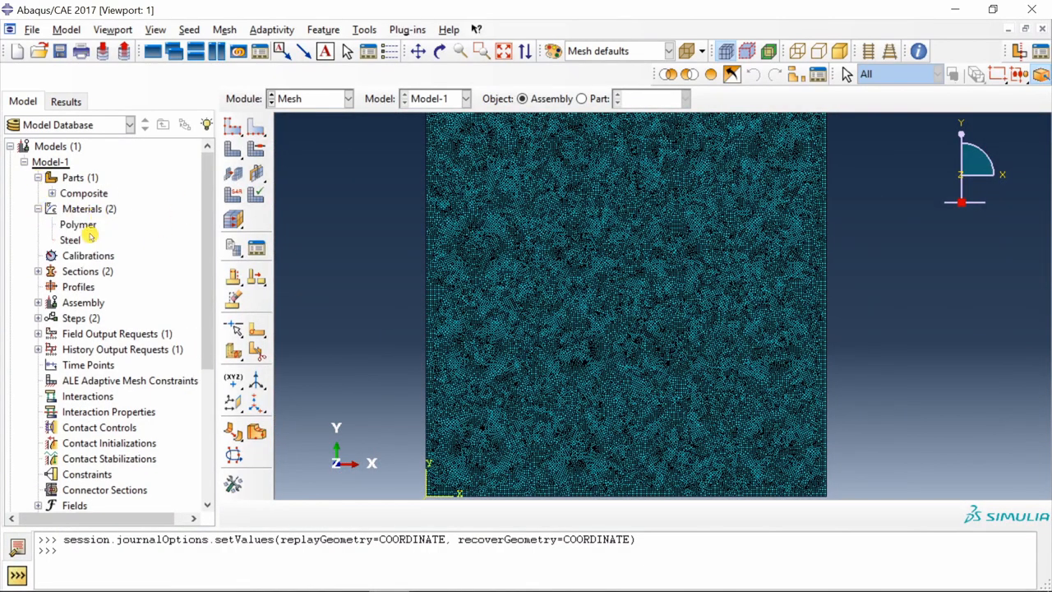
scroll("down", 3)
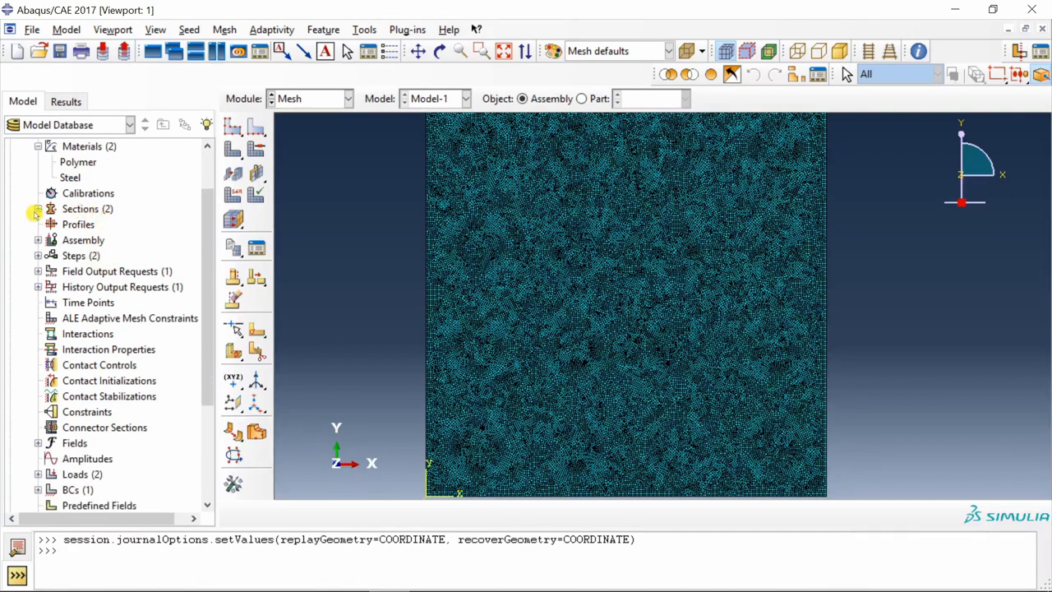
scroll("down", 3)
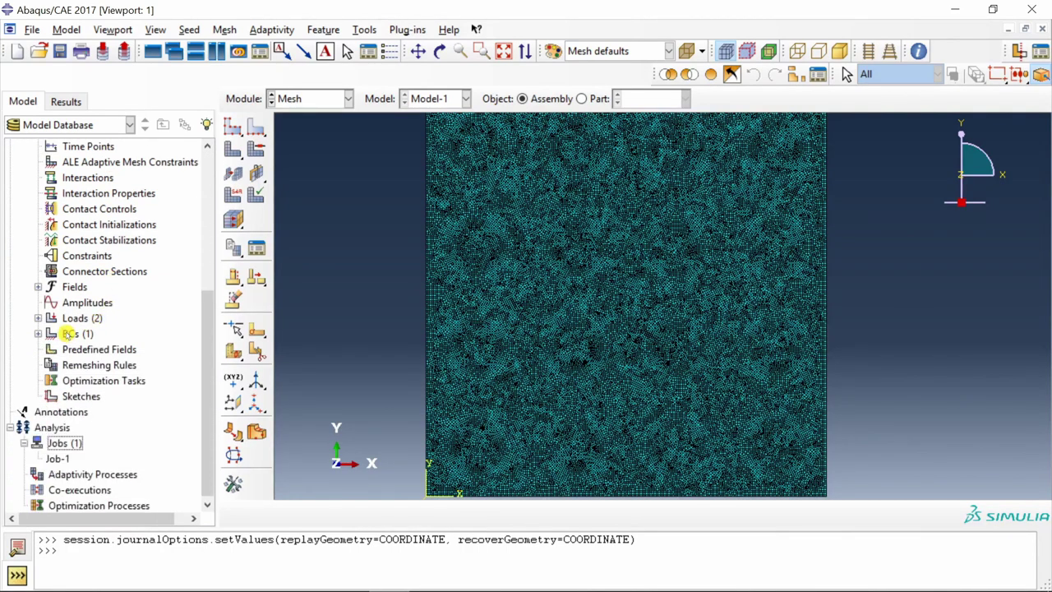
left_click(310, 97)
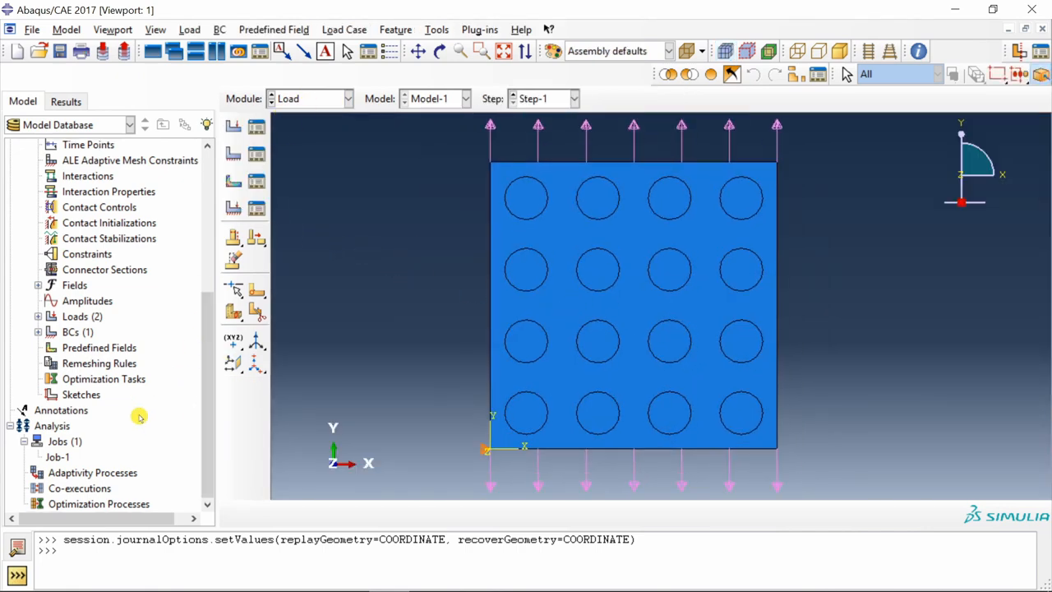
right_click(57, 456)
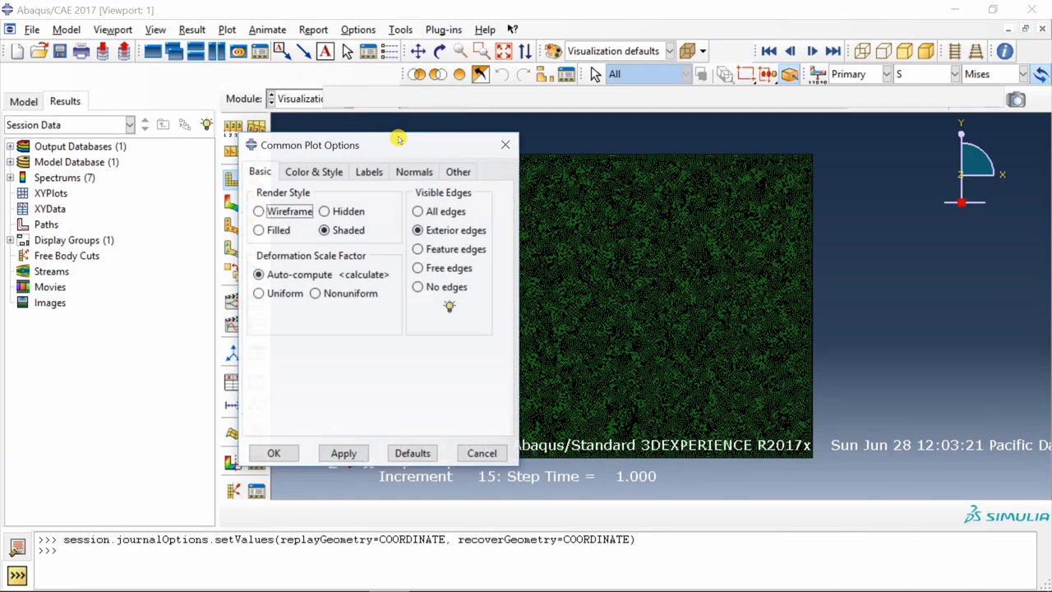
Step: Apply Feature edges display so the dense mesh lines are hidden on the Mises contour
left_click(343, 453)
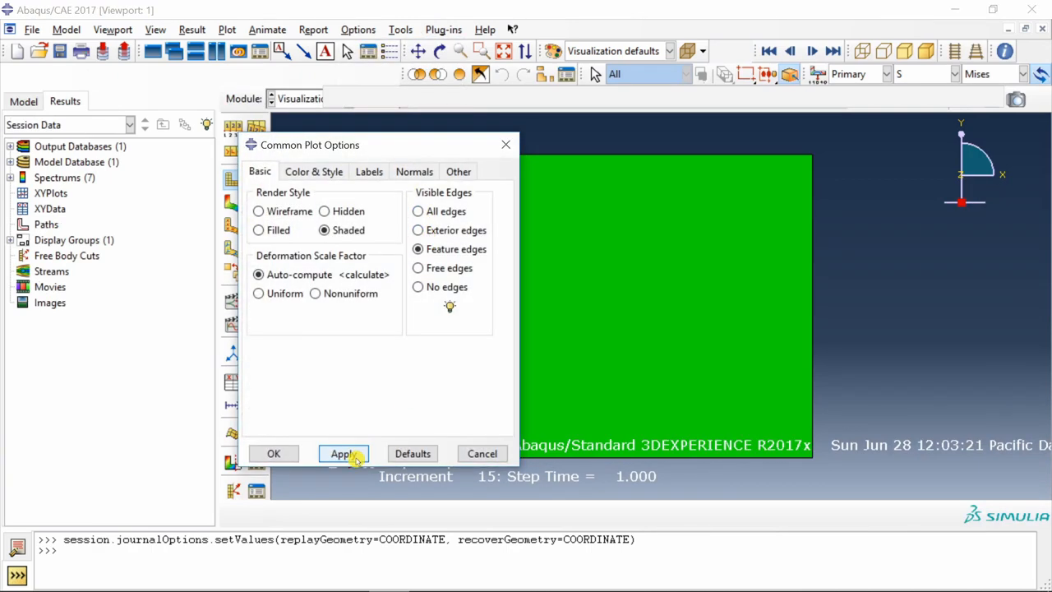
left_click(273, 453)
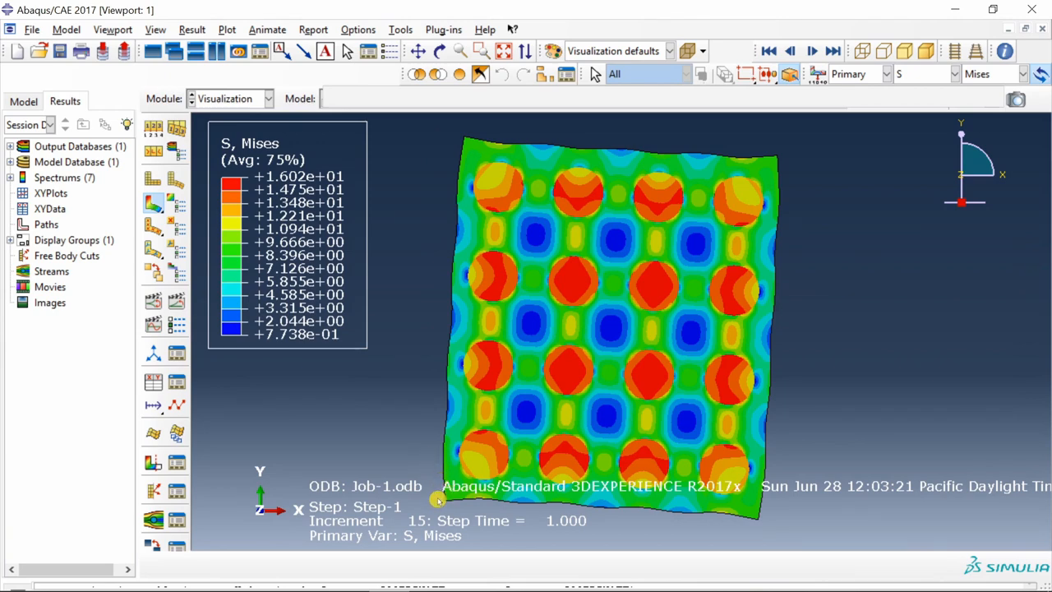
mouse_move(452, 297)
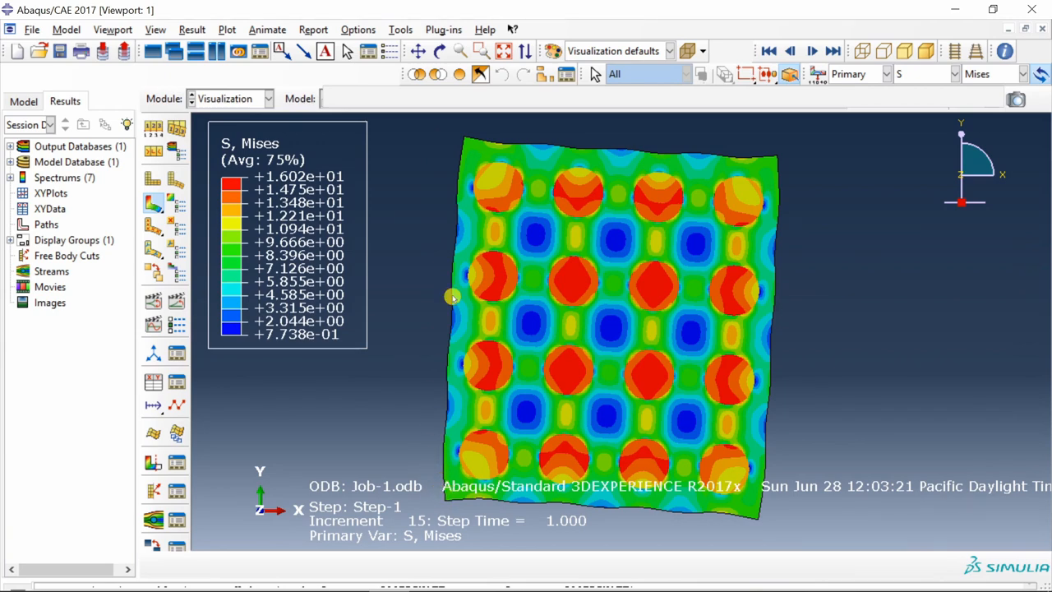
mouse_move(456, 142)
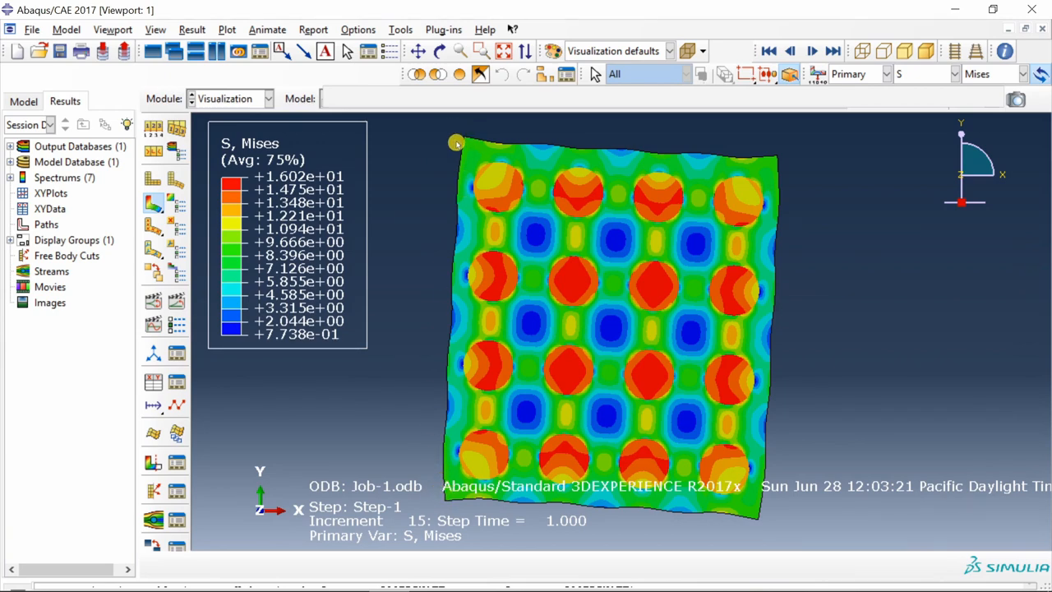
mouse_move(593, 287)
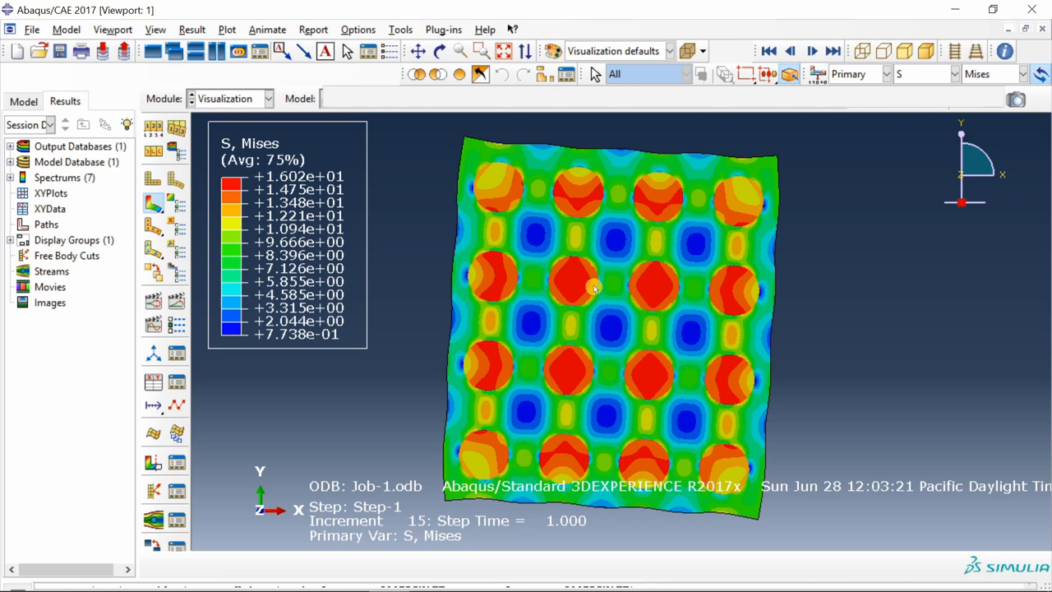
mouse_move(655, 365)
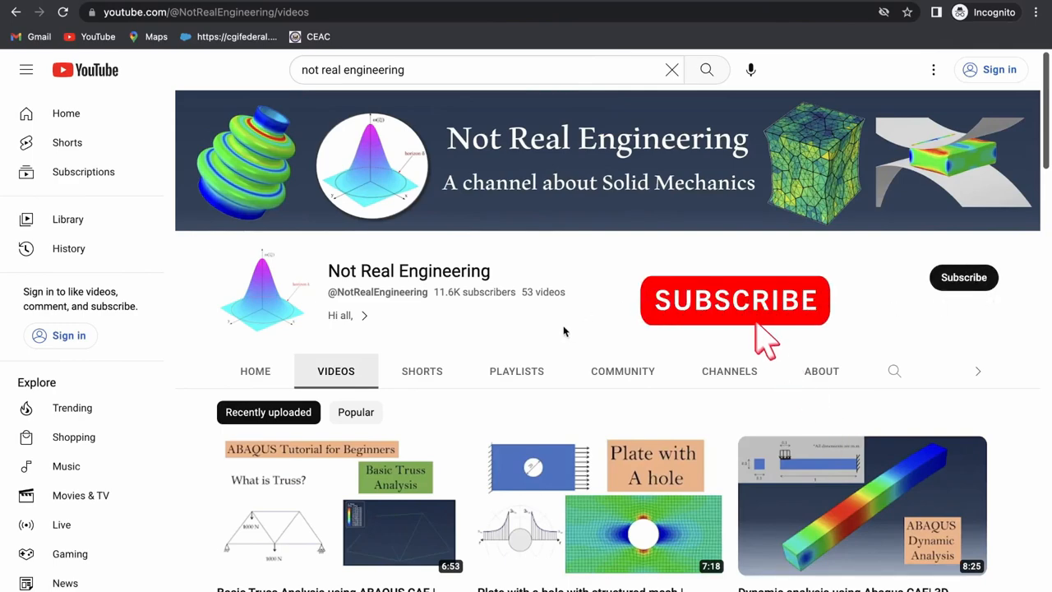
mouse_move(559, 395)
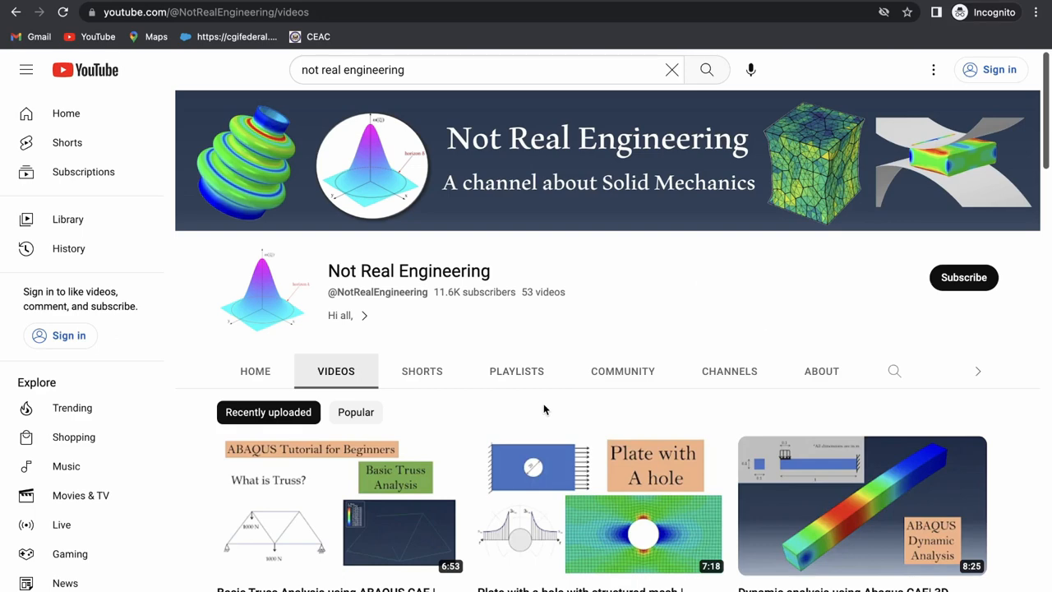
Step: Show the Not Real Engineering channel's PLAYLISTS tab and scroll through its playlists
left_click(516, 371)
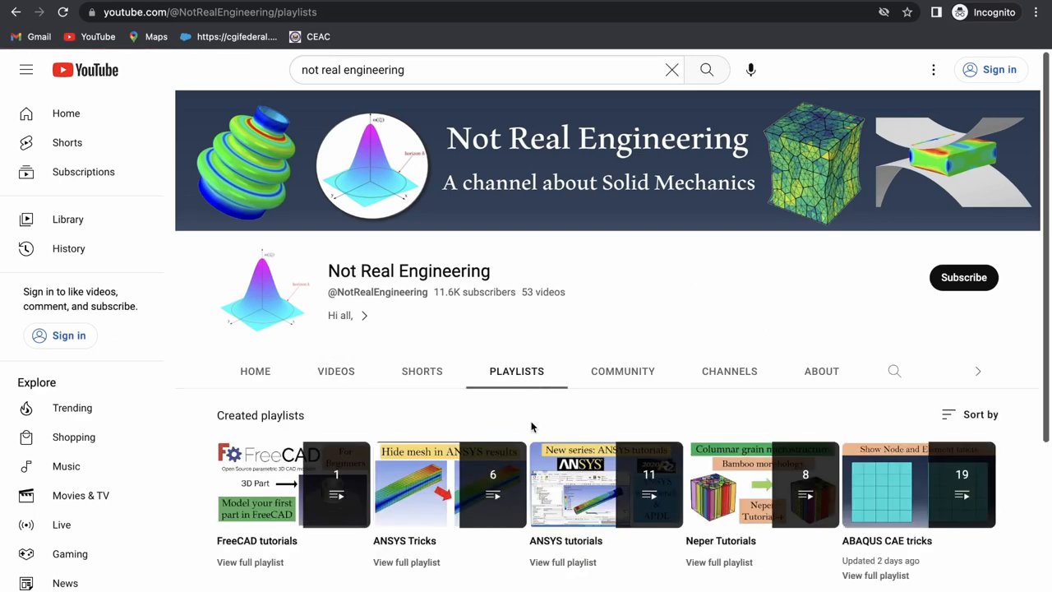
scroll("down", 3)
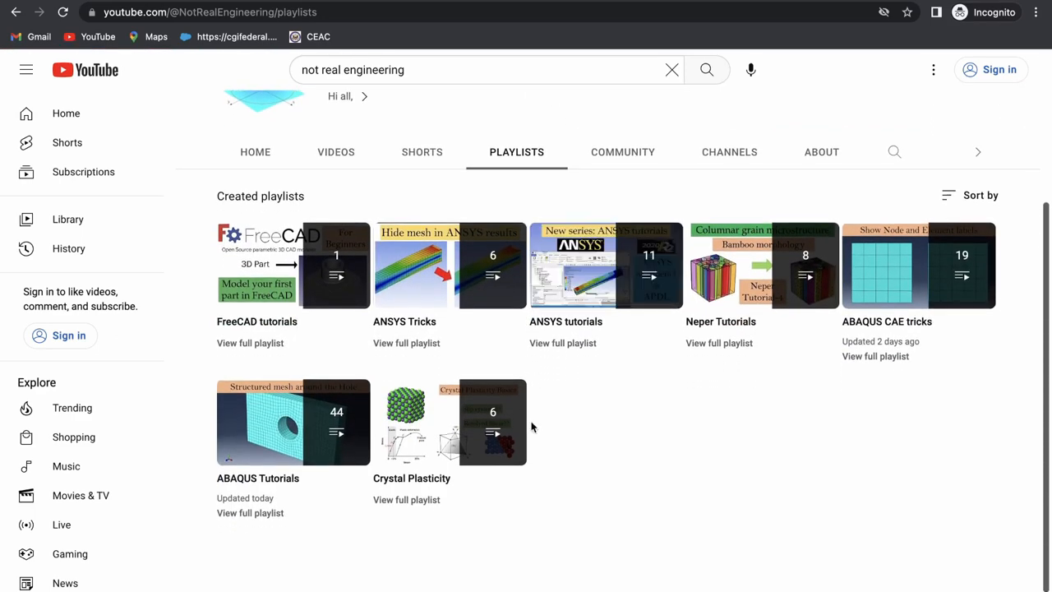
scroll("up", 3)
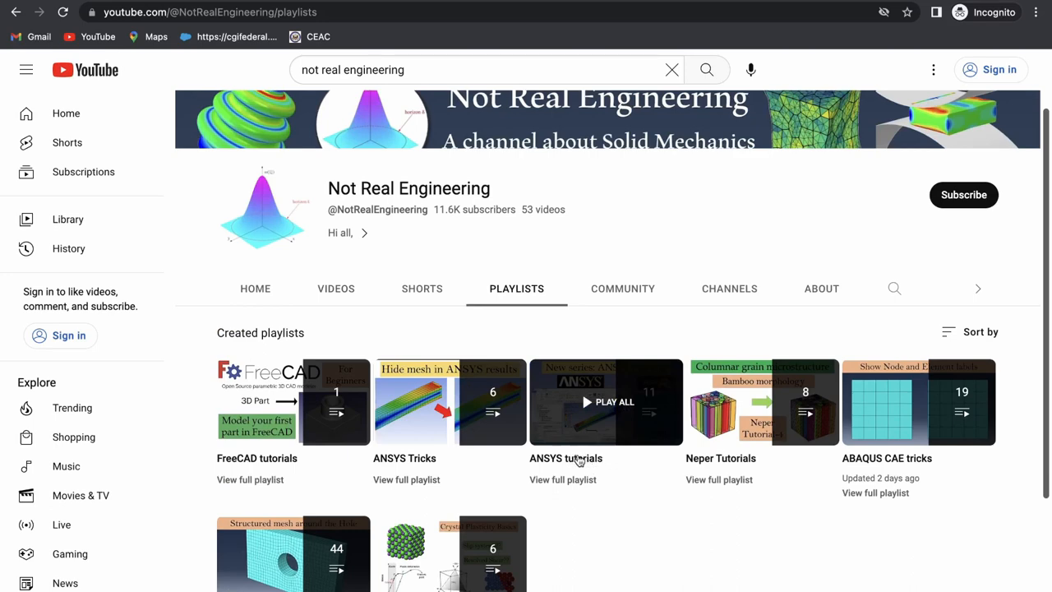
scroll("down", 3)
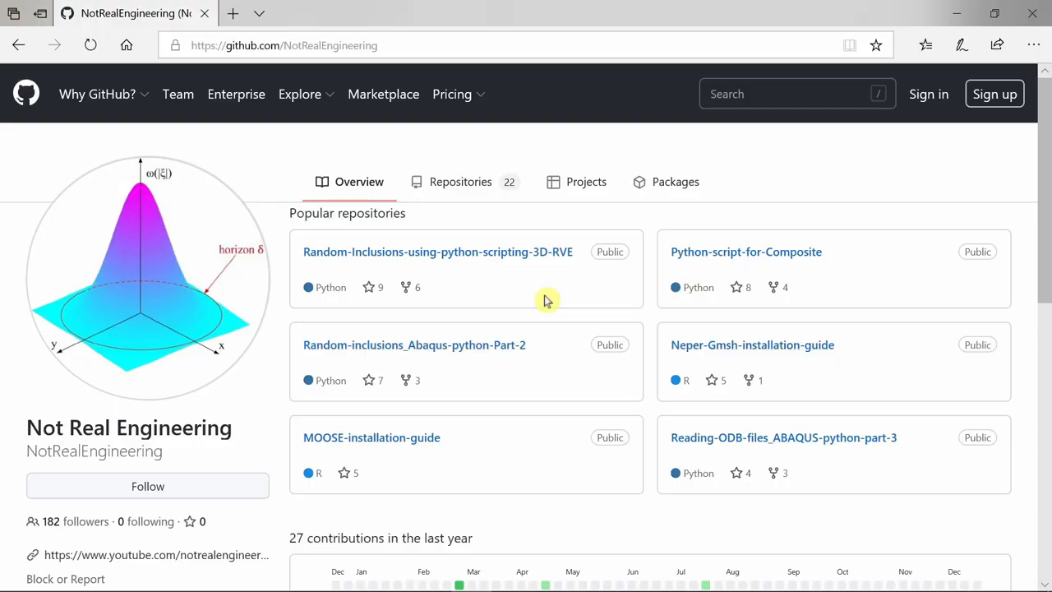
mouse_move(509, 297)
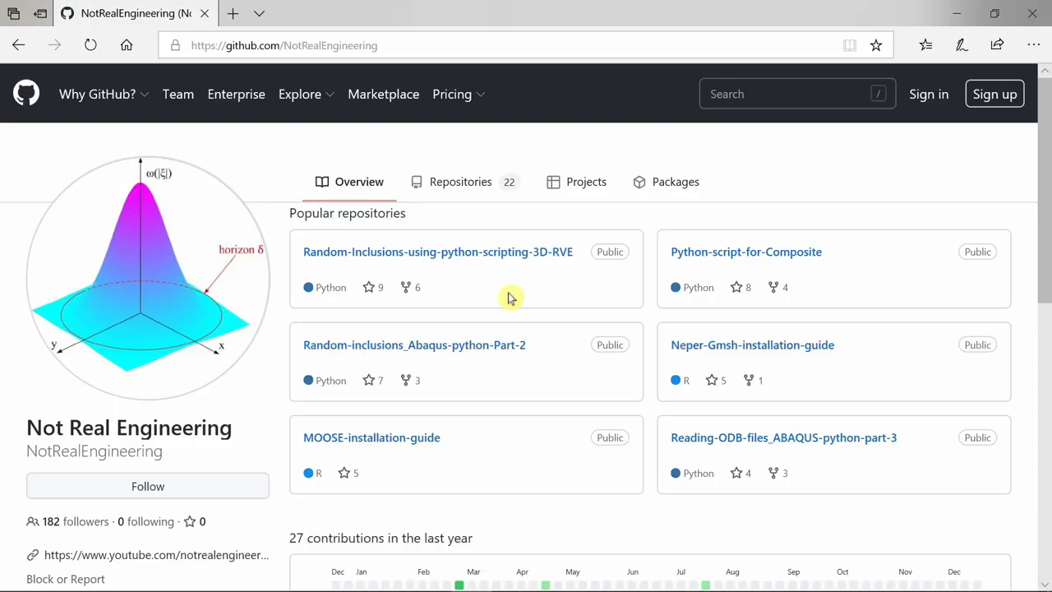
mouse_move(423, 280)
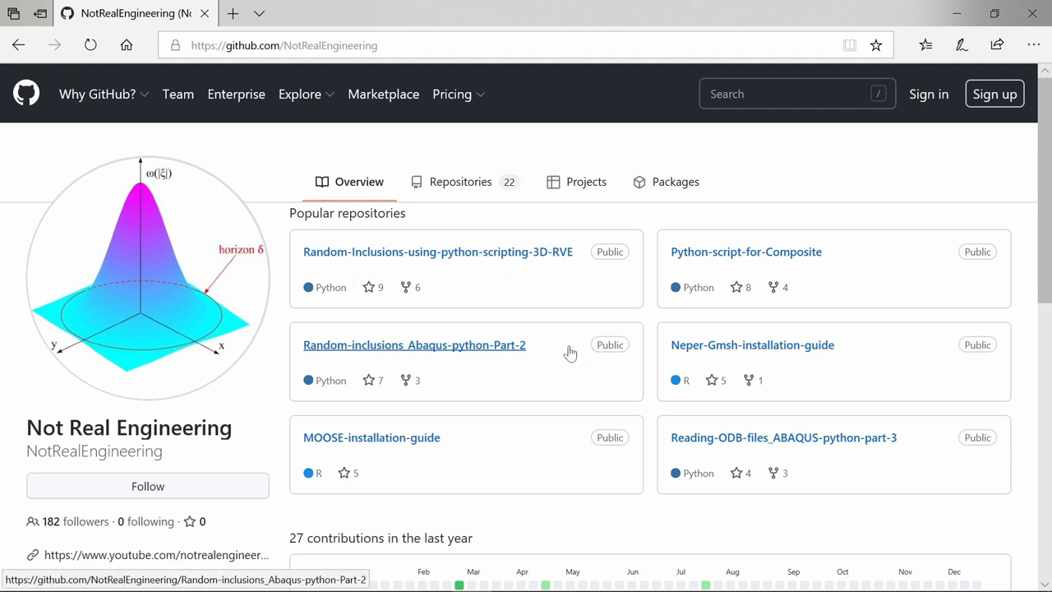
Step: Leave the GitHub popular repositories for the YouTube channel's Videos tab of ABAQUS tutorials
left_click(157, 555)
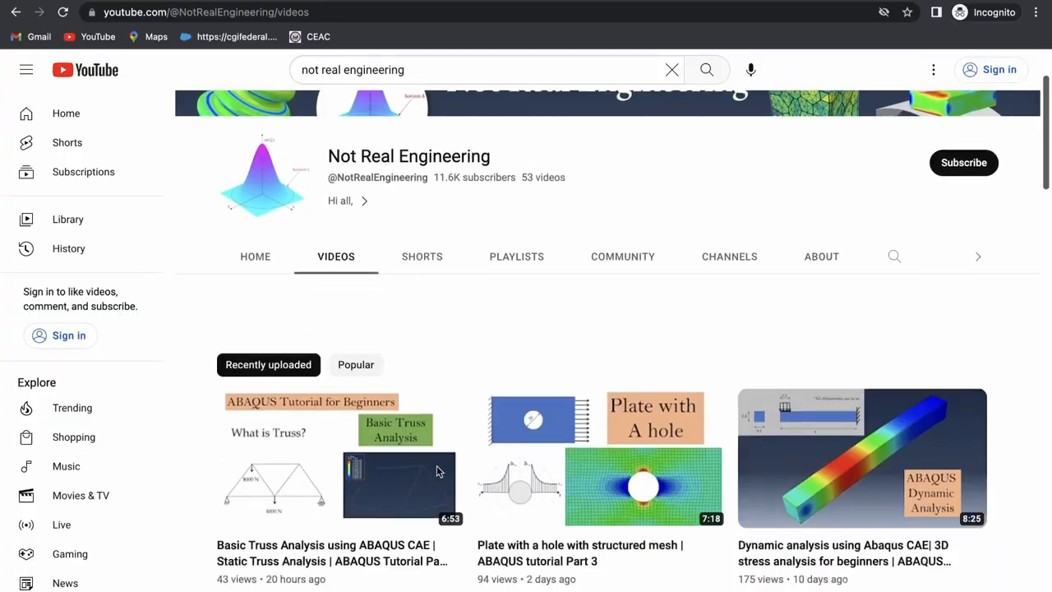
scroll("up", 3)
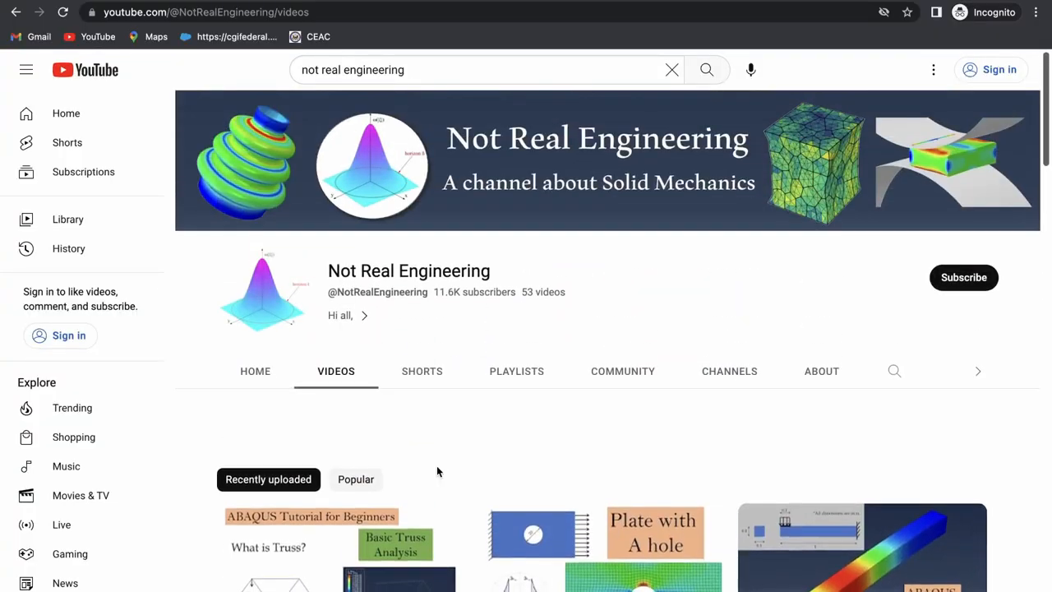